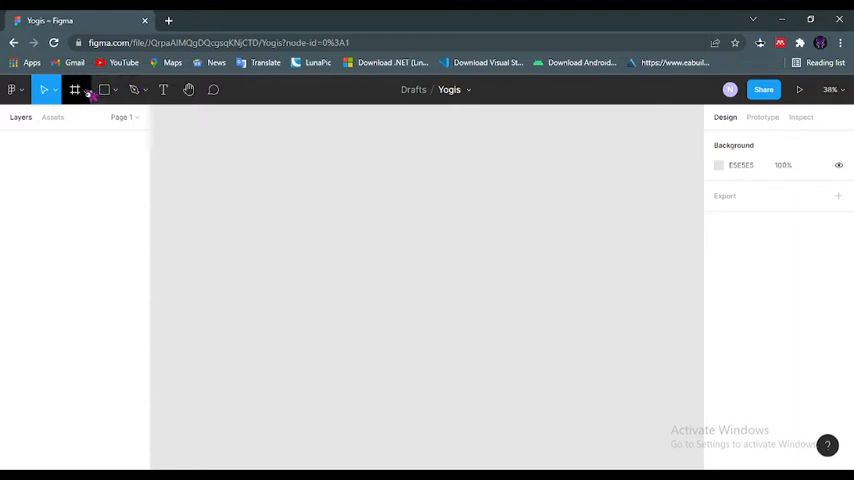
Step: Add a MacBook Pro 14" desktop frame (1512 × 982) to the Yogis page
{"action": "left_click", "coordinate": [75, 90]}
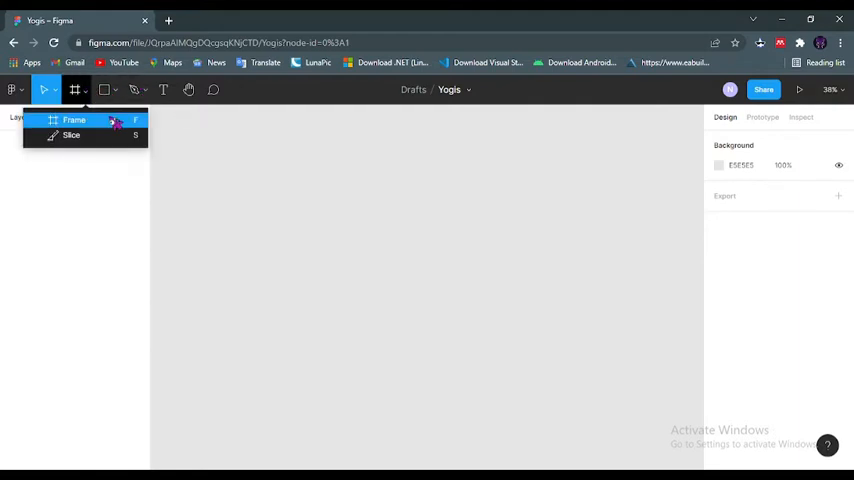
{"action": "left_click", "coordinate": [74, 119]}
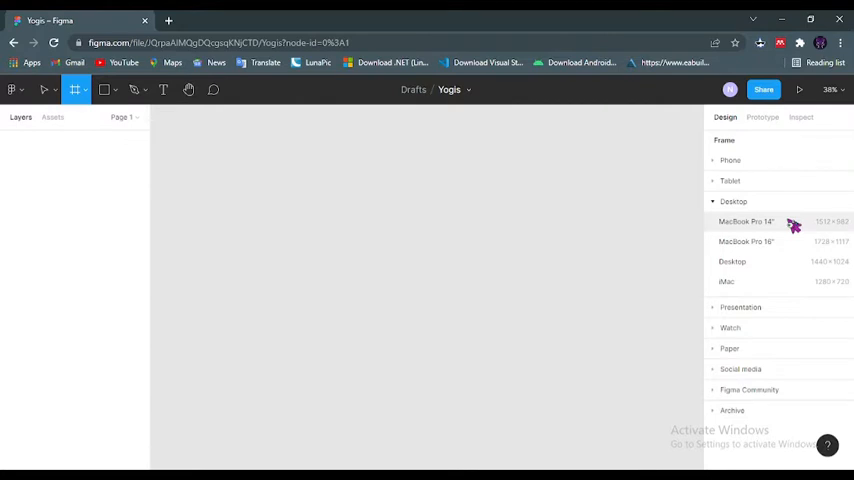
{"action": "left_click", "coordinate": [746, 221]}
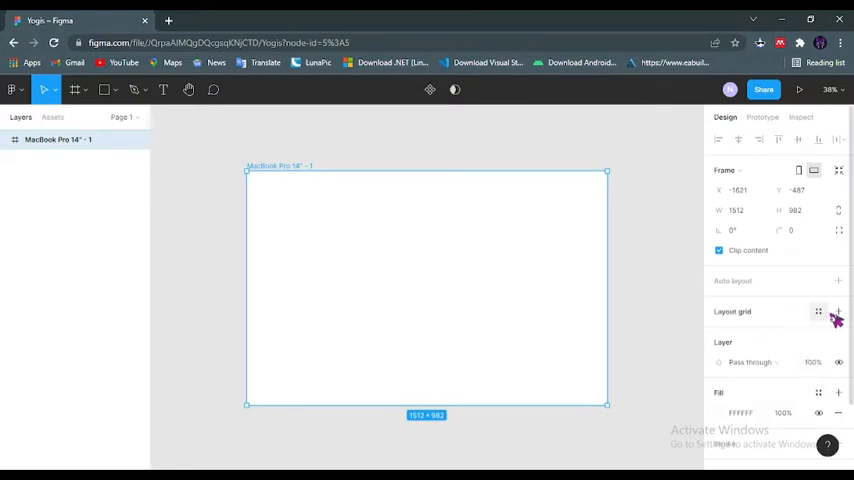
Step: Give the frame a 12-column layout grid with 5% opacity, margin 97 and gutter 20
{"action": "left_click", "coordinate": [838, 311]}
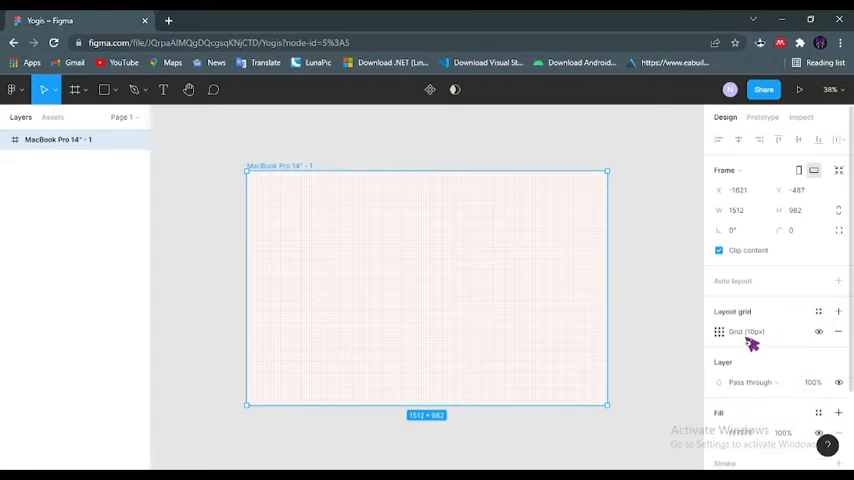
{"action": "left_click", "coordinate": [719, 331]}
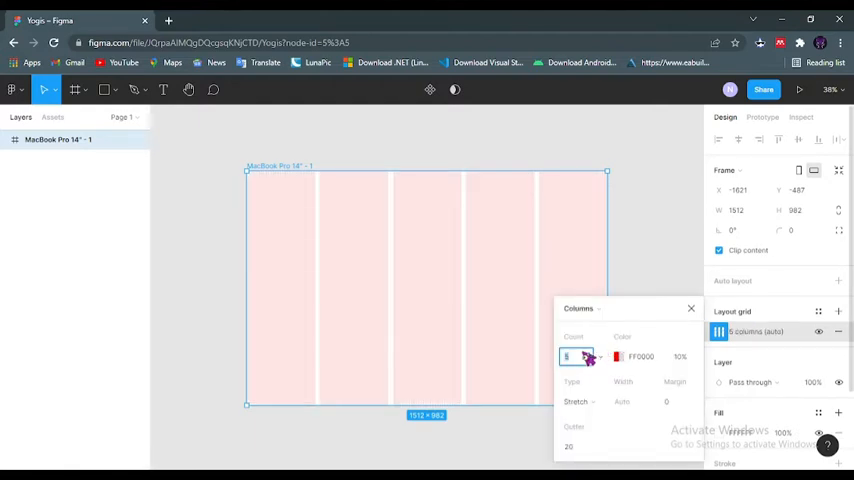
{"action": "type", "text": "12"}
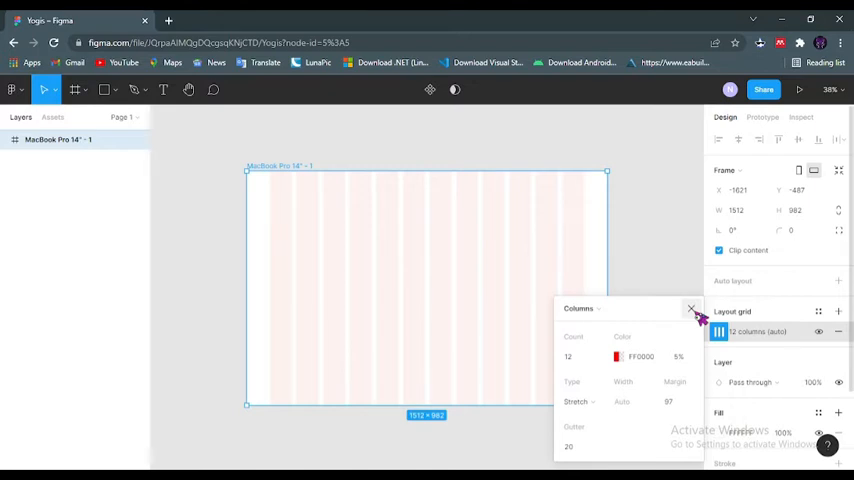
{"action": "left_click", "coordinate": [690, 309]}
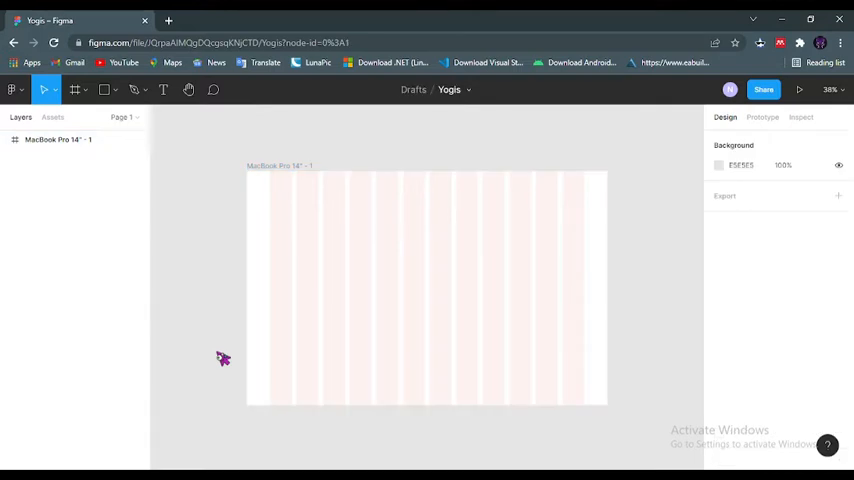
{"action": "mouse_move", "coordinate": [212, 347]}
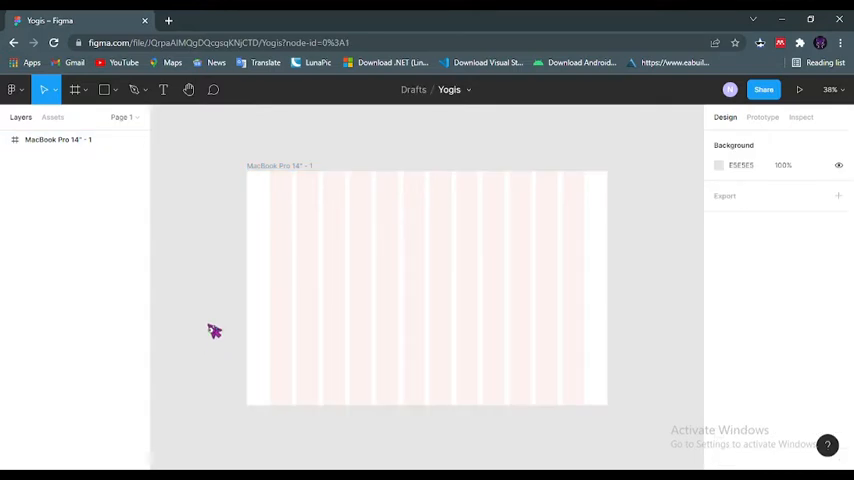
Step: Pan the canvas and draw a rectangle to the left of the MacBook frame
{"action": "left_click", "coordinate": [213, 90]}
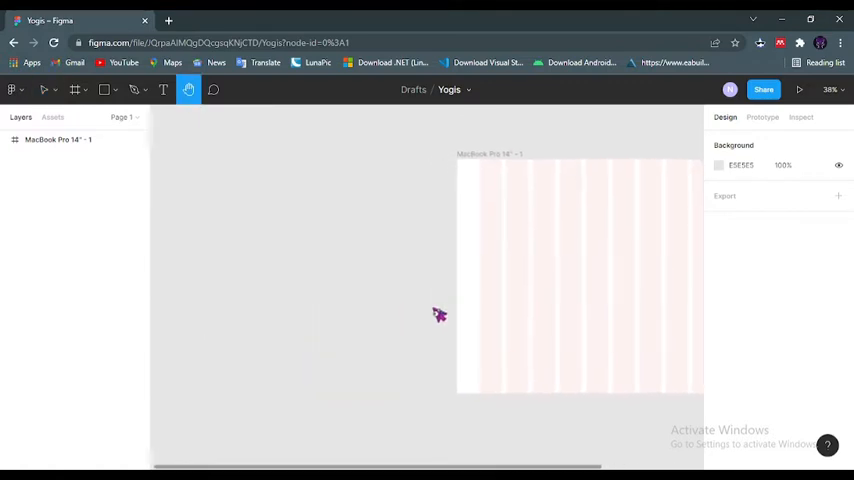
{"action": "mouse_move", "coordinate": [280, 264]}
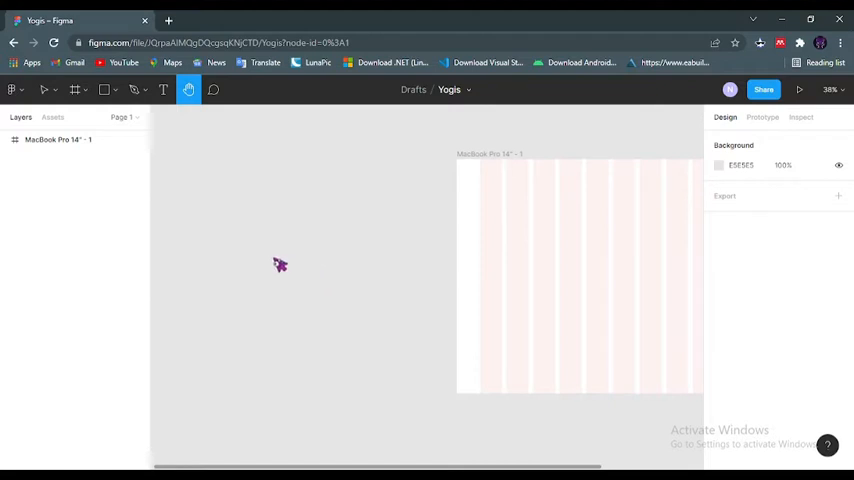
{"action": "mouse_move", "coordinate": [280, 263]}
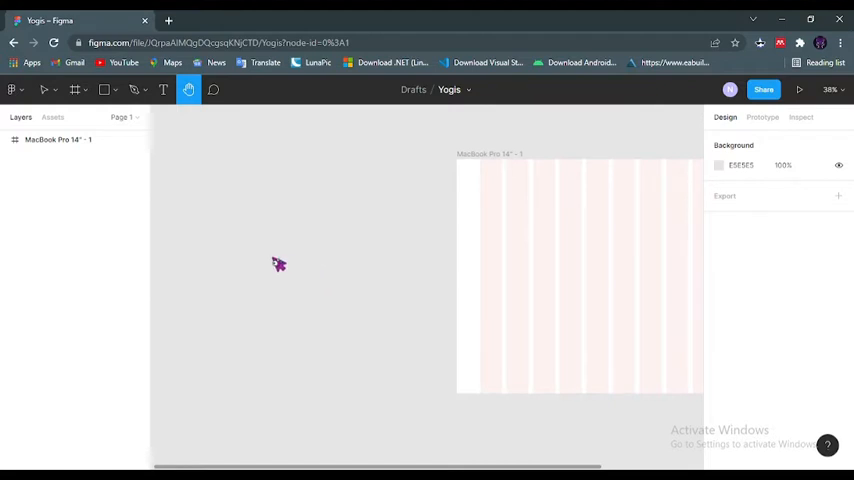
{"action": "left_click", "coordinate": [45, 89]}
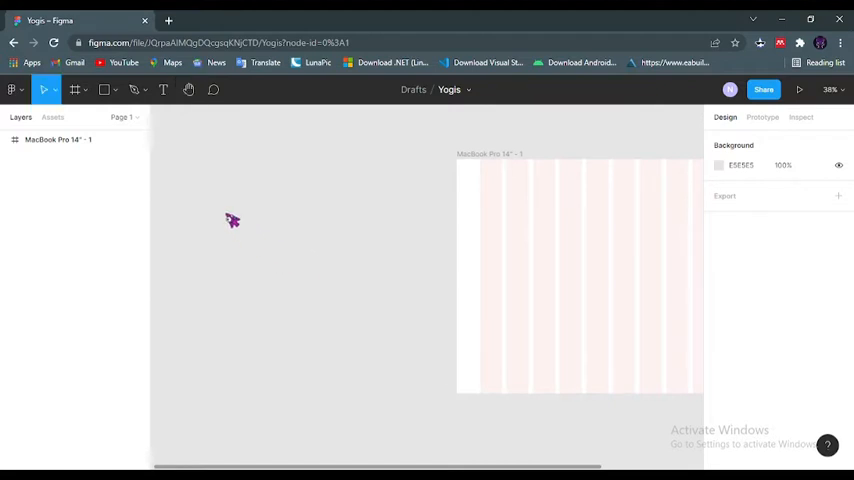
{"action": "left_click", "coordinate": [105, 89]}
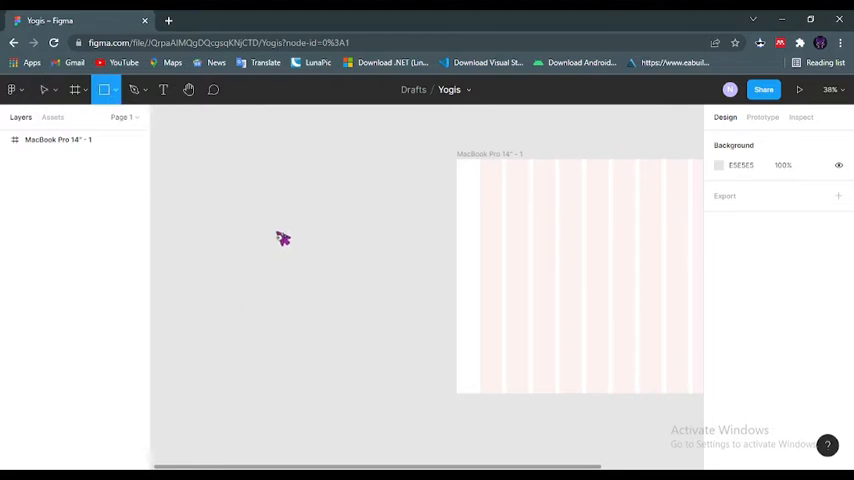
{"action": "left_click_drag", "start_coordinate": [277, 230], "coordinate": [343, 270]}
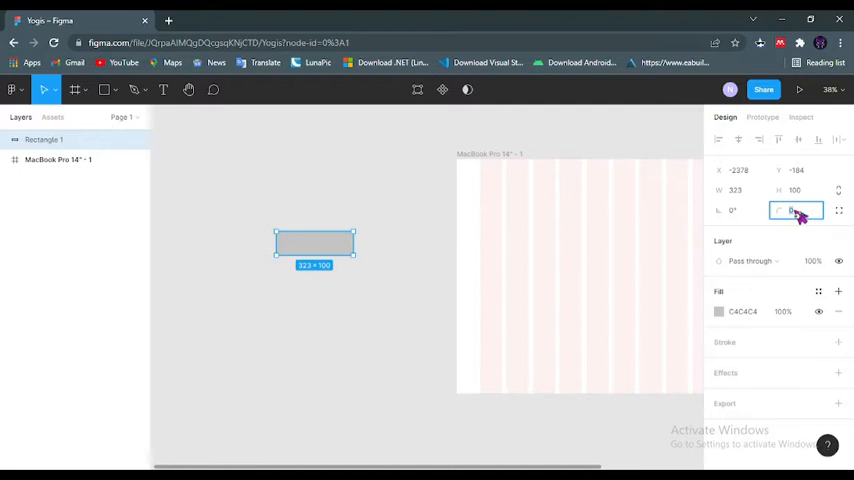
Step: Round the rectangle's corners to a radius of 30
{"action": "type", "text": "20"}
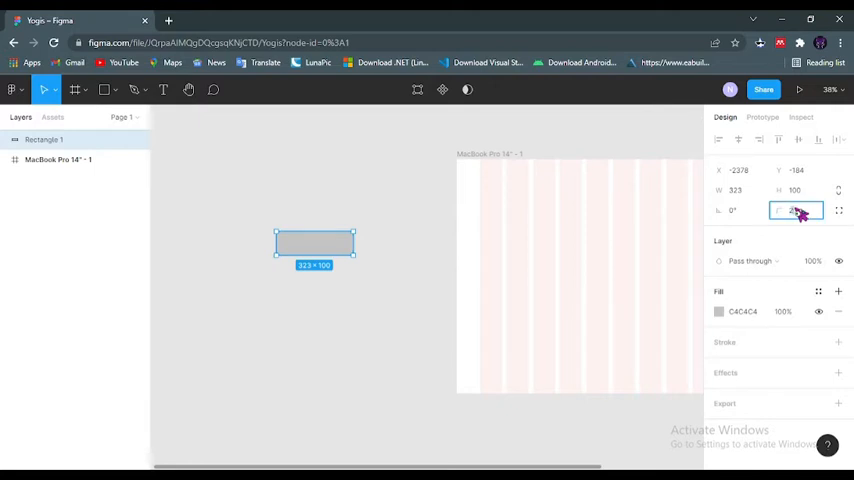
{"action": "left_click", "coordinate": [795, 210]}
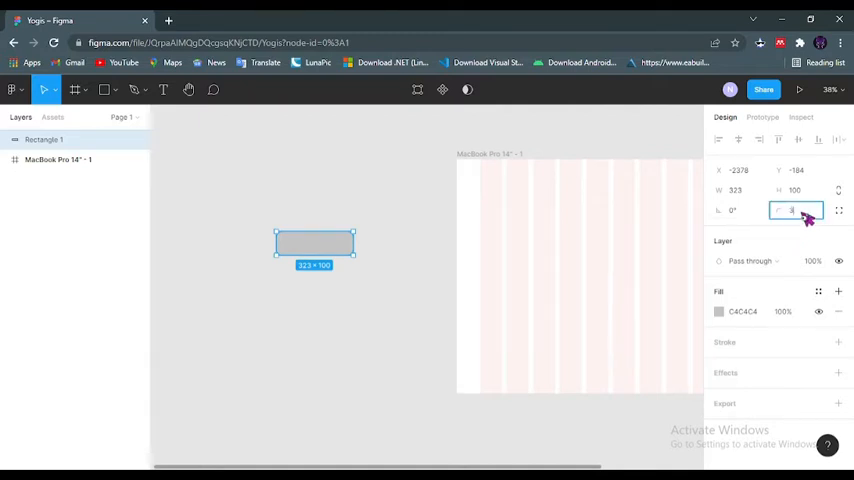
{"action": "type", "text": "30"}
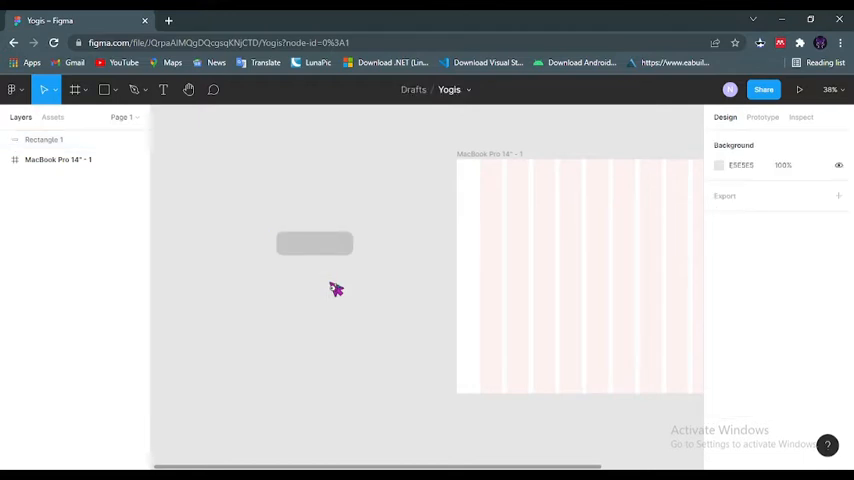
{"action": "left_click", "coordinate": [315, 244]}
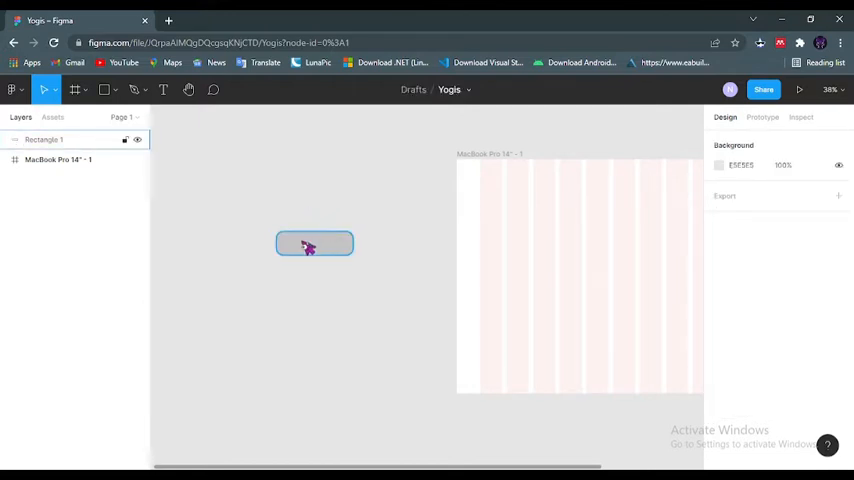
Step: Add white FFFFFF 'Sign Up' text at size 36 on the rectangle
{"action": "left_click", "coordinate": [163, 90]}
{"action": "type", "text": "Sign Up"}
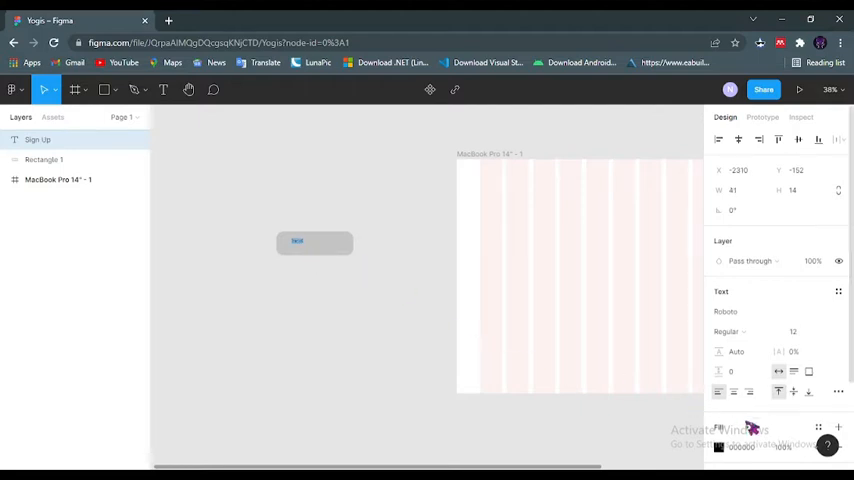
{"action": "left_click", "coordinate": [718, 446]}
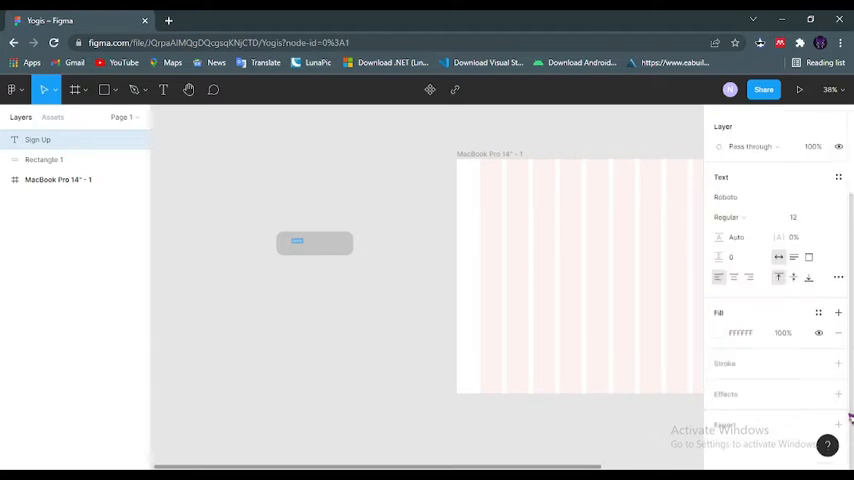
{"action": "left_click", "coordinate": [793, 217]}
{"action": "type", "text": "36"}
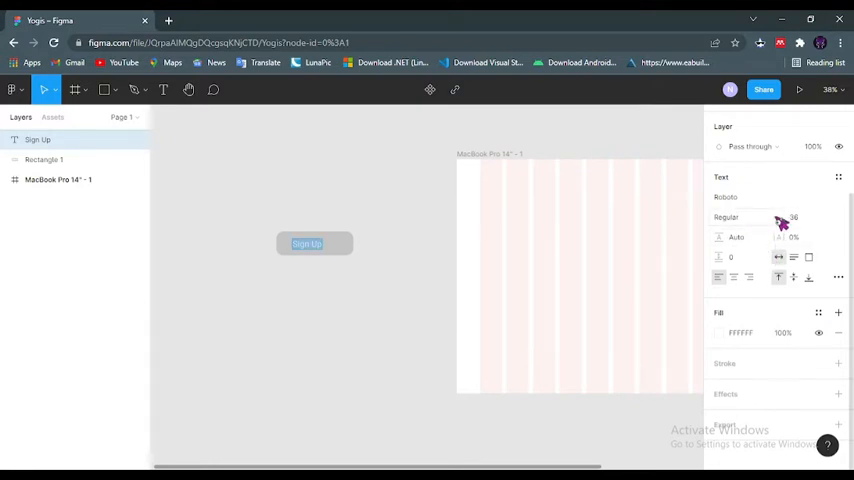
Step: Set the Sign Up text font to Poppins Medium
{"action": "left_click", "coordinate": [726, 217]}
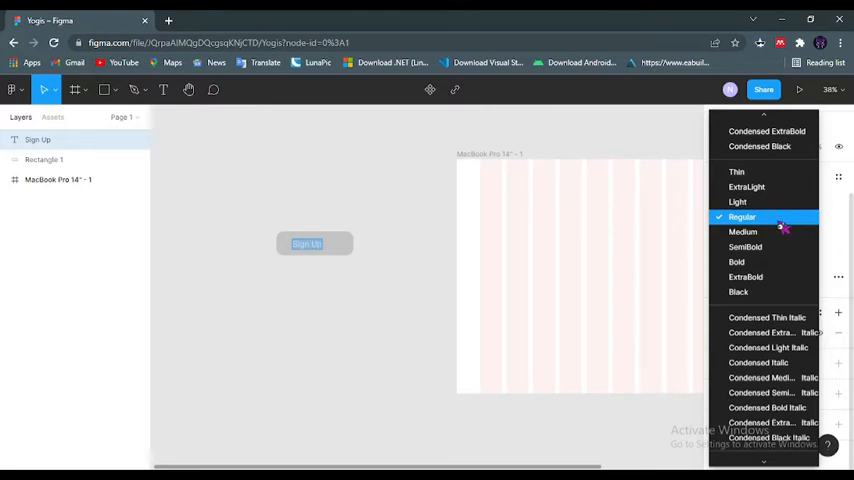
{"action": "left_click", "coordinate": [742, 217]}
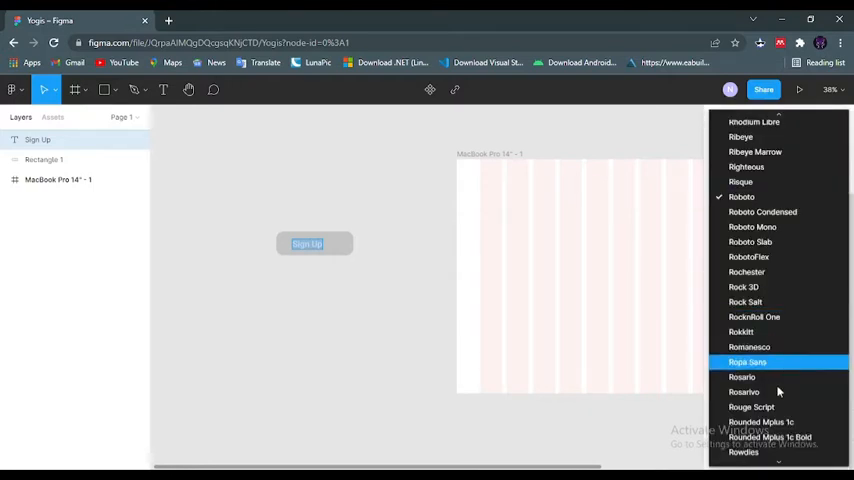
{"action": "scroll", "scroll_direction": "down", "scroll_amount": 3}
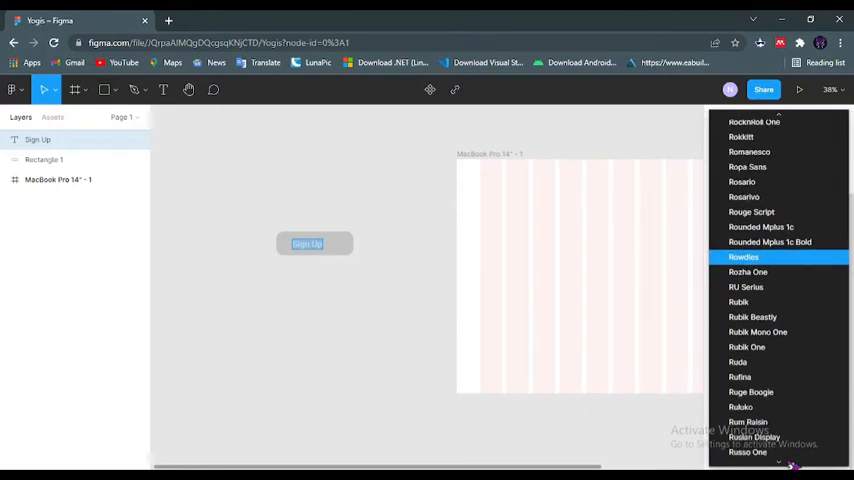
{"action": "scroll", "scroll_direction": "down", "scroll_amount": 3}
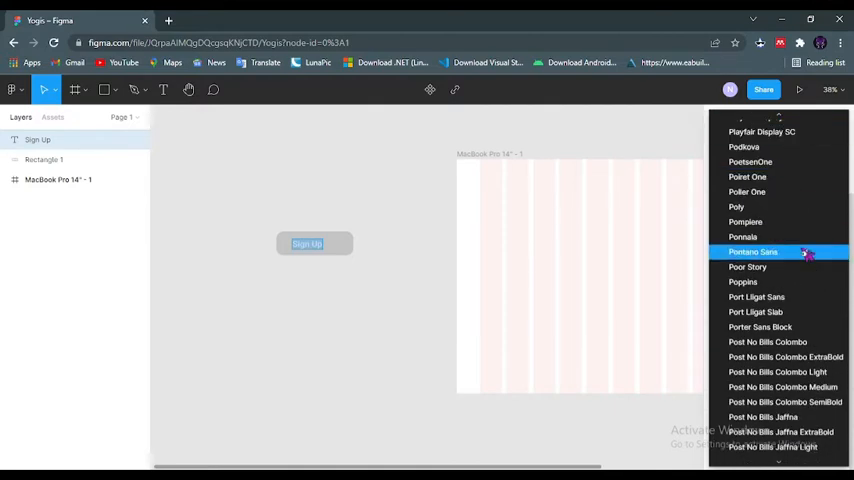
{"action": "scroll", "scroll_direction": "down", "scroll_amount": 3}
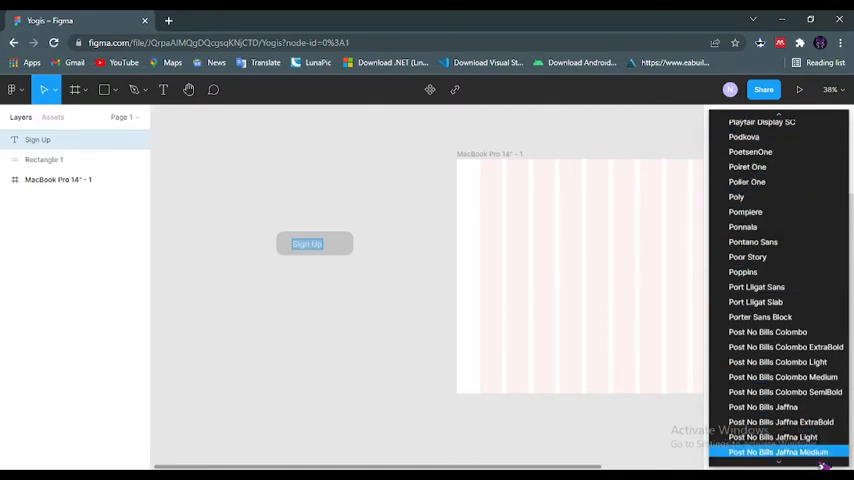
{"action": "scroll", "scroll_direction": "down", "scroll_amount": 3}
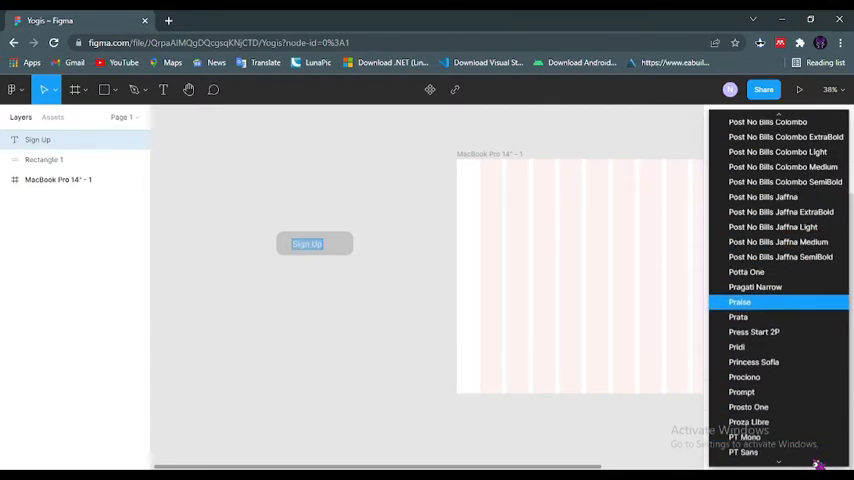
{"action": "scroll", "scroll_direction": "down", "scroll_amount": 3}
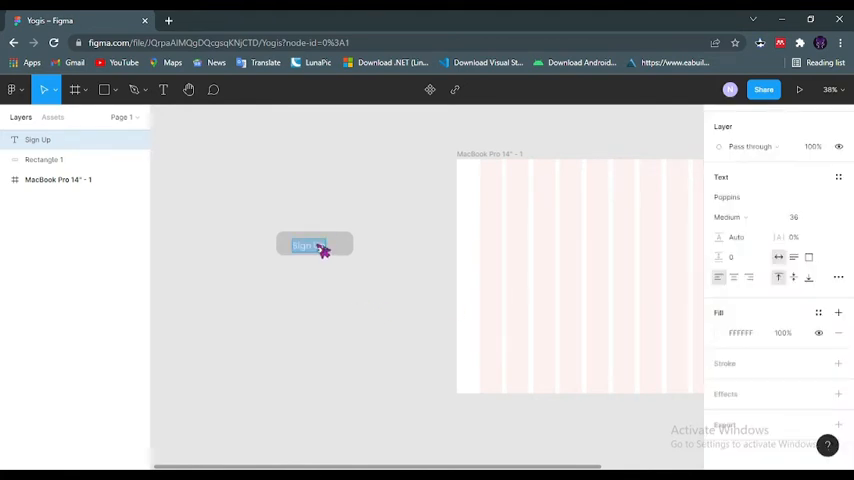
{"action": "left_click", "coordinate": [308, 246]}
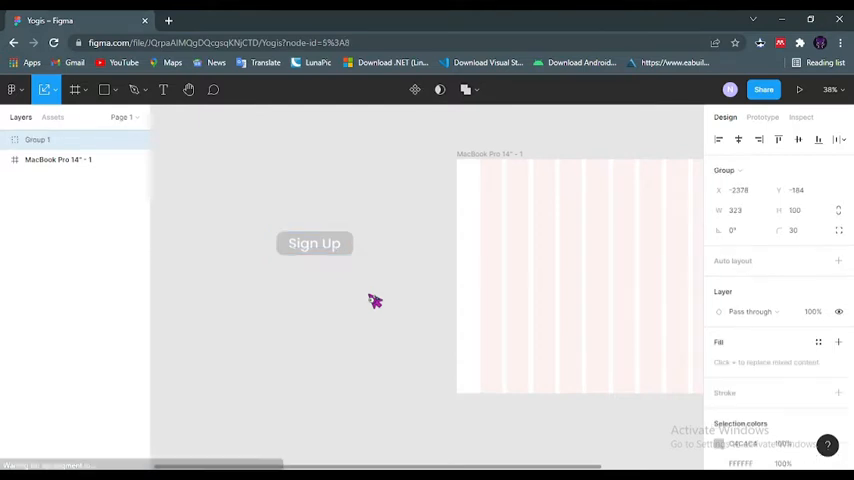
{"action": "left_click", "coordinate": [314, 242]}
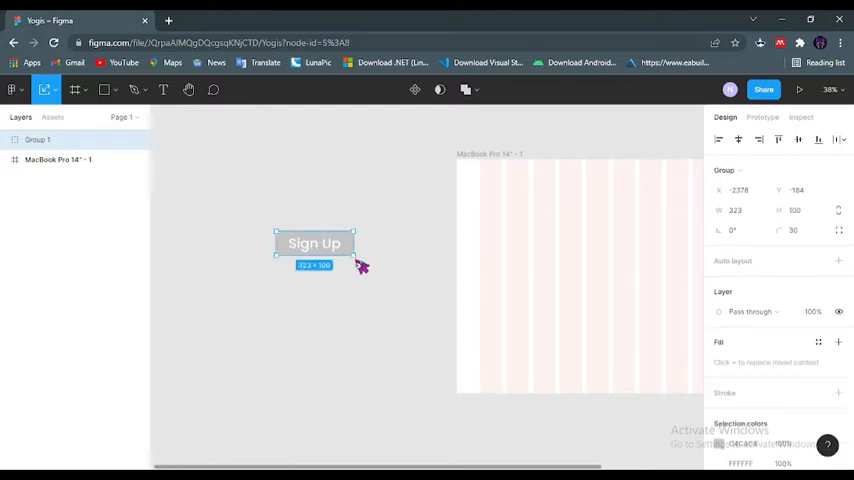
{"action": "mouse_move", "coordinate": [333, 258]}
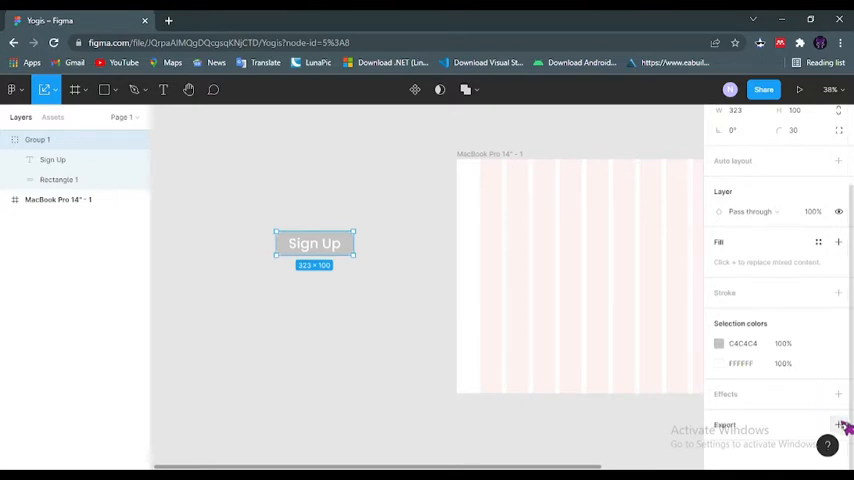
Step: Add a drop shadow effect to the Sign Up button
{"action": "left_click", "coordinate": [838, 394]}
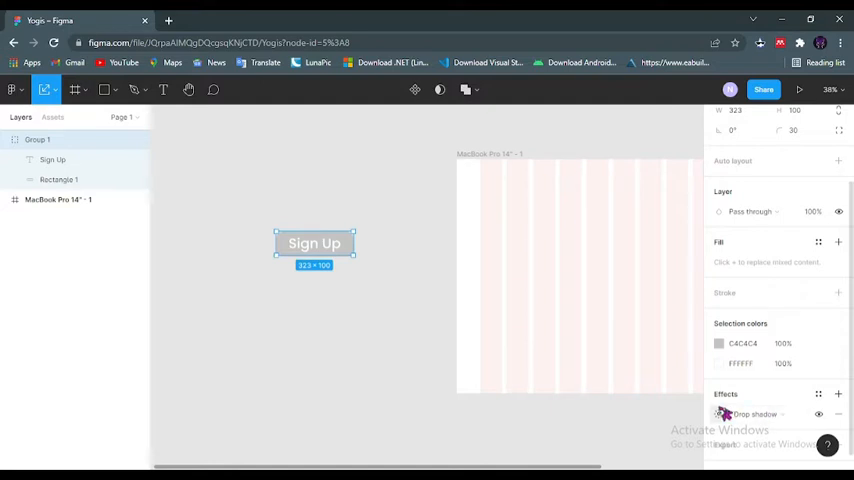
{"action": "left_click", "coordinate": [719, 414]}
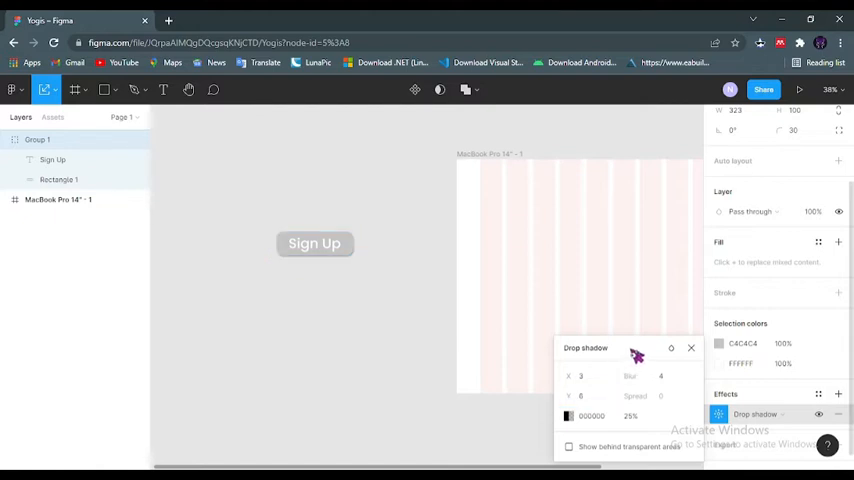
{"action": "left_click", "coordinate": [315, 243]}
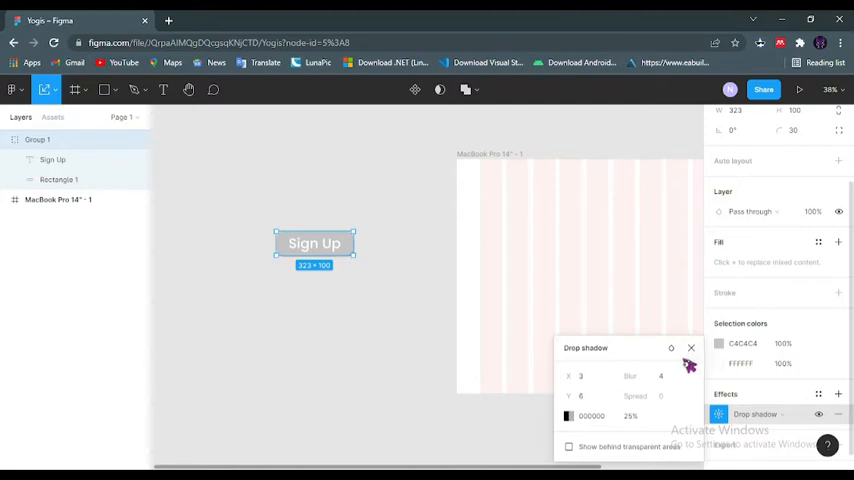
{"action": "left_click", "coordinate": [690, 348]}
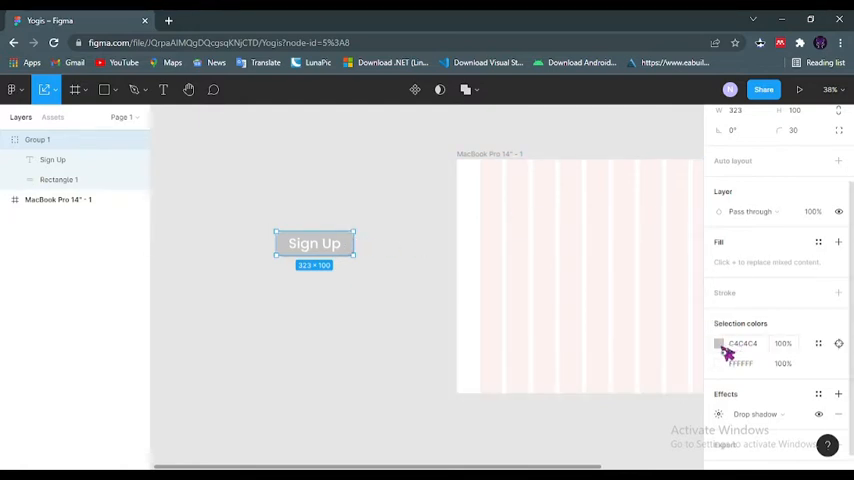
Step: Change the button's gray C4C4C4 fill to green 52BA41
{"action": "left_click", "coordinate": [719, 343]}
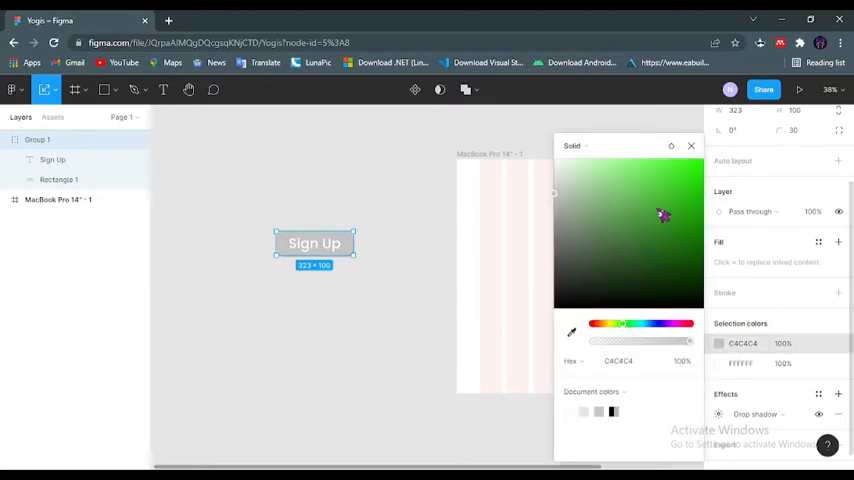
{"action": "left_click", "coordinate": [660, 203]}
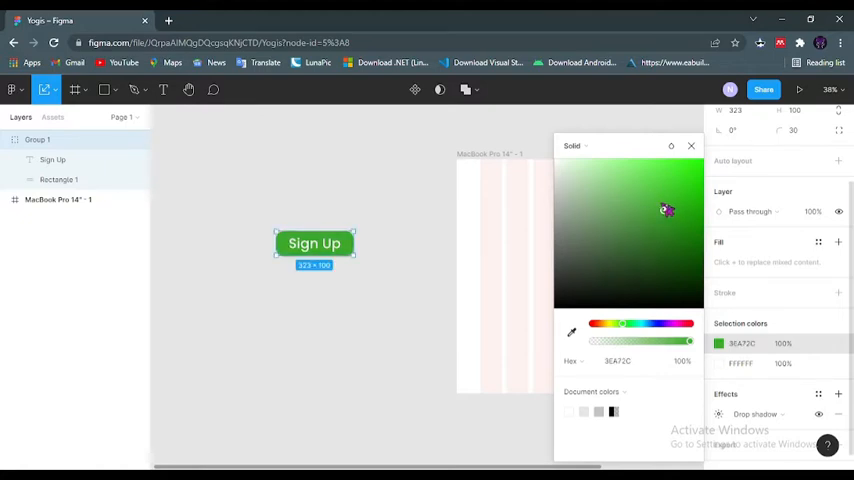
{"action": "left_click", "coordinate": [668, 209]}
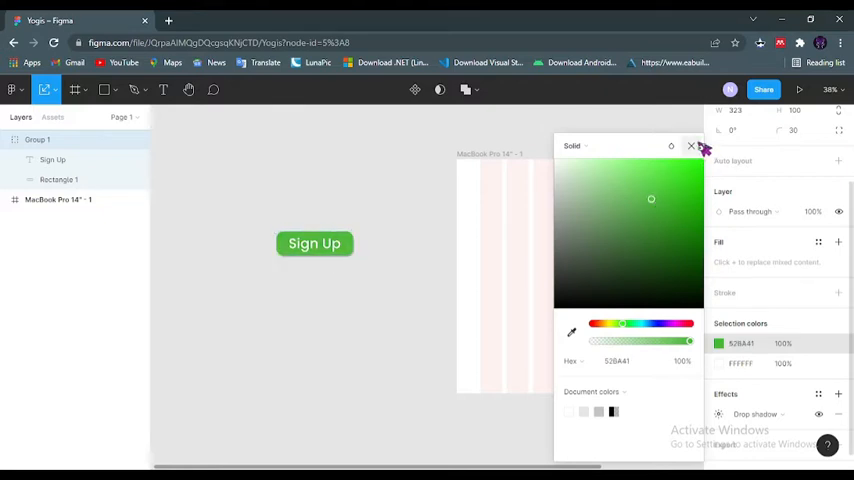
{"action": "left_click", "coordinate": [691, 146]}
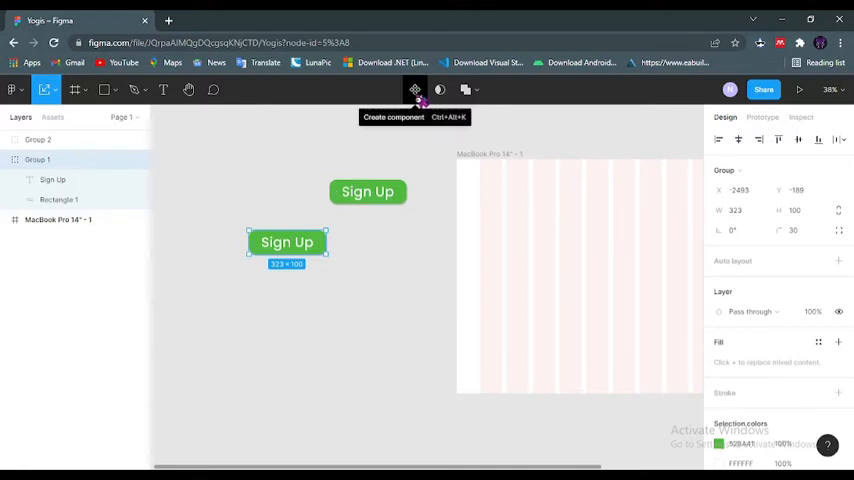
Step: Make the button a component set 'Sign up Botton' with Default and Variant2, selecting Variant2
{"action": "left_click", "coordinate": [415, 90]}
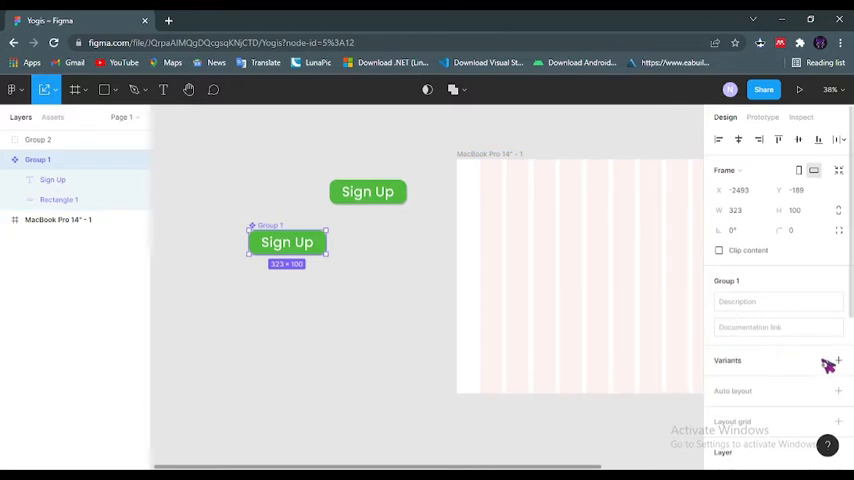
{"action": "mouse_move", "coordinate": [838, 361]}
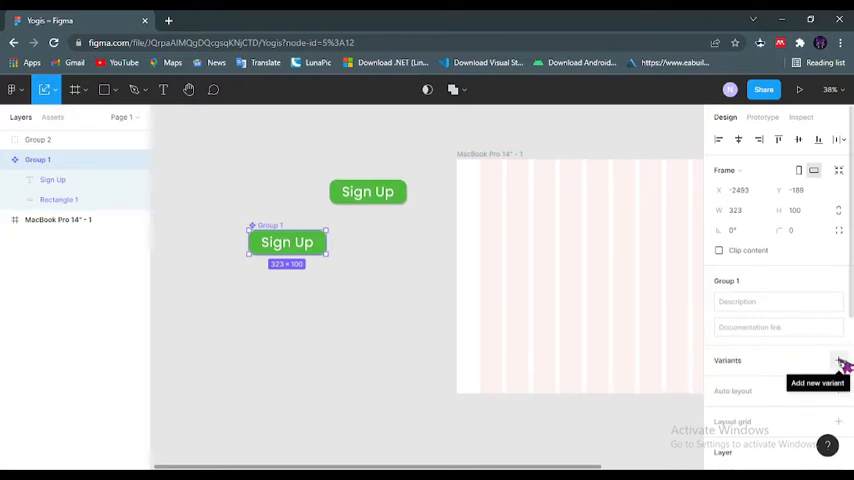
{"action": "left_click", "coordinate": [838, 361]}
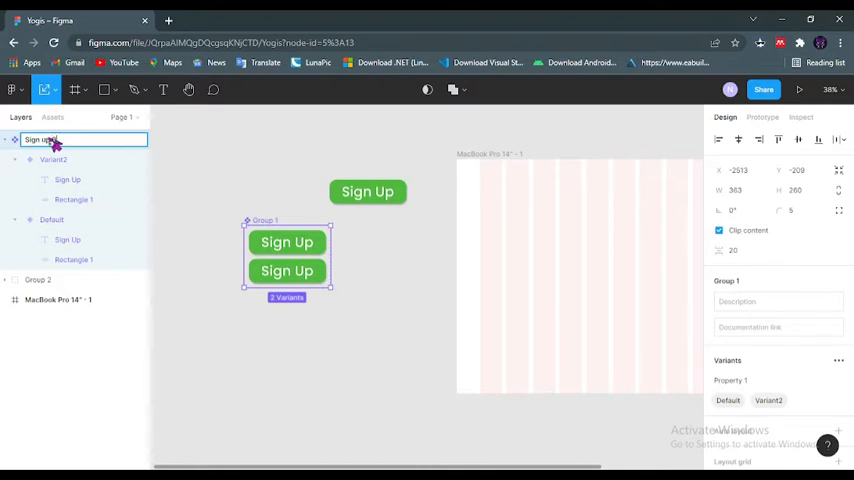
{"action": "type", "text": "Sign up Botton"}
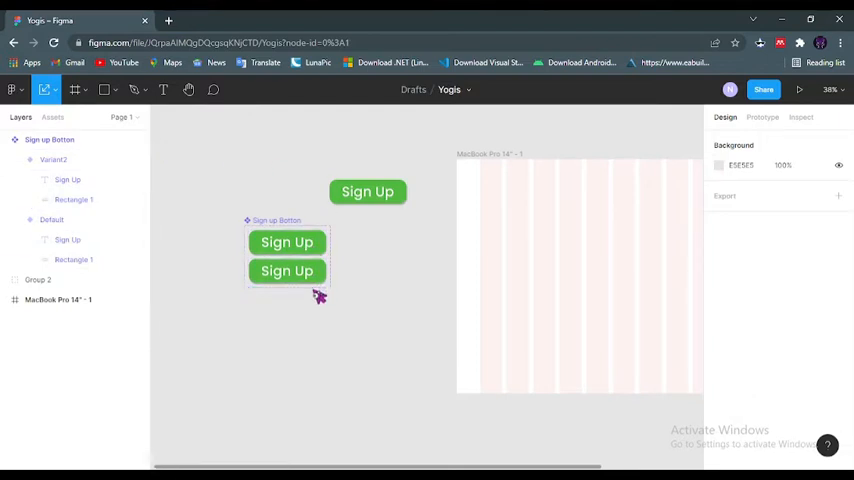
{"action": "left_click", "coordinate": [287, 271]}
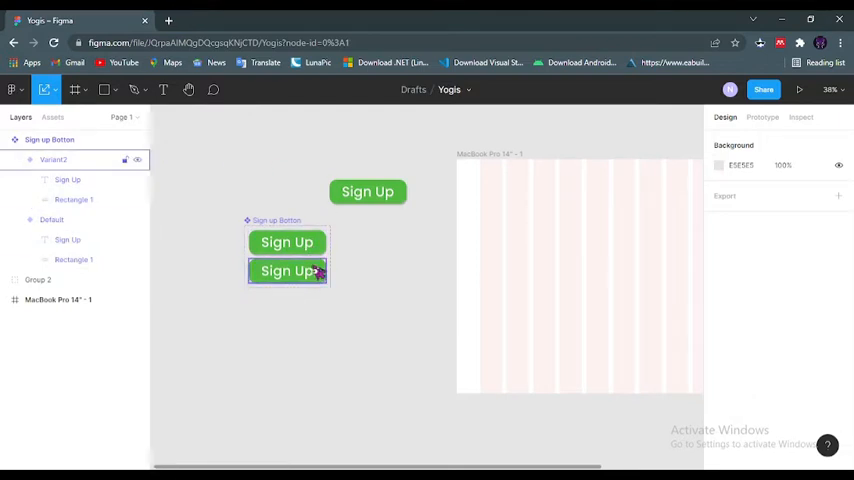
{"action": "left_click", "coordinate": [287, 270]}
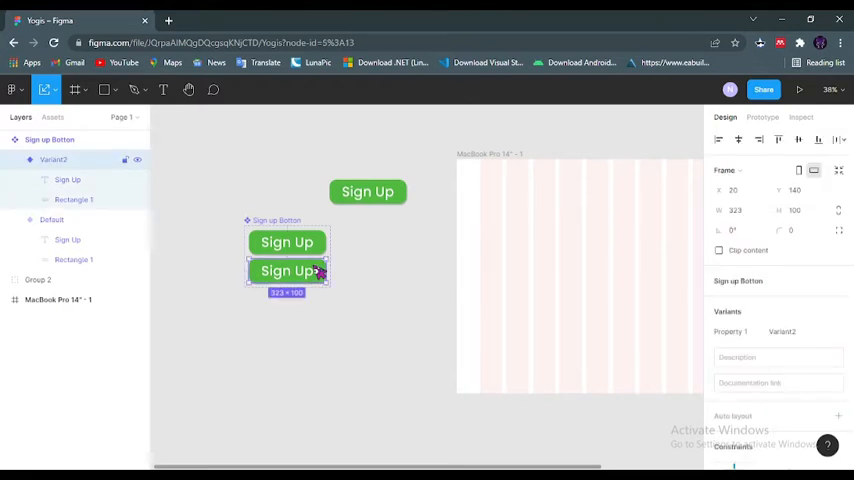
{"action": "mouse_move", "coordinate": [628, 418]}
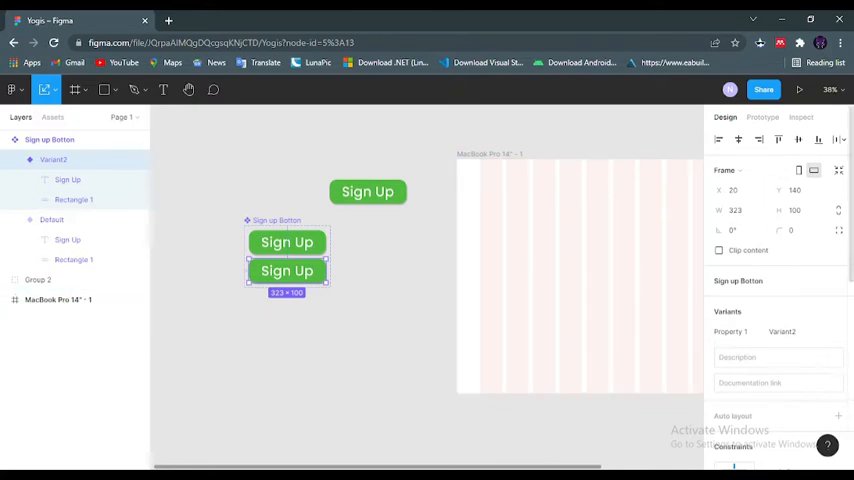
Step: Darken Variant2's green fill to 327128
{"action": "scroll", "scroll_direction": "down", "scroll_amount": 3}
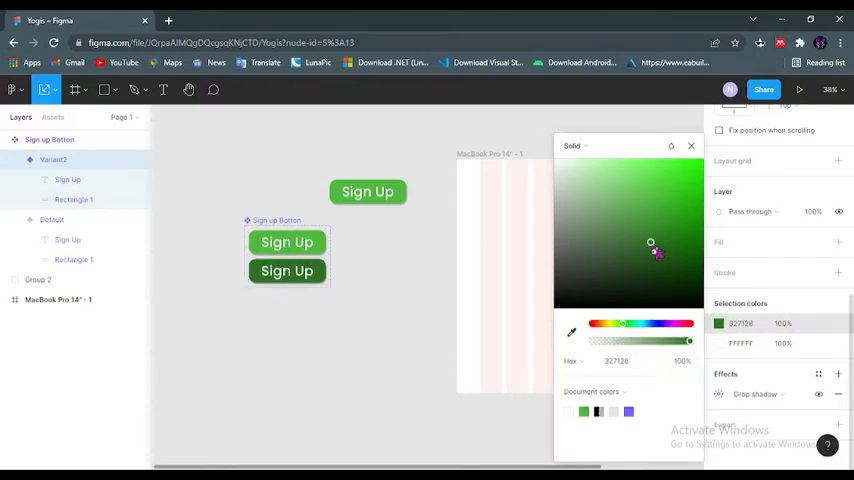
{"action": "left_click_drag", "start_coordinate": [650, 243], "coordinate": [641, 240]}
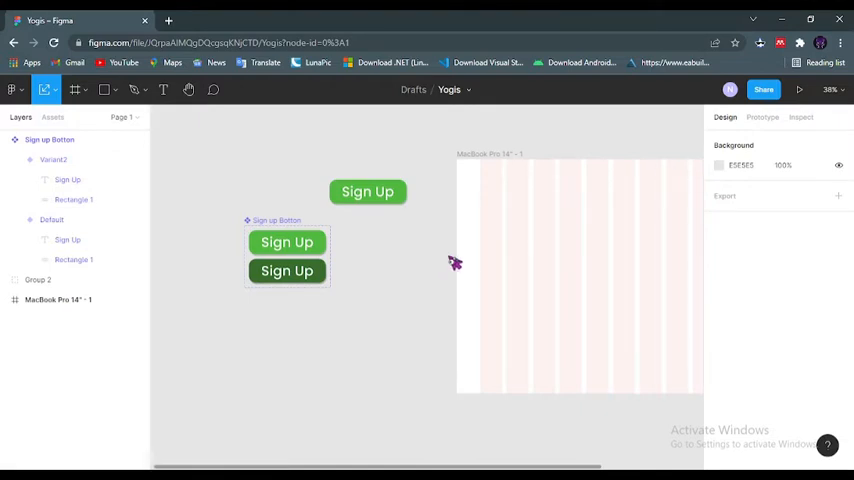
Step: Prototype Default to change to Variant2 while hovering, with Smart animate over 200ms
{"action": "left_click", "coordinate": [762, 117]}
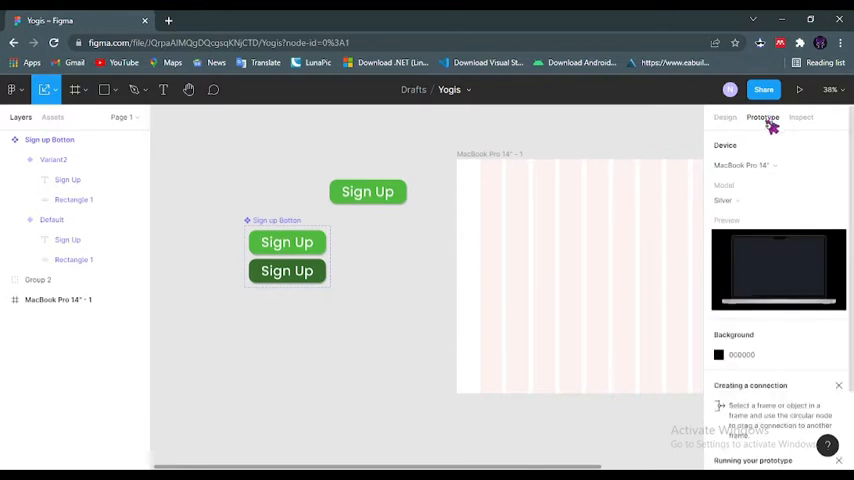
{"action": "left_click", "coordinate": [287, 242]}
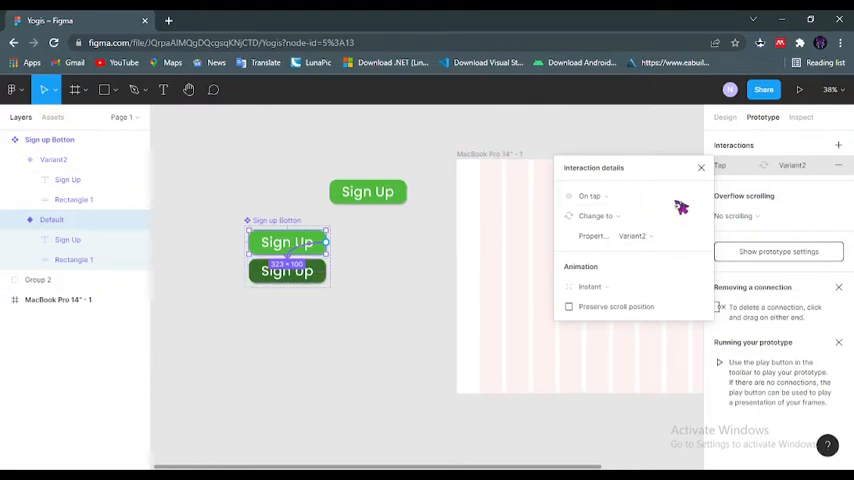
{"action": "mouse_move", "coordinate": [638, 200]}
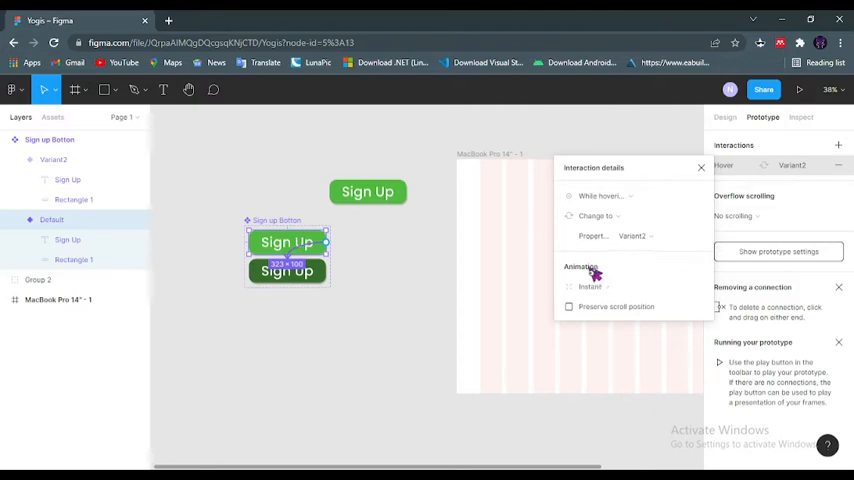
{"action": "left_click", "coordinate": [594, 287]}
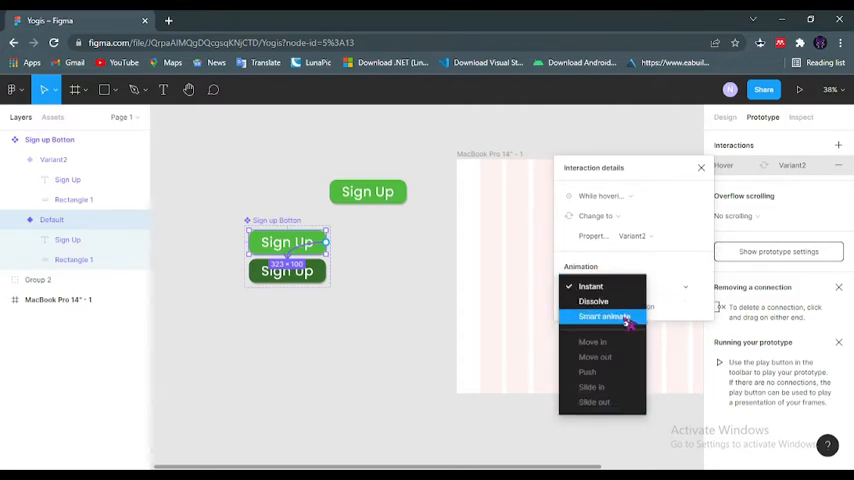
{"action": "left_click", "coordinate": [604, 316]}
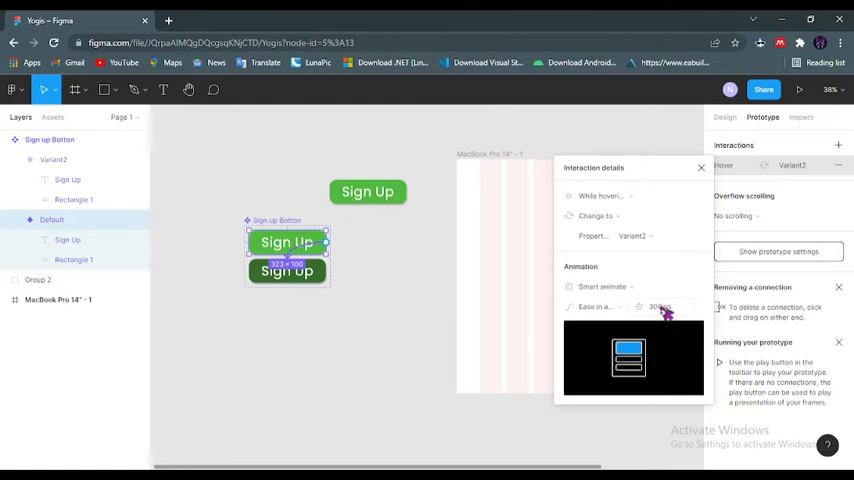
{"action": "left_click", "coordinate": [660, 306]}
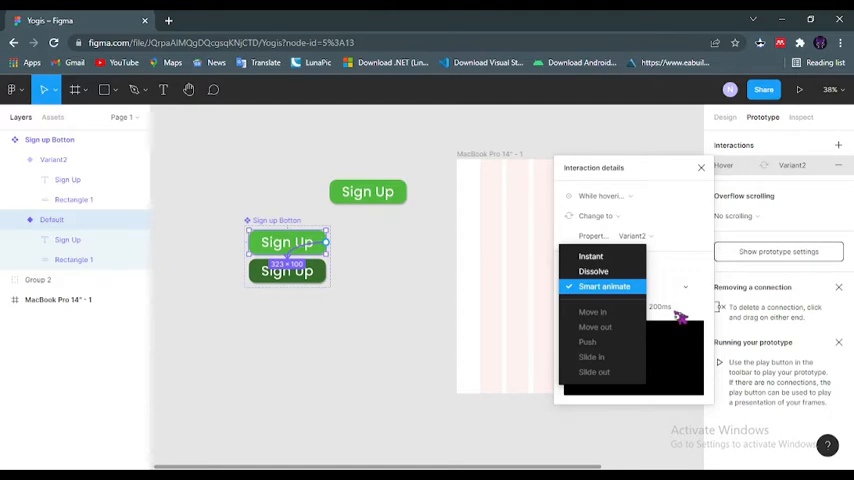
{"action": "left_click", "coordinate": [604, 286]}
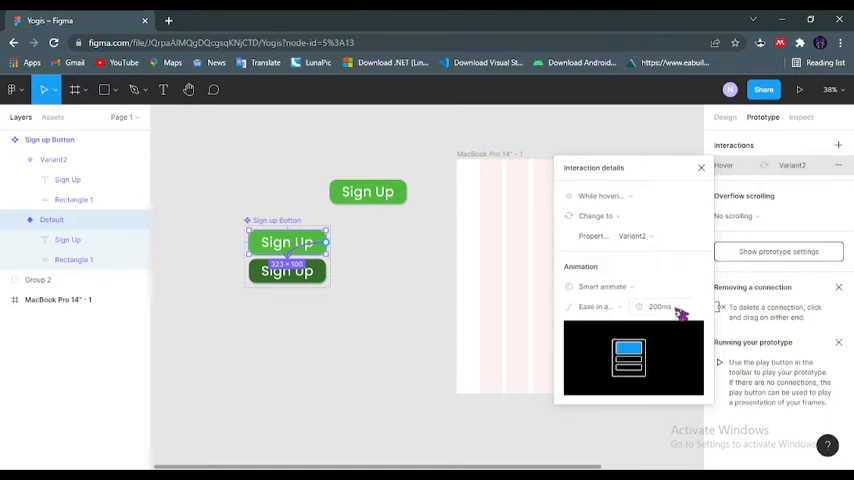
{"action": "mouse_move", "coordinate": [676, 333]}
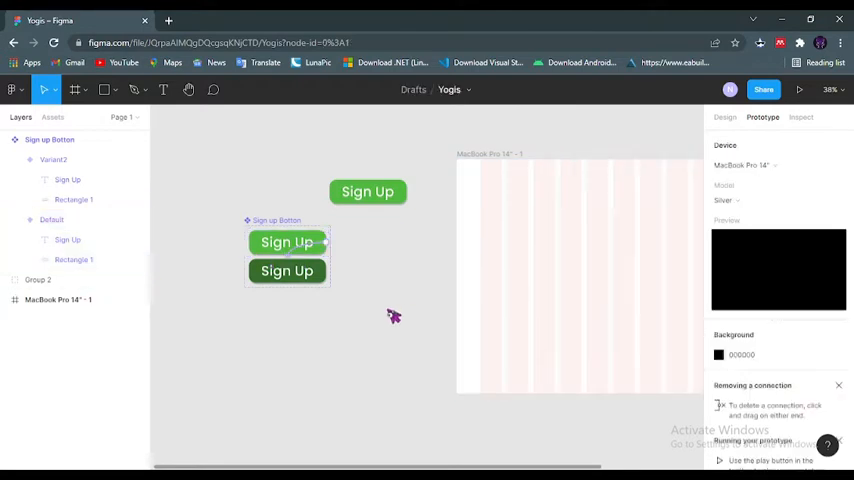
Step: Give Variant2 a while-hovering interaction that changes back to Default
{"action": "left_click", "coordinate": [287, 271]}
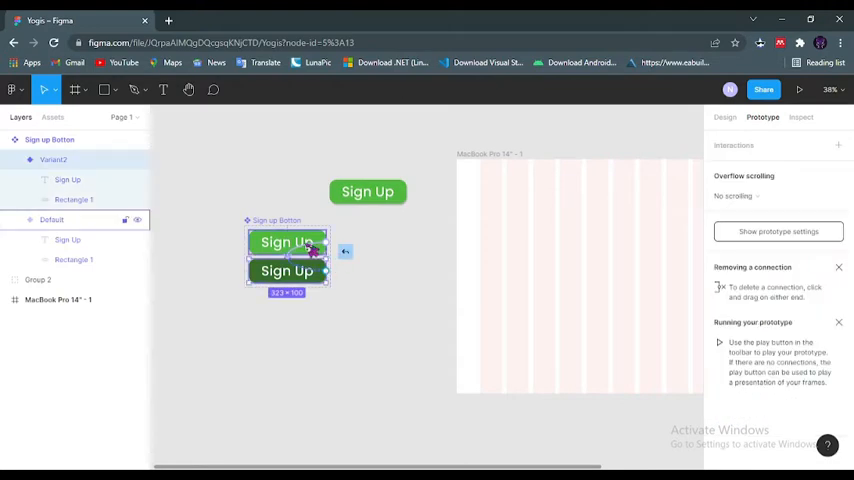
{"action": "left_click", "coordinate": [345, 251]}
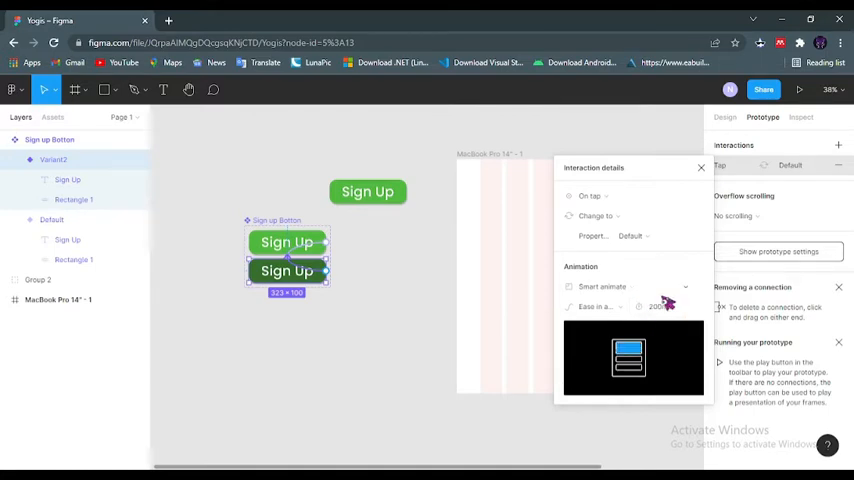
{"action": "left_click", "coordinate": [597, 216]}
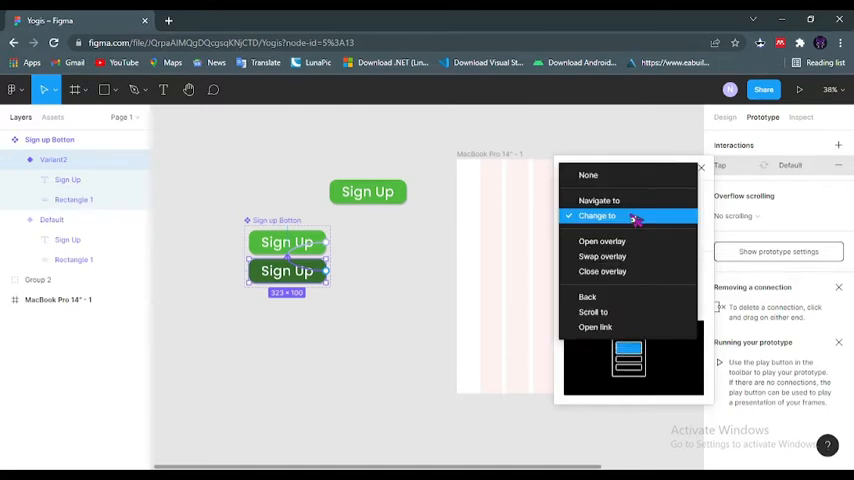
{"action": "left_click", "coordinate": [597, 216]}
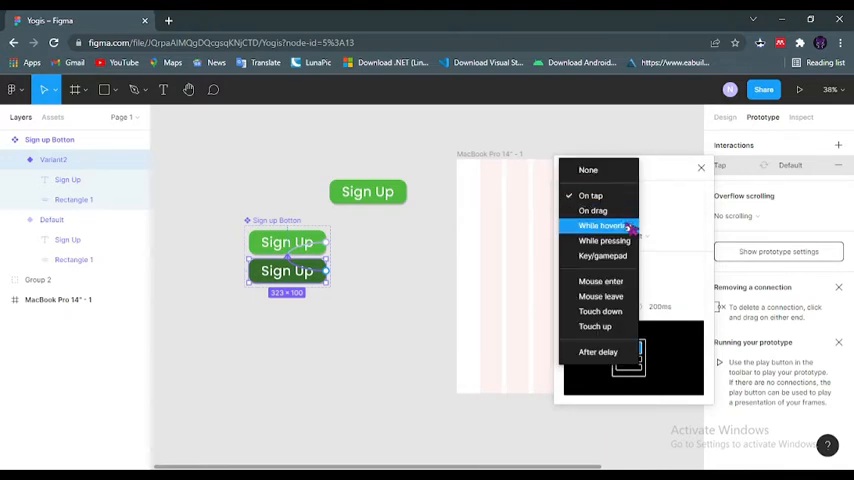
{"action": "left_click", "coordinate": [601, 225]}
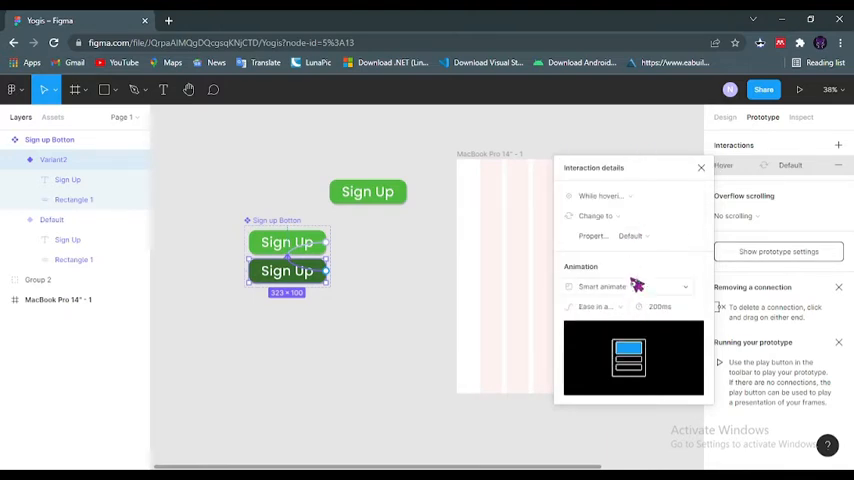
{"action": "mouse_move", "coordinate": [625, 317]}
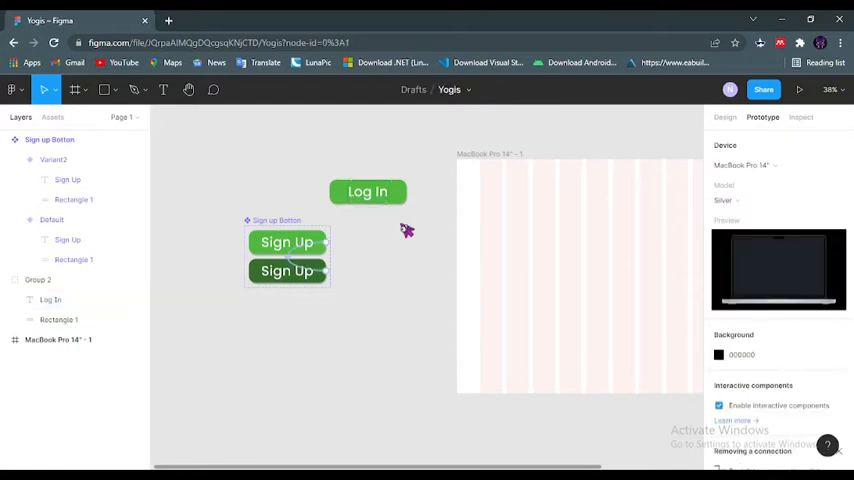
Step: Recolour the Log In button 376D2E, make it a component, and lighten its second variant
{"action": "left_click", "coordinate": [367, 191]}
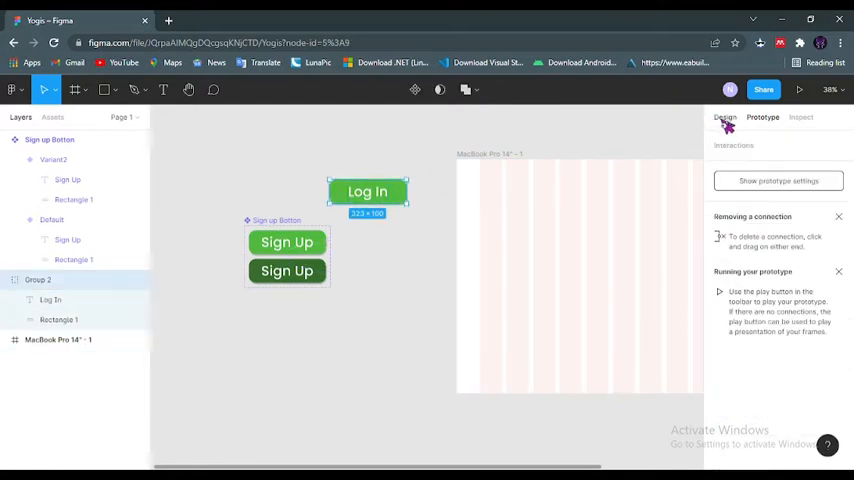
{"action": "left_click", "coordinate": [725, 117]}
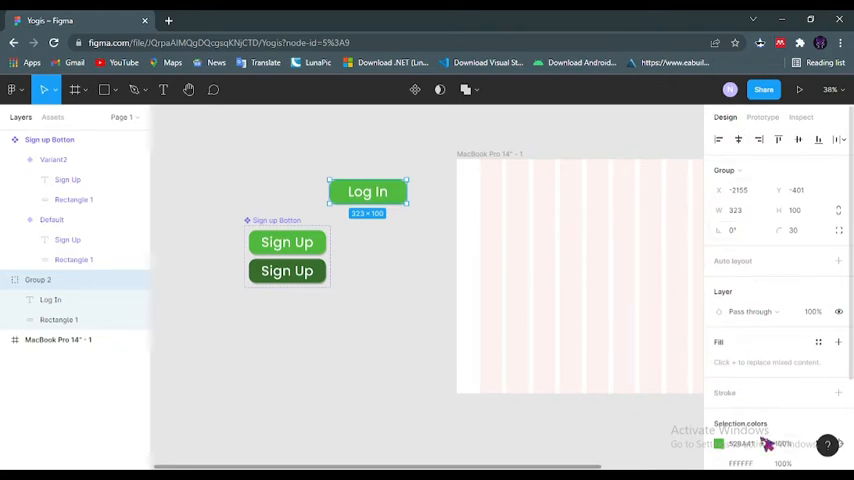
{"action": "left_click", "coordinate": [720, 443]}
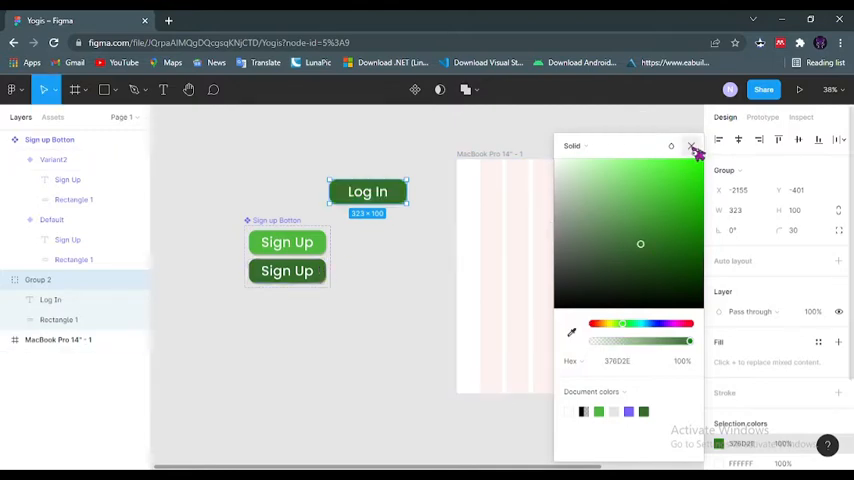
{"action": "left_click", "coordinate": [691, 146]}
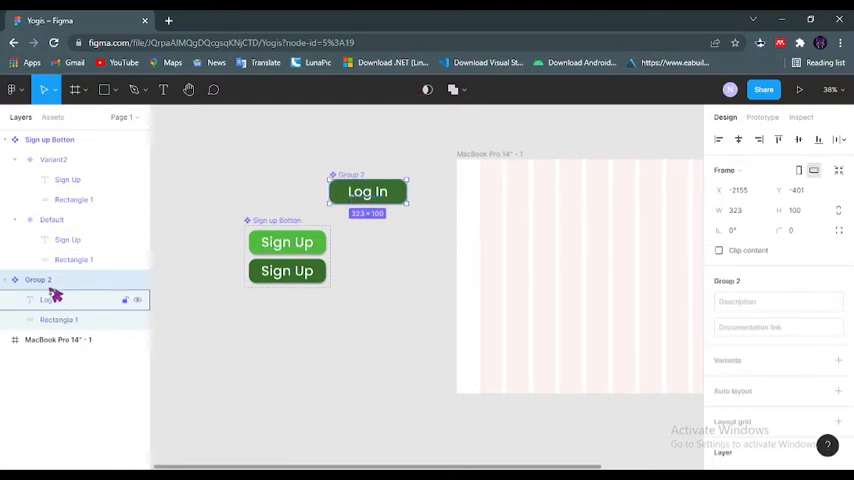
{"action": "double_click", "coordinate": [37, 280]}
{"action": "type", "text": "Log In Botton"}
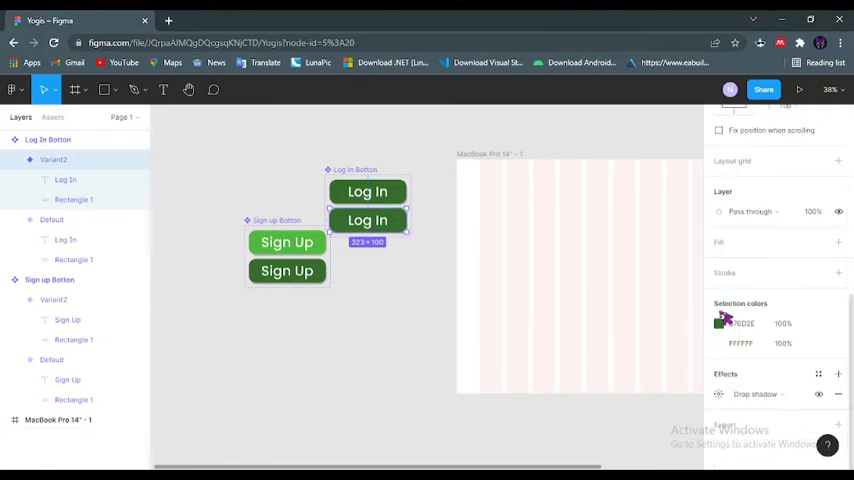
{"action": "left_click", "coordinate": [724, 323]}
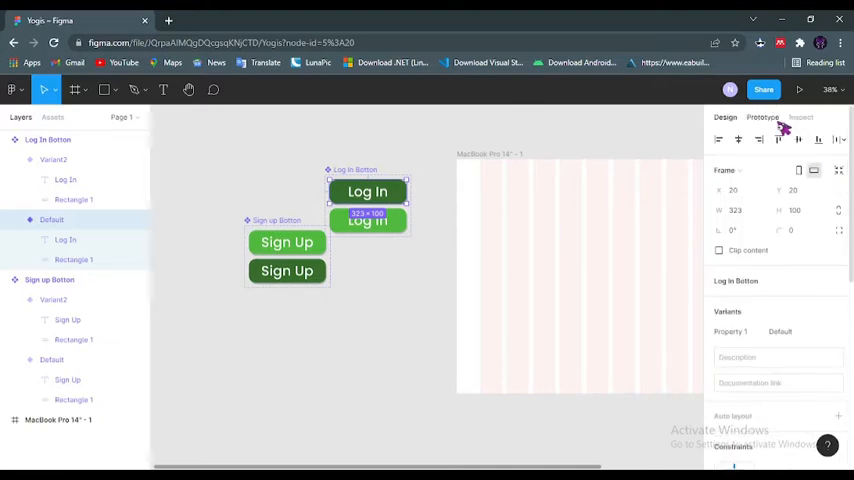
Step: Link both Log In variants to each other with While hovering triggers, then select the component set
{"action": "left_click", "coordinate": [762, 117]}
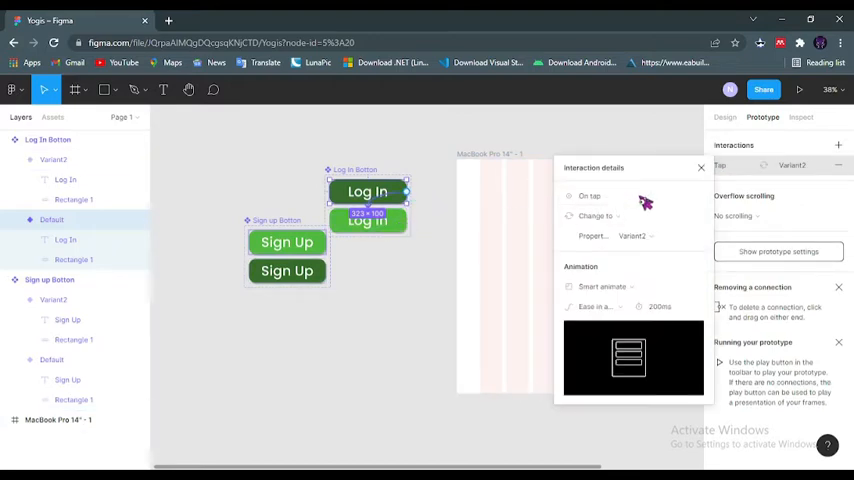
{"action": "left_click", "coordinate": [590, 196]}
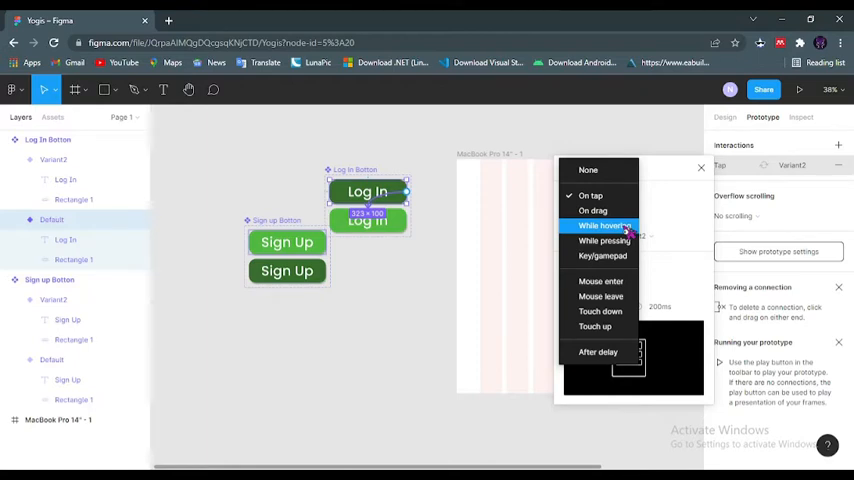
{"action": "left_click", "coordinate": [603, 225]}
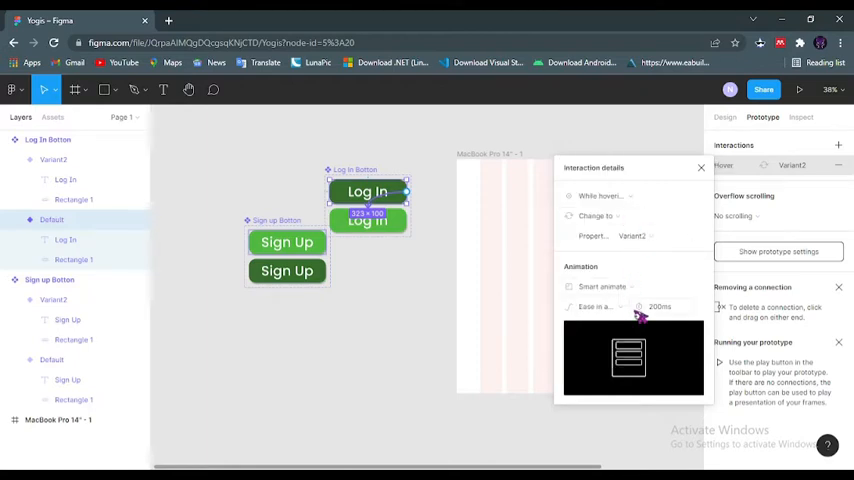
{"action": "mouse_move", "coordinate": [405, 340]}
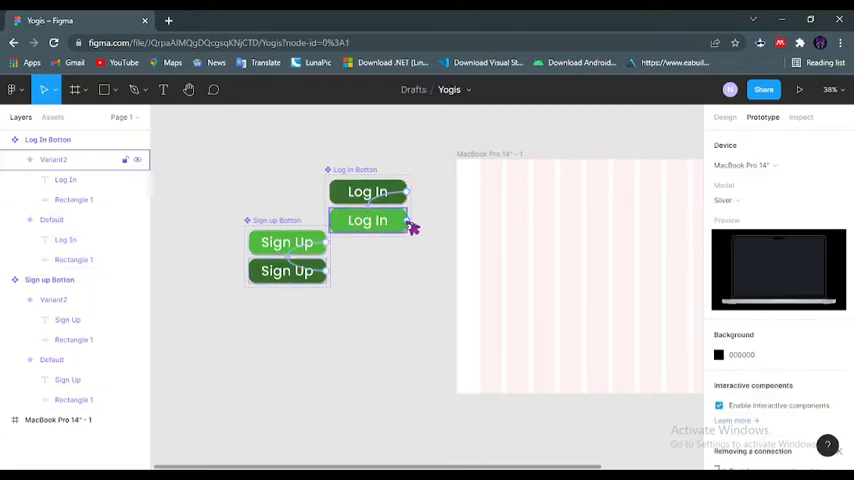
{"action": "left_click", "coordinate": [405, 226]}
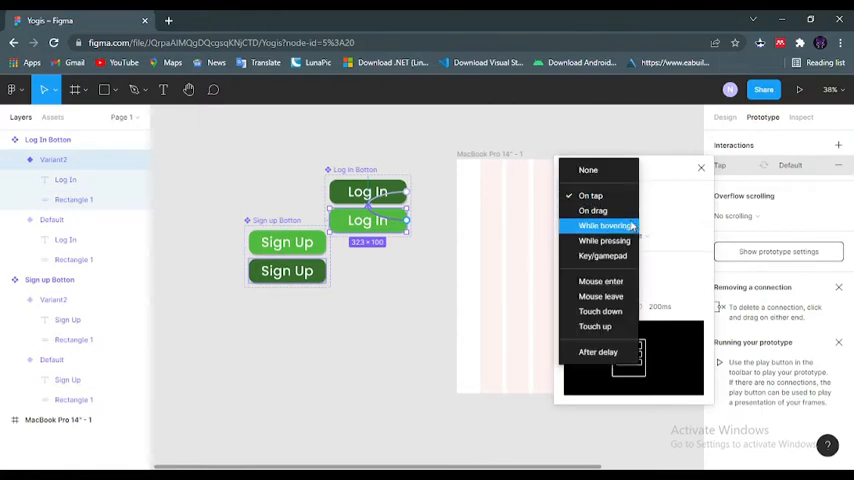
{"action": "left_click", "coordinate": [607, 225]}
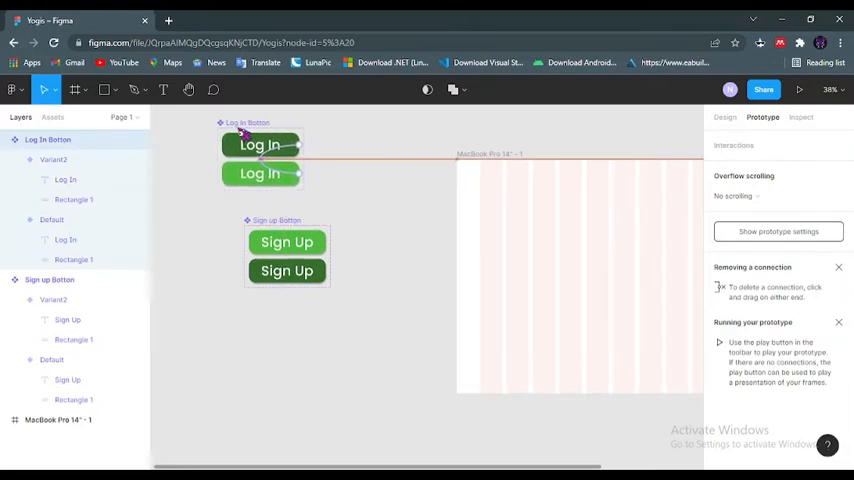
{"action": "left_click", "coordinate": [287, 256]}
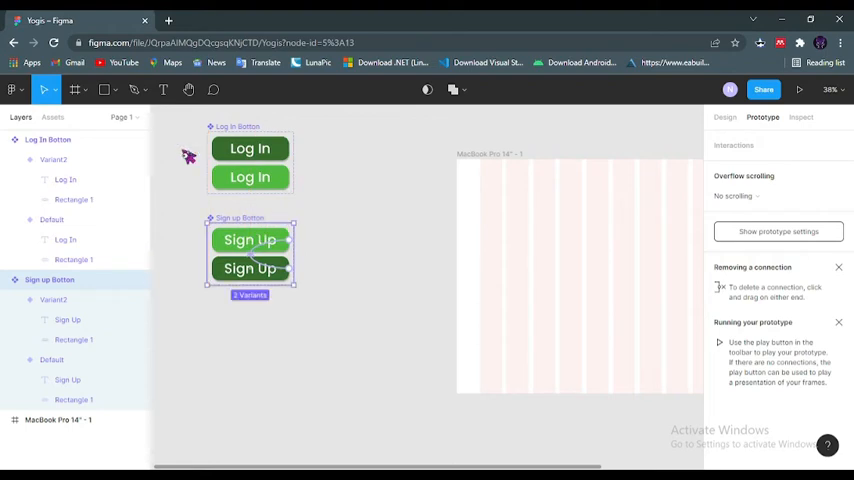
{"action": "left_click", "coordinate": [52, 117]}
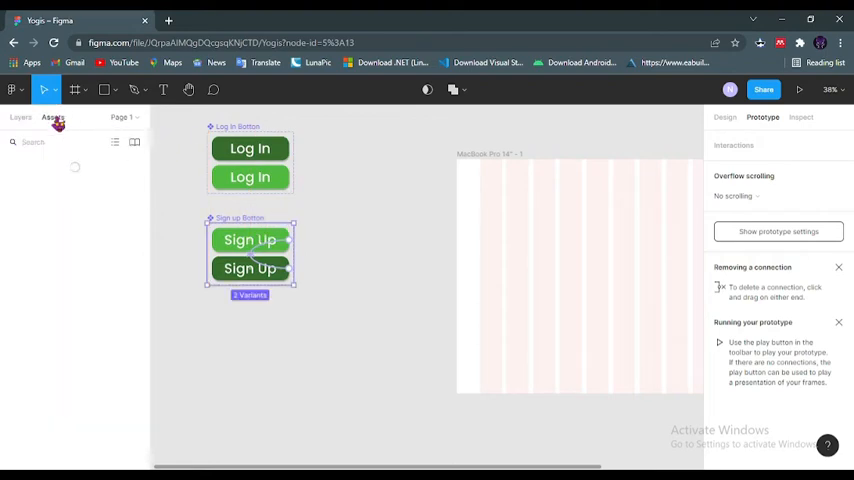
{"action": "left_click", "coordinate": [52, 117]}
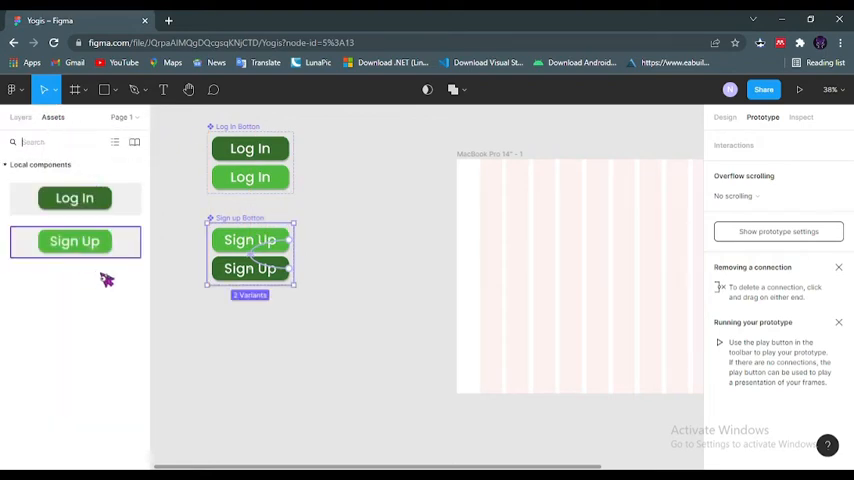
{"action": "left_click", "coordinate": [20, 117]}
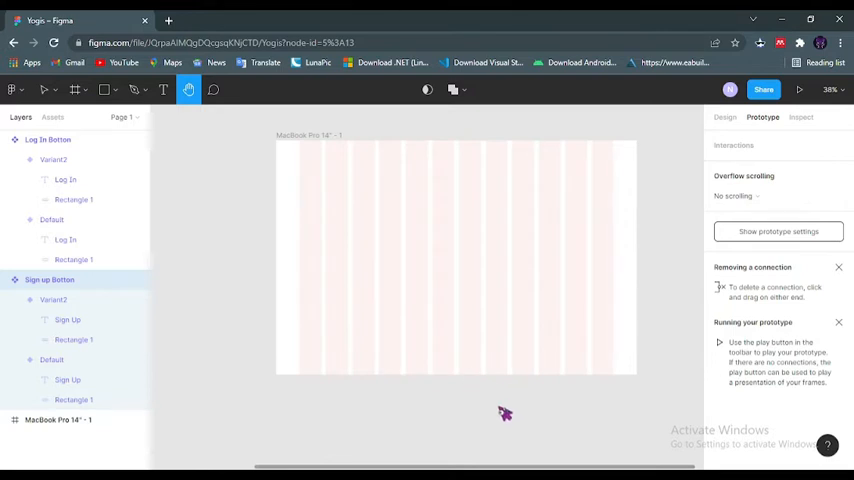
{"action": "mouse_move", "coordinate": [463, 391]}
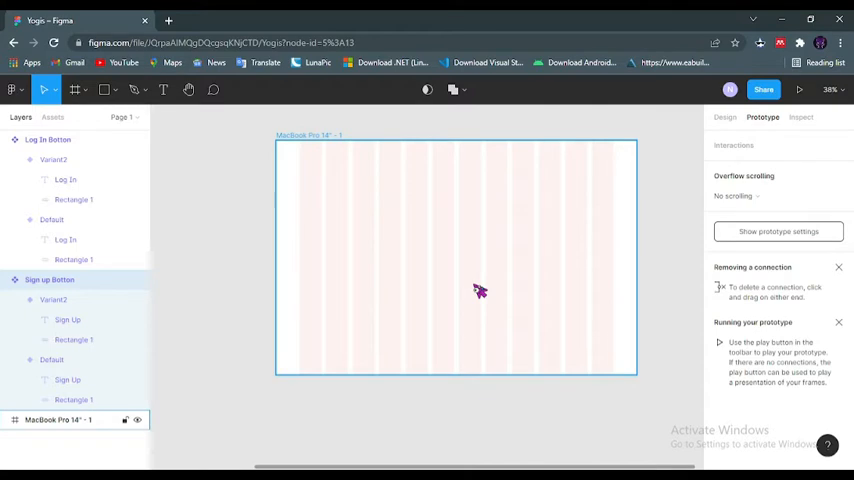
Step: Right-click the MacBook Pro 14" frame to run the Blobs plugin
{"action": "right_click", "coordinate": [479, 290]}
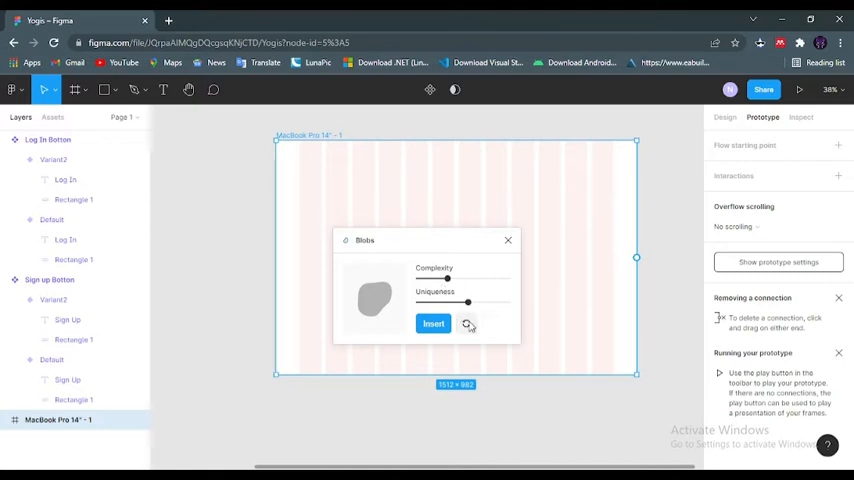
Step: Regenerate random blob shapes several times, then insert the chosen grey blob into the frame
{"action": "left_click", "coordinate": [466, 323]}
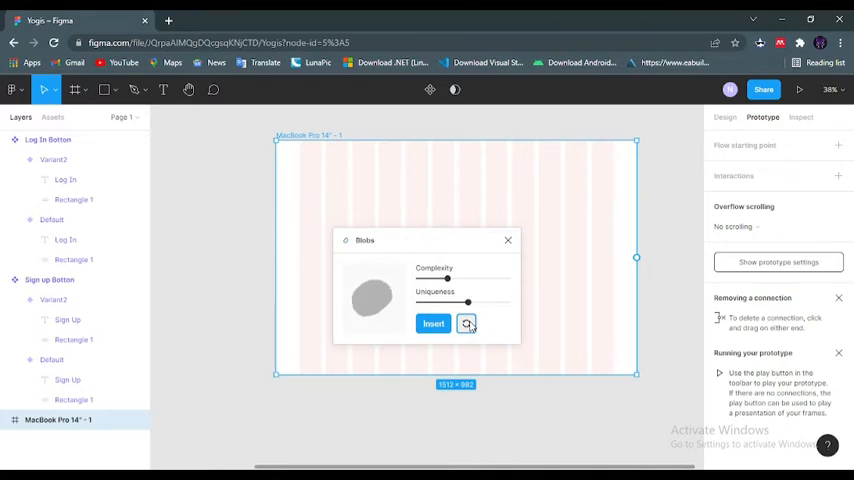
{"action": "left_click", "coordinate": [466, 323]}
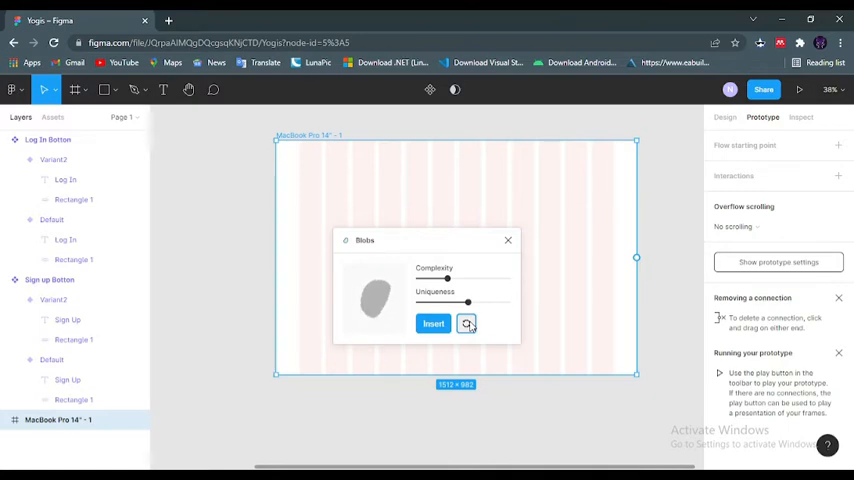
{"action": "left_click", "coordinate": [466, 323]}
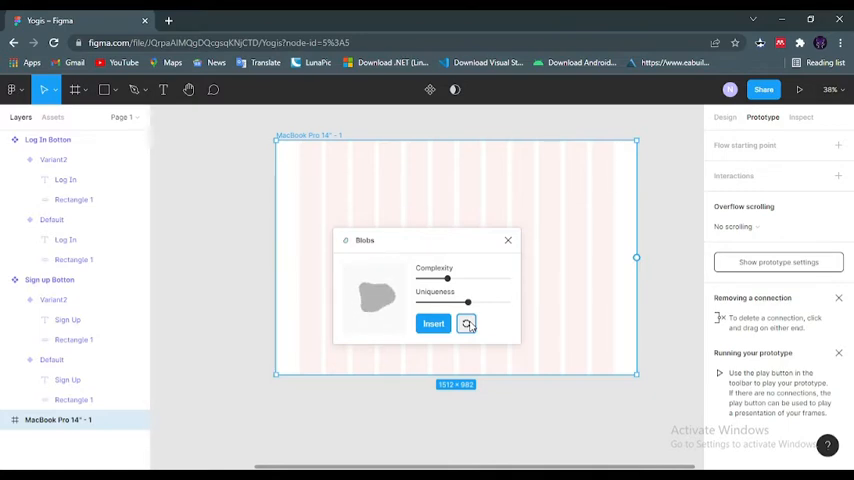
{"action": "left_click", "coordinate": [466, 323]}
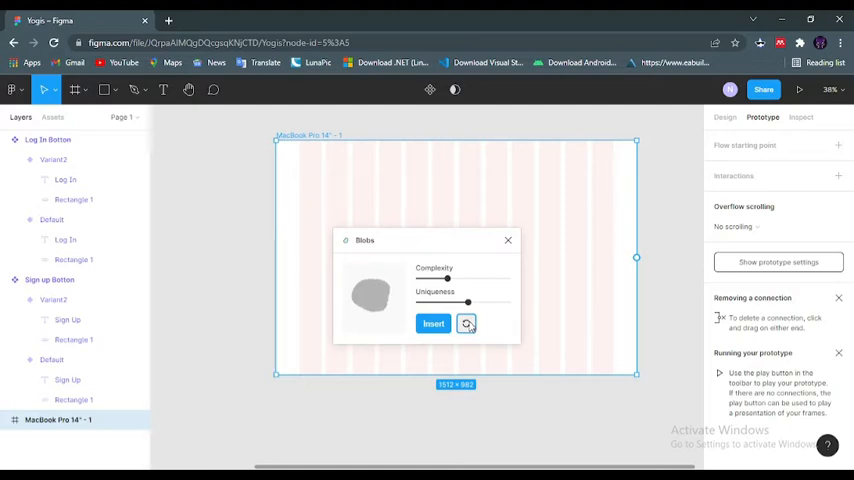
{"action": "left_click", "coordinate": [466, 323]}
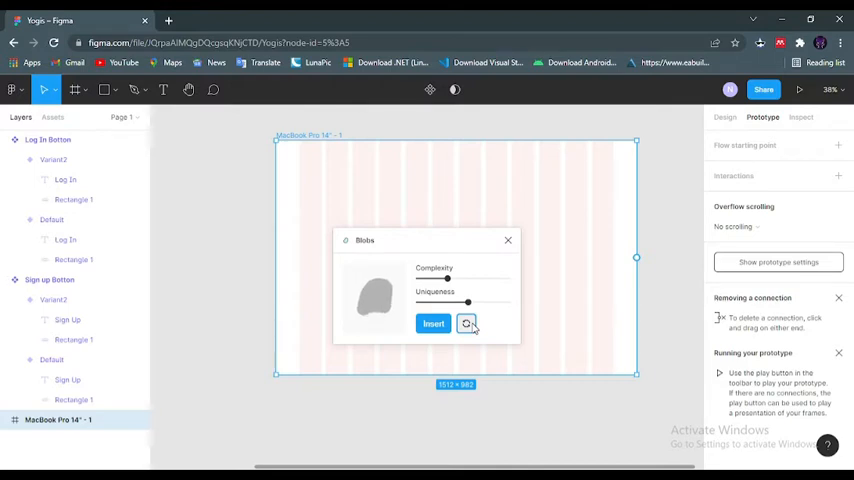
{"action": "left_click", "coordinate": [467, 323]}
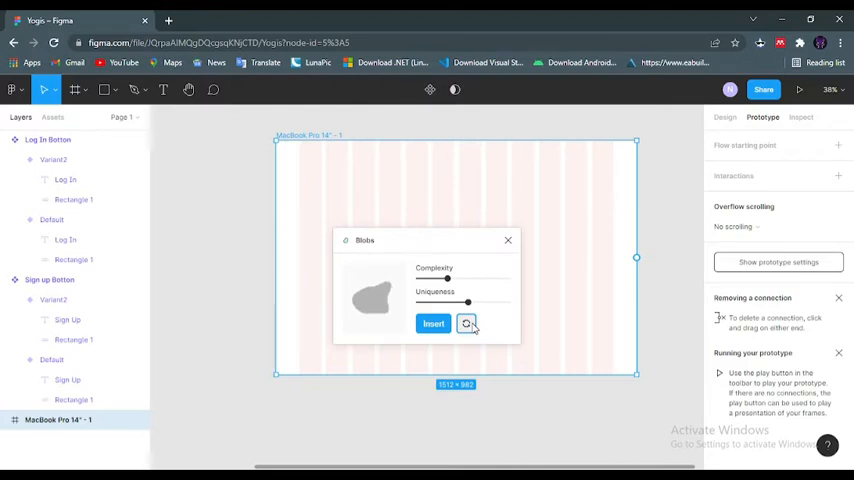
{"action": "left_click", "coordinate": [466, 323]}
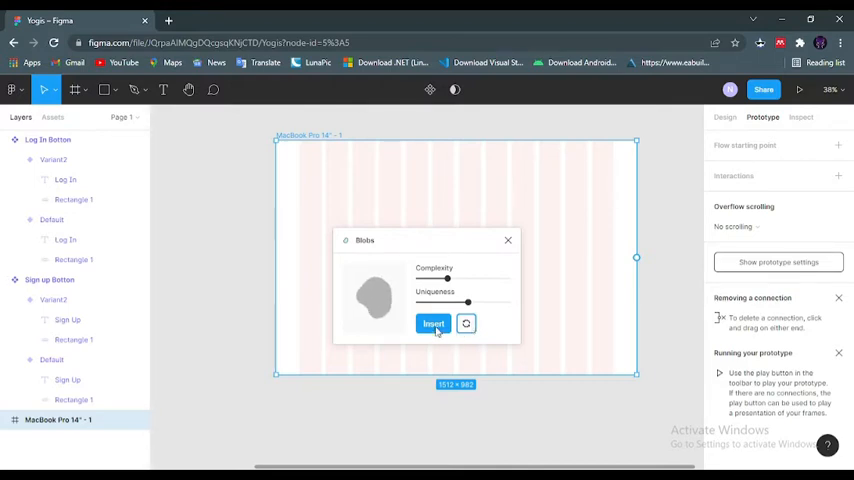
{"action": "left_click", "coordinate": [433, 323]}
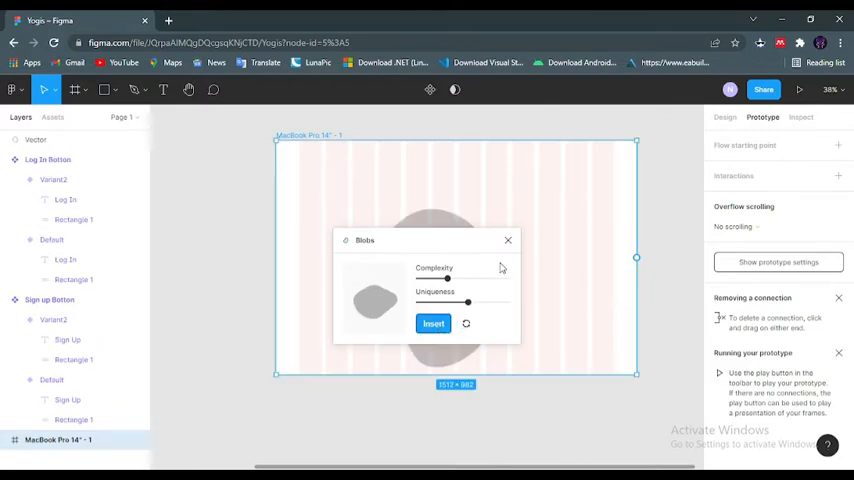
Step: Close the Blobs dialog, stretch the blob wider and move it to the frame's right side
{"action": "left_click", "coordinate": [433, 323]}
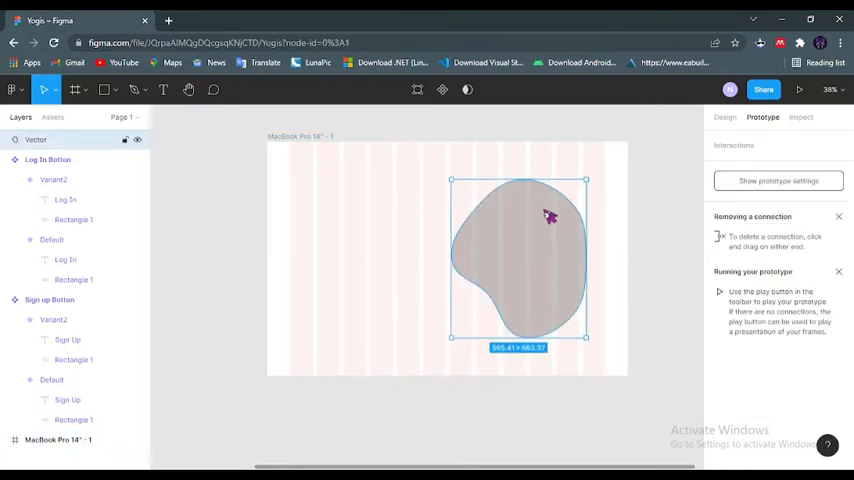
{"action": "mouse_move", "coordinate": [593, 185]}
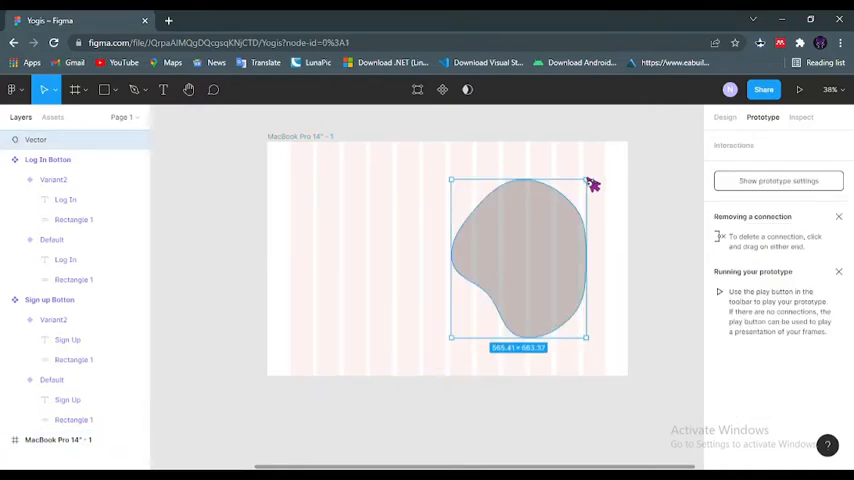
{"action": "left_click_drag", "start_coordinate": [588, 182], "coordinate": [613, 307]}
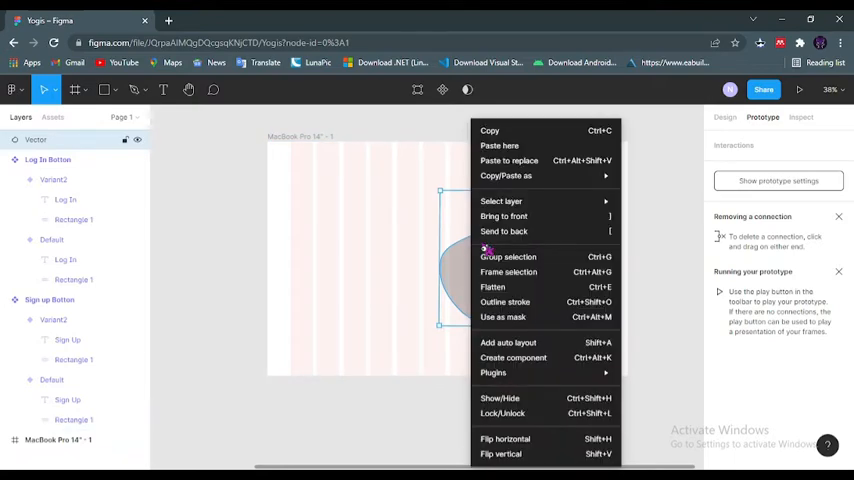
{"action": "mouse_move", "coordinate": [465, 263]}
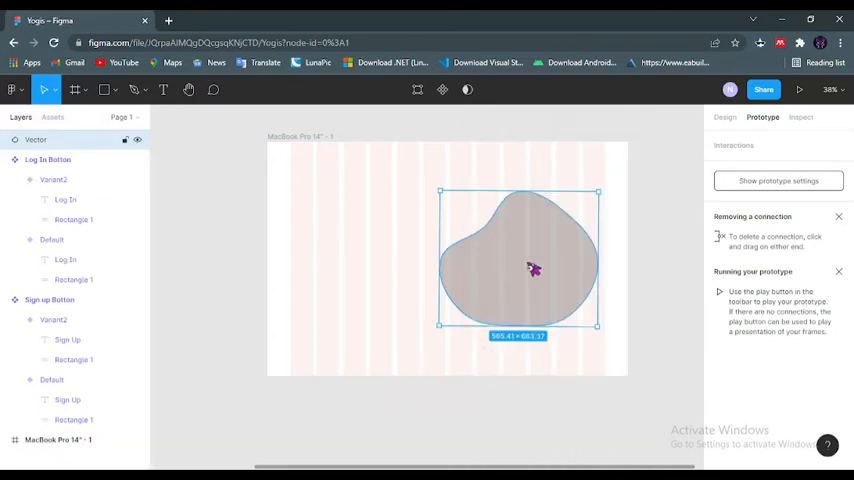
{"action": "left_click_drag", "start_coordinate": [597, 330], "coordinate": [595, 324]}
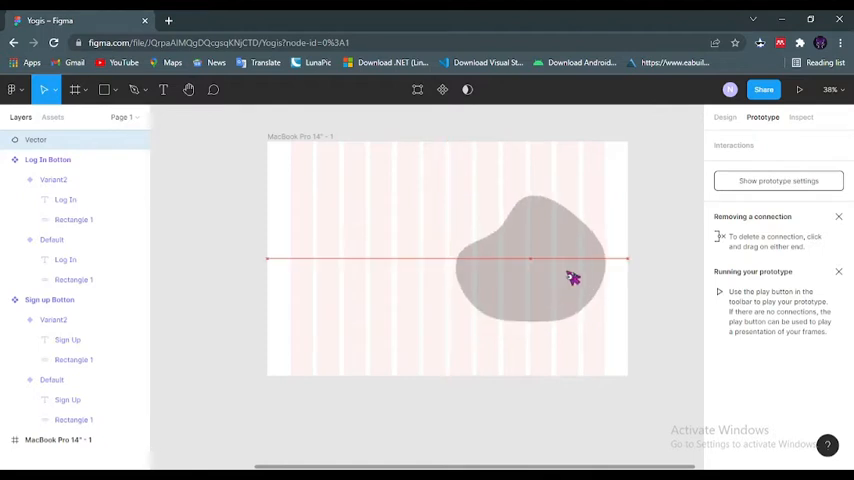
{"action": "left_click", "coordinate": [540, 270]}
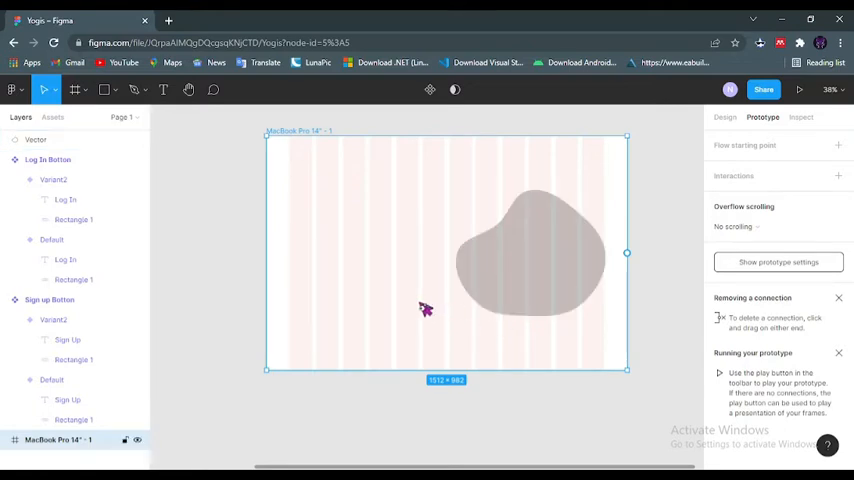
{"action": "mouse_move", "coordinate": [305, 143]}
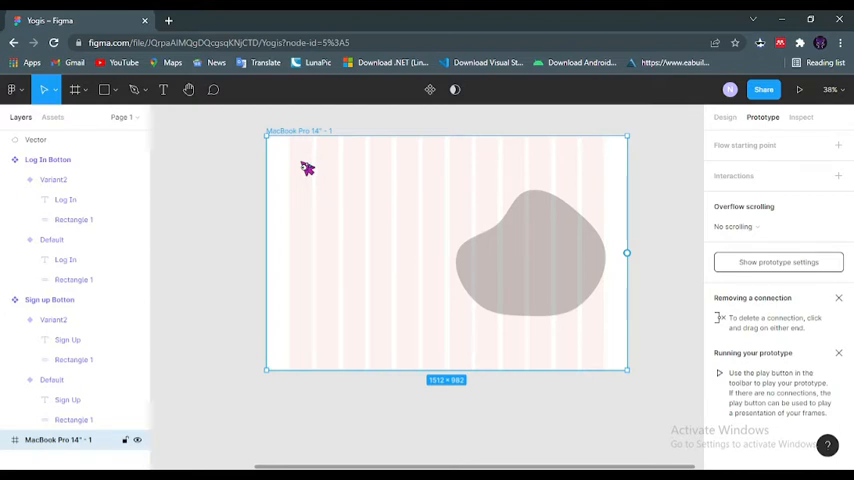
Step: Add a 'Yogis' text layer at the frame's top-left corner
{"action": "left_click", "coordinate": [163, 89]}
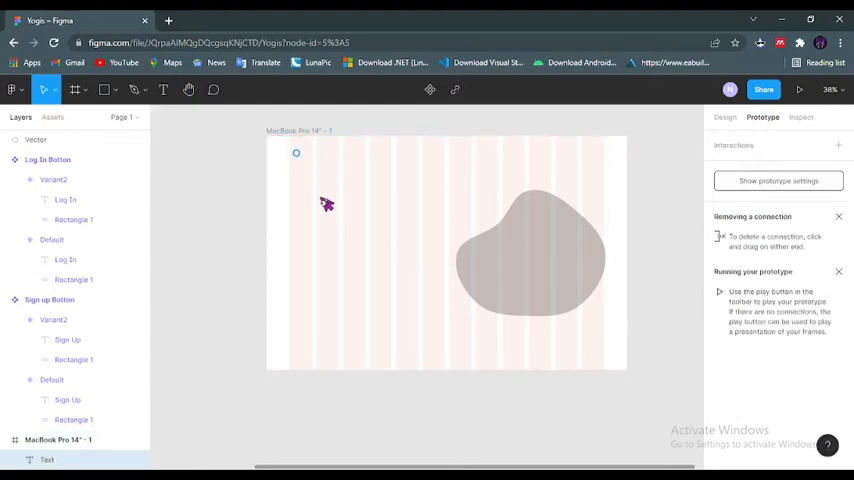
{"action": "mouse_move", "coordinate": [327, 205]}
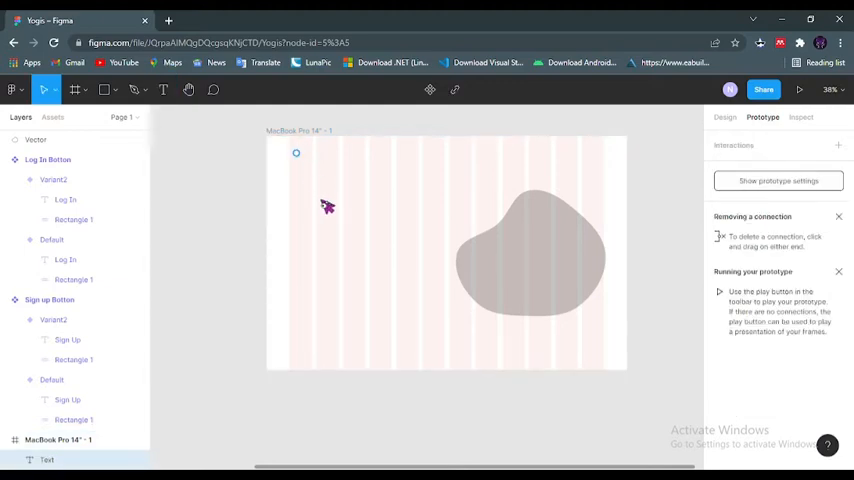
{"action": "type", "text": "Yogis"}
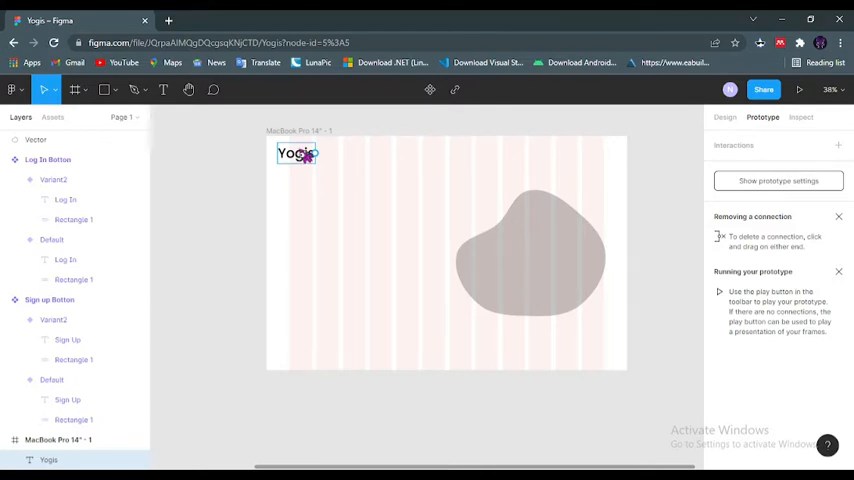
{"action": "mouse_move", "coordinate": [353, 171]}
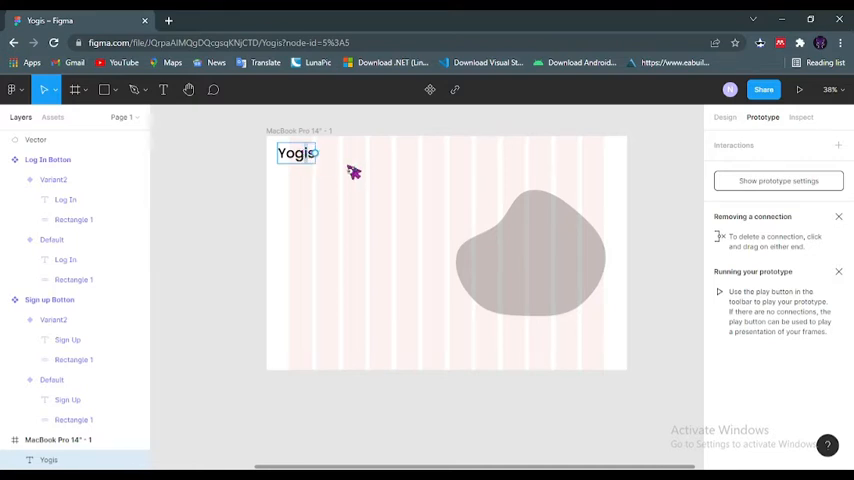
{"action": "left_click", "coordinate": [296, 153]}
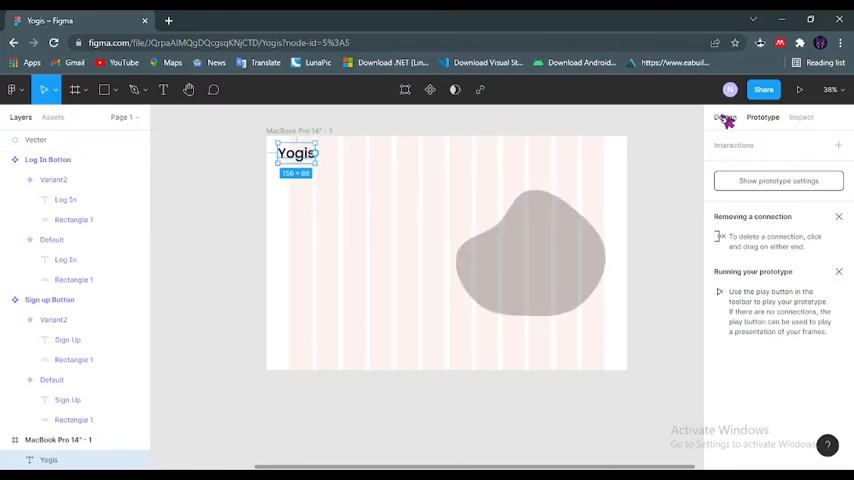
Step: Set the Yogis title's font to Righteous
{"action": "left_click", "coordinate": [725, 117]}
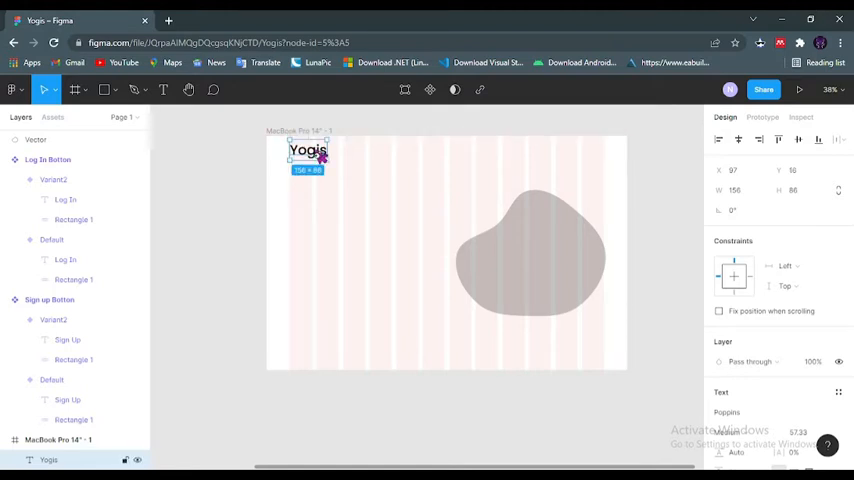
{"action": "mouse_move", "coordinate": [778, 385]}
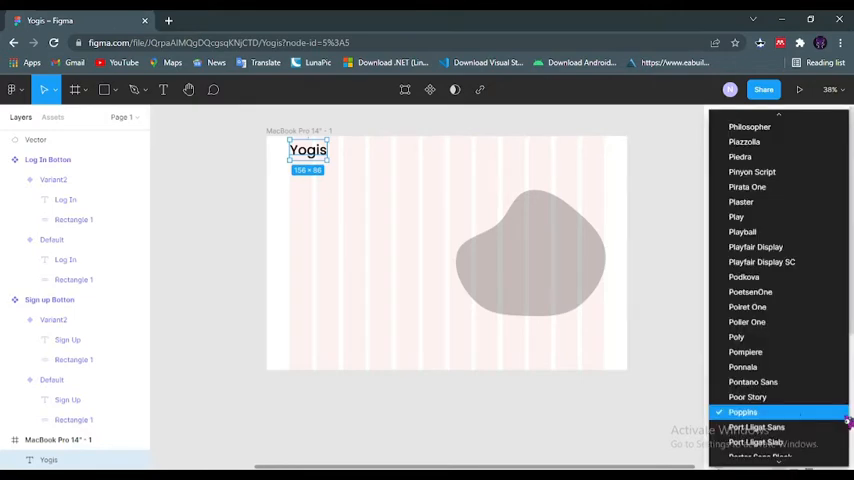
{"action": "scroll", "scroll_direction": "down", "scroll_amount": 3}
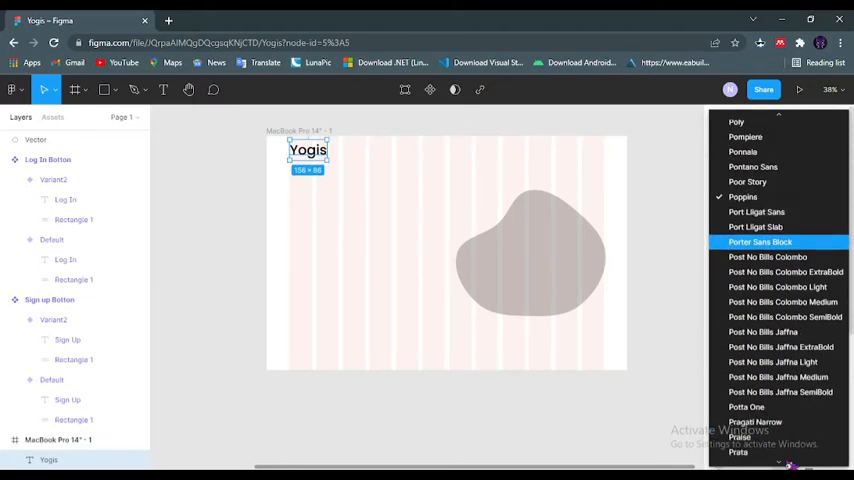
{"action": "scroll", "scroll_direction": "down", "scroll_amount": 3}
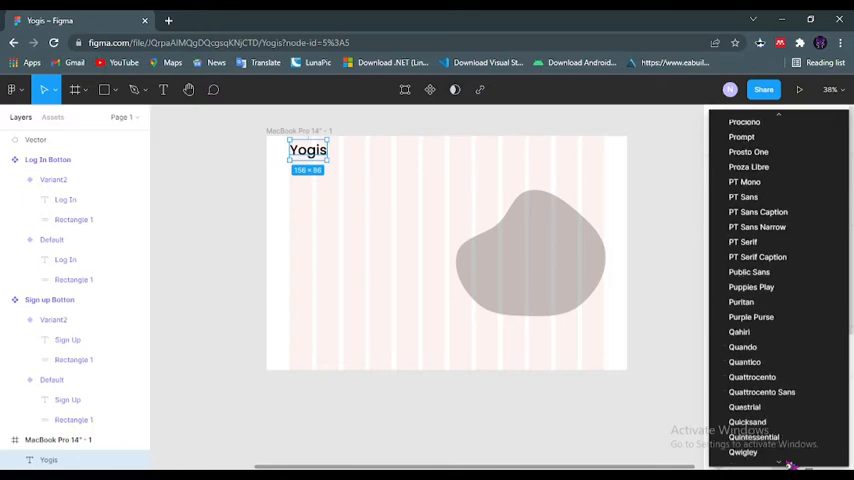
{"action": "scroll", "scroll_direction": "down", "scroll_amount": 3}
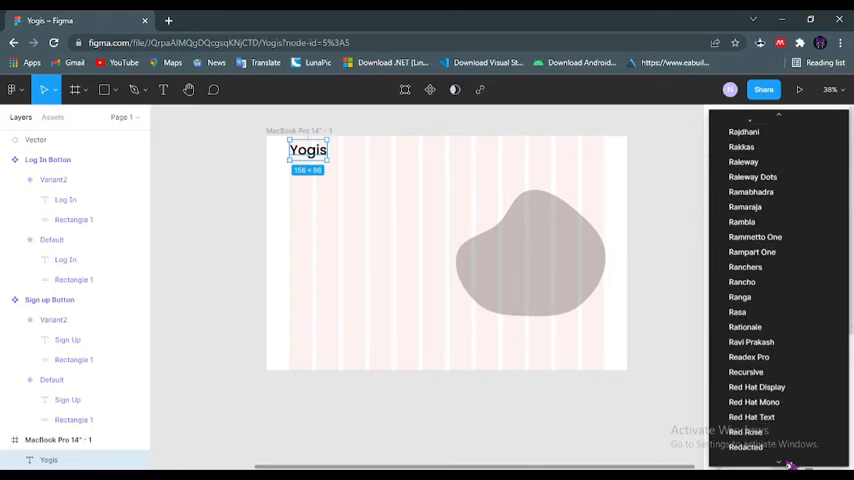
{"action": "scroll", "scroll_direction": "down", "scroll_amount": 3}
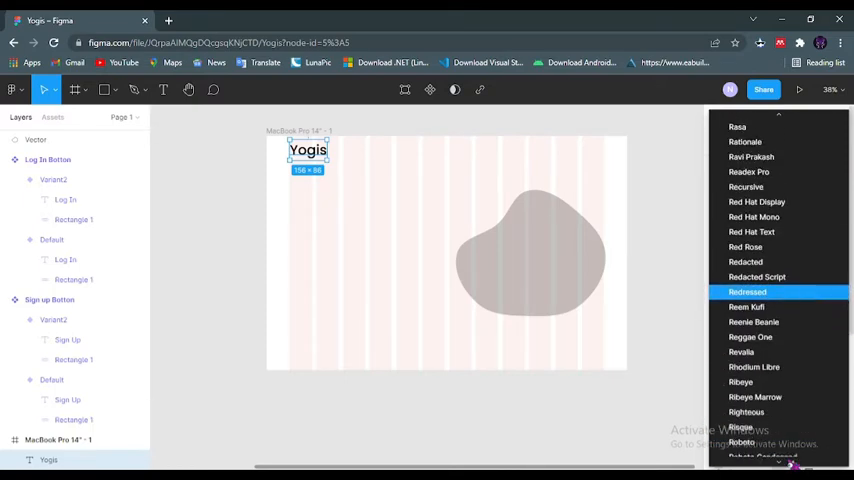
{"action": "scroll", "scroll_direction": "down", "scroll_amount": 3}
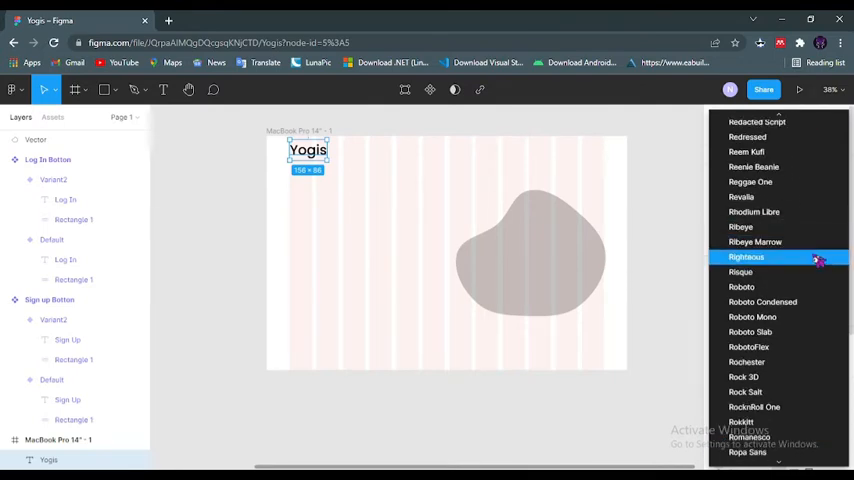
{"action": "left_click", "coordinate": [746, 257]}
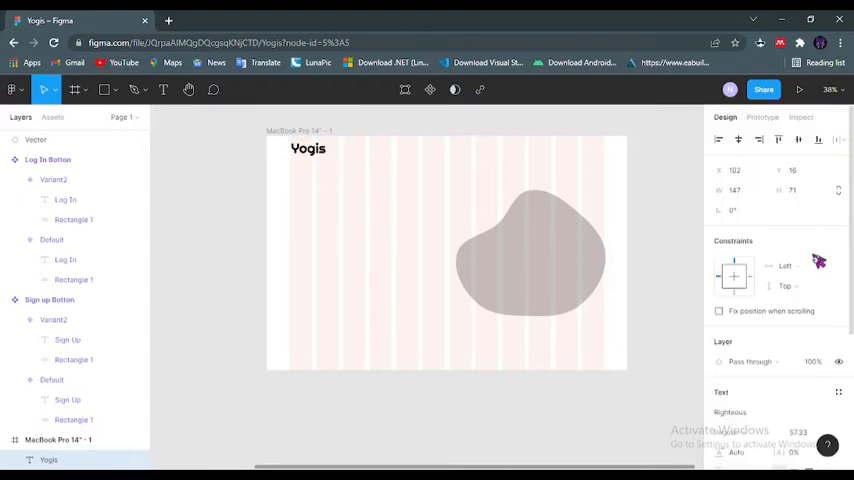
{"action": "left_click", "coordinate": [308, 148]}
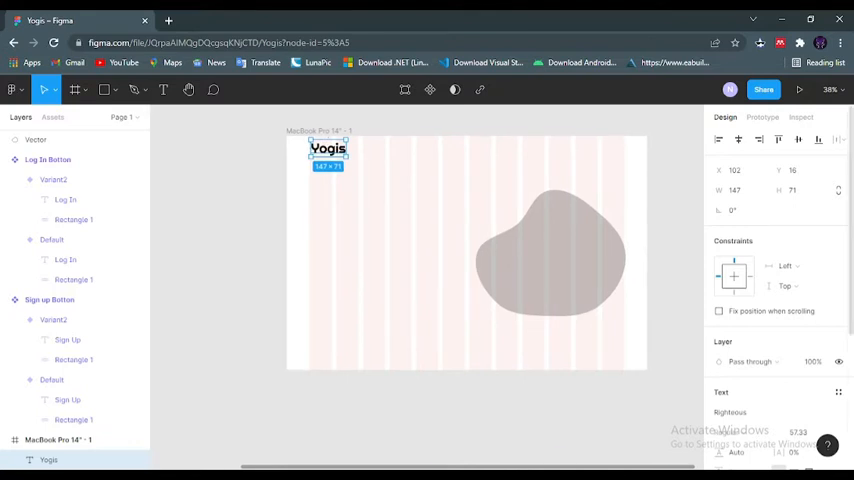
Step: Fill the Yogis title with a light green linear gradient
{"action": "left_click", "coordinate": [719, 332]}
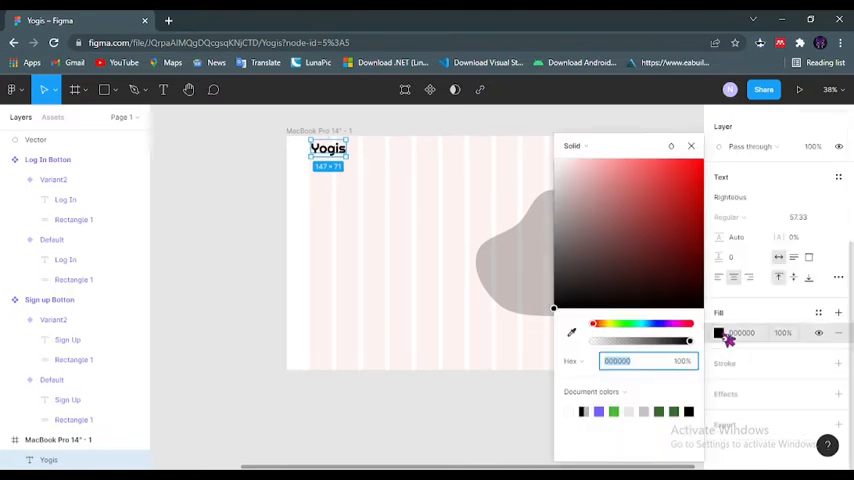
{"action": "mouse_move", "coordinate": [612, 150]}
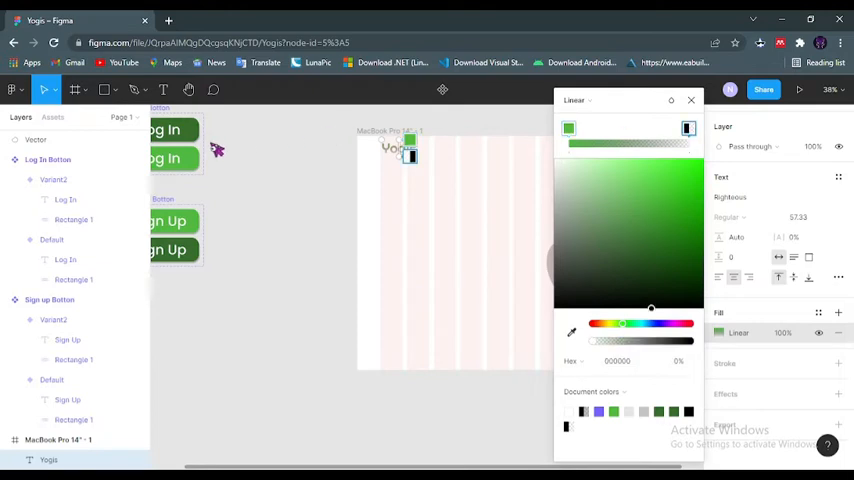
{"action": "mouse_move", "coordinate": [553, 322]}
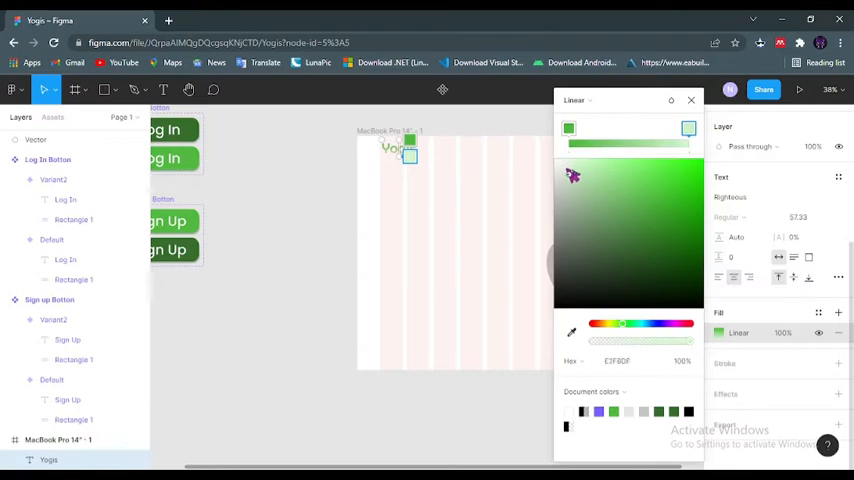
{"action": "left_click", "coordinate": [574, 177]}
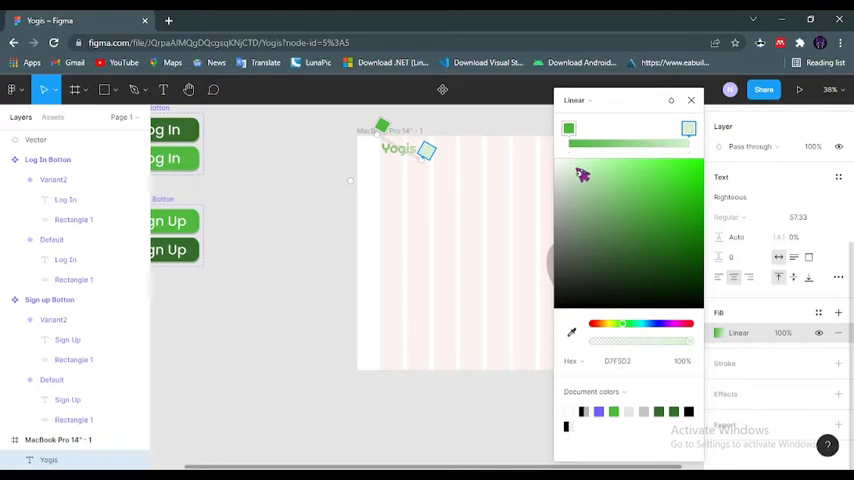
{"action": "left_click", "coordinate": [567, 174]}
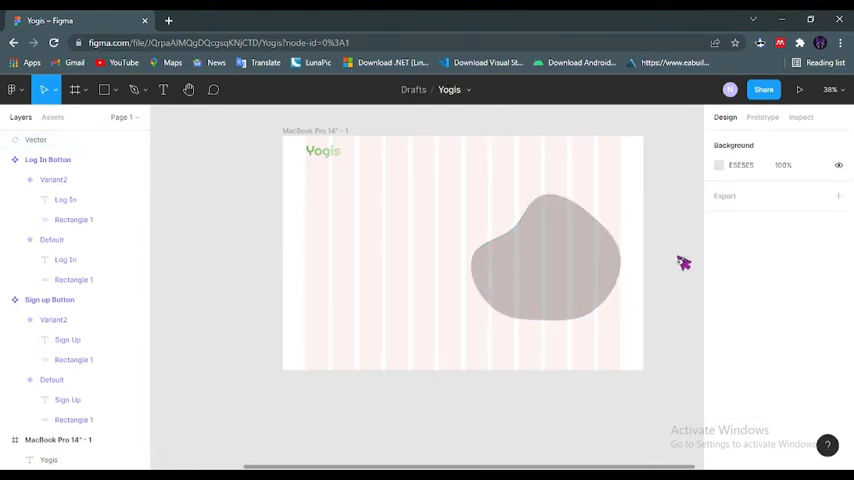
Step: Type a HOME text label in the frame's header
{"action": "left_click", "coordinate": [580, 213]}
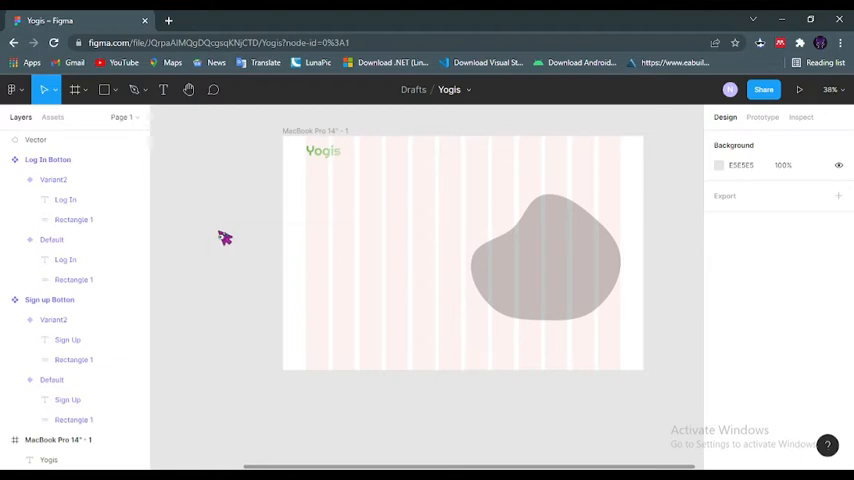
{"action": "right_click", "coordinate": [224, 237]}
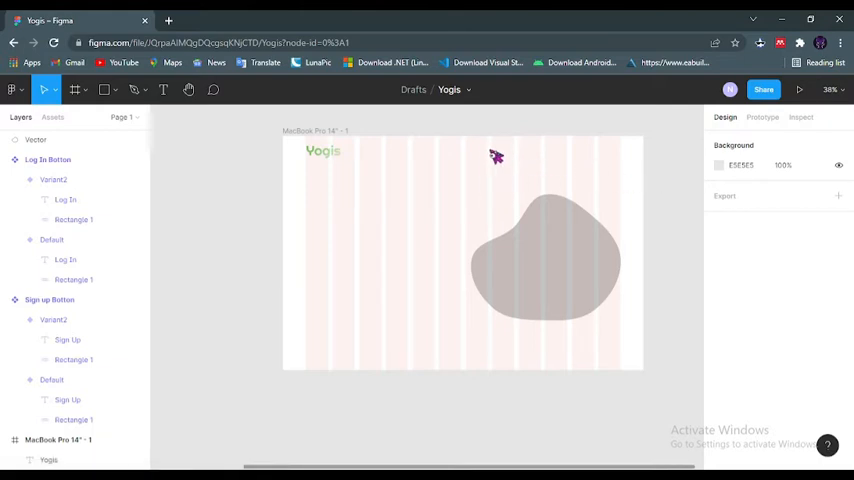
{"action": "left_click", "coordinate": [163, 89]}
{"action": "type", "text": "H"}
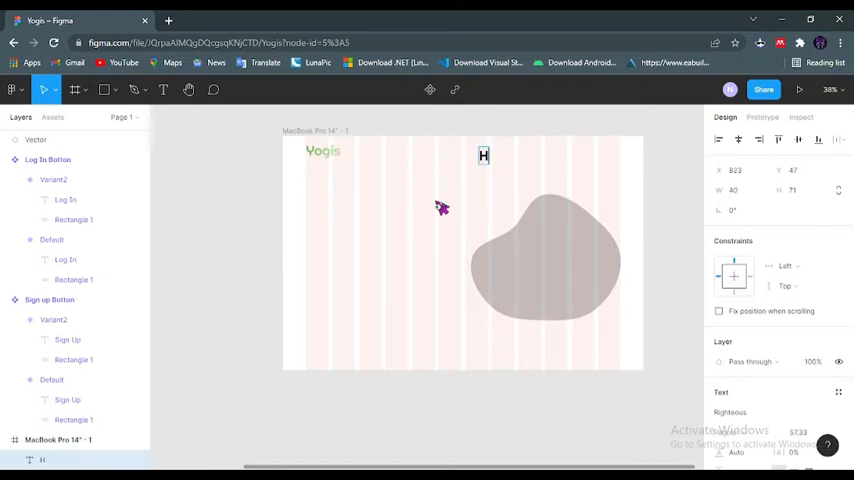
{"action": "type", "text": "OME"}
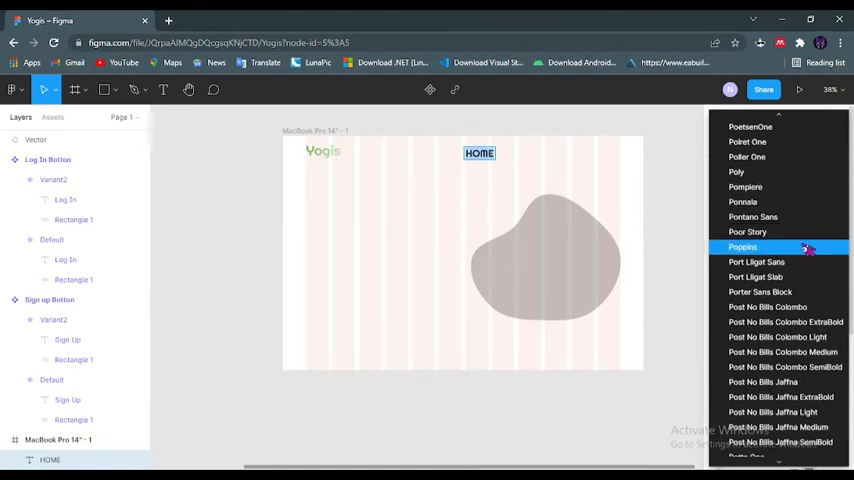
Step: Set the HOME label in Poppins with a heavier weight
{"action": "left_click", "coordinate": [742, 247]}
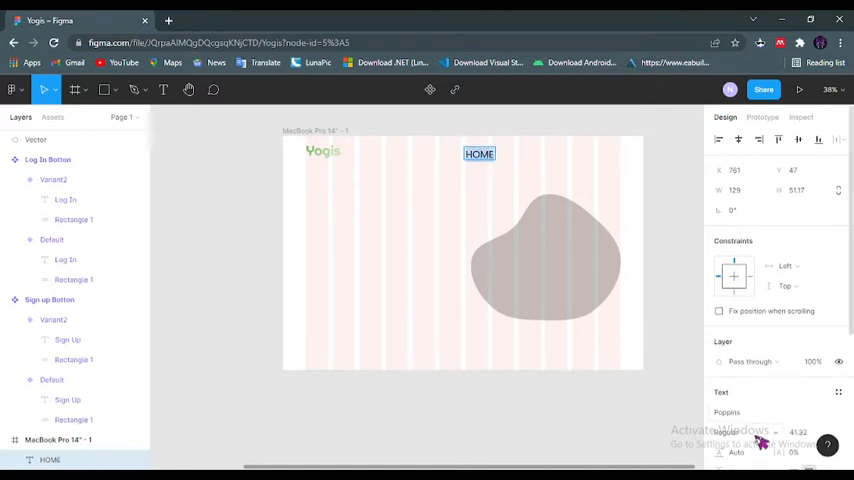
{"action": "left_click", "coordinate": [750, 432]}
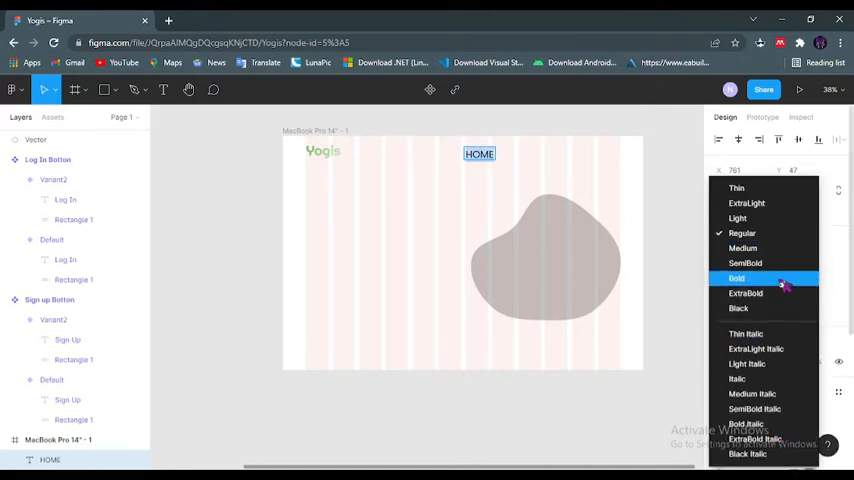
{"action": "left_click", "coordinate": [737, 278]}
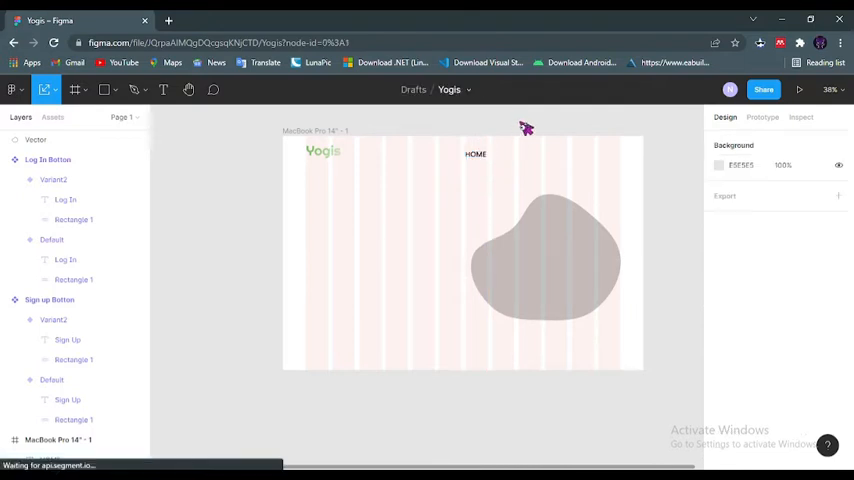
Step: Position HOME, duplicate it and retype the copies as SERVICES and ABOUT
{"action": "left_click", "coordinate": [476, 154]}
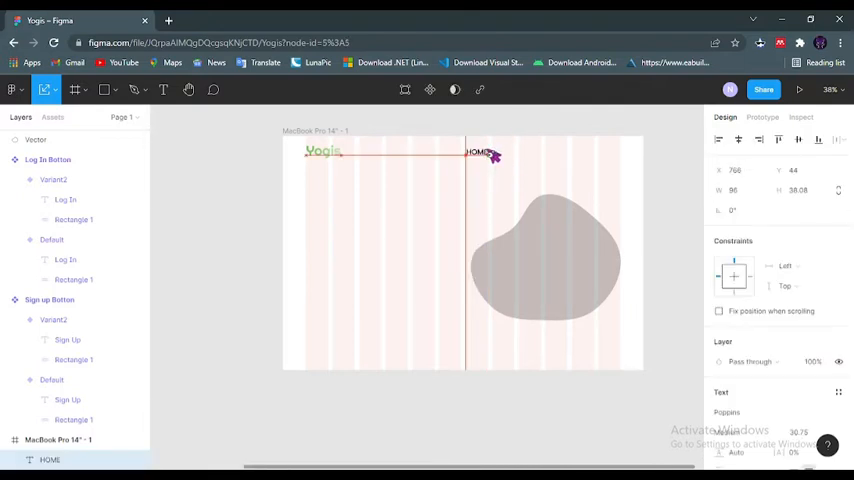
{"action": "left_click_drag", "start_coordinate": [480, 152], "coordinate": [483, 152]}
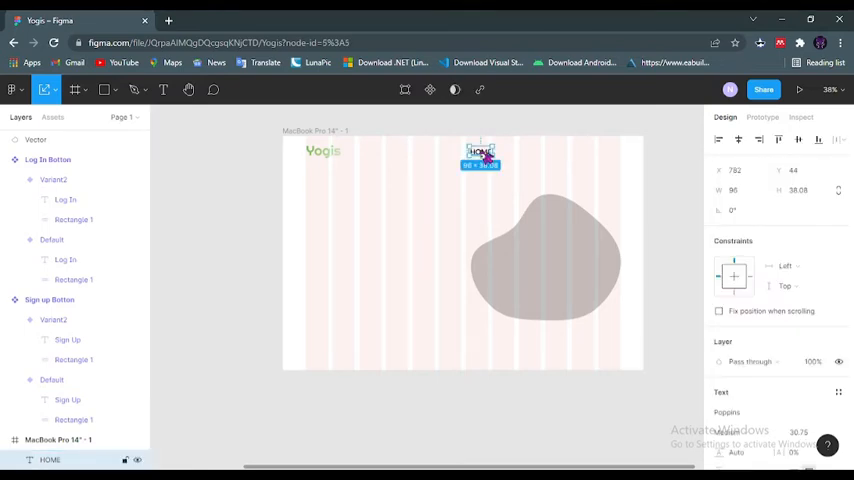
{"action": "key", "text": "ctrl+d"}
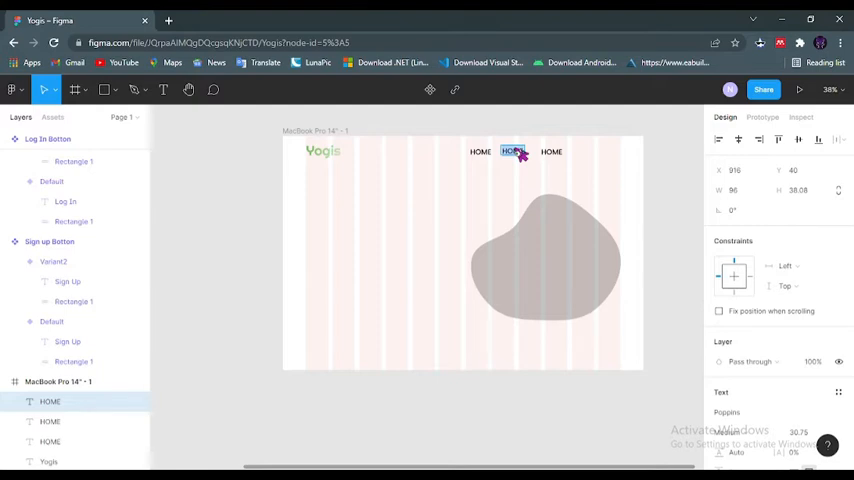
{"action": "type", "text": "SER"}
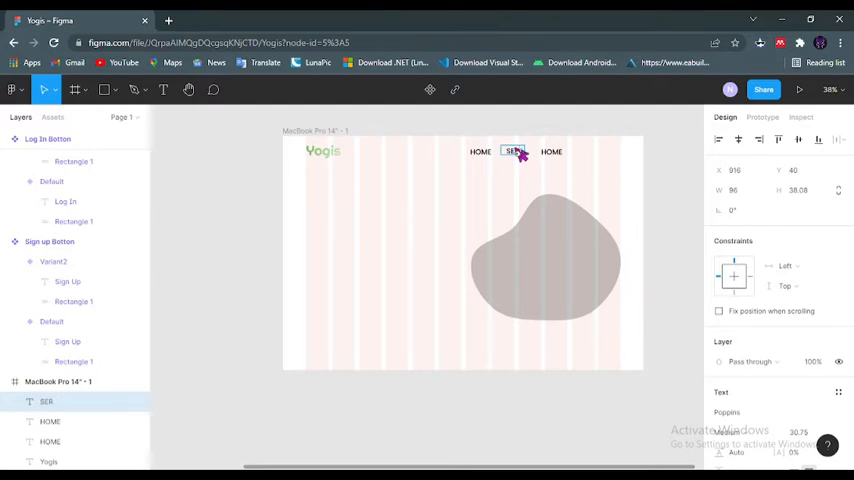
{"action": "type", "text": "RVICES"}
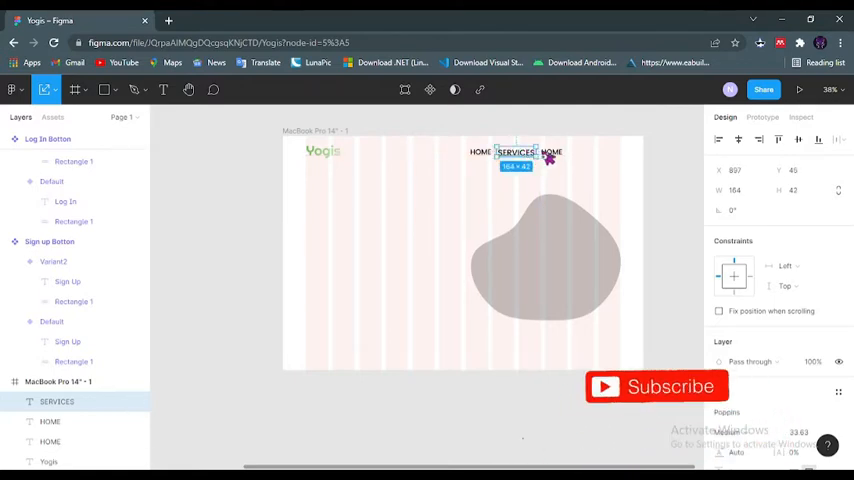
{"action": "left_click", "coordinate": [551, 152]}
{"action": "type", "text": "ABOUT"}
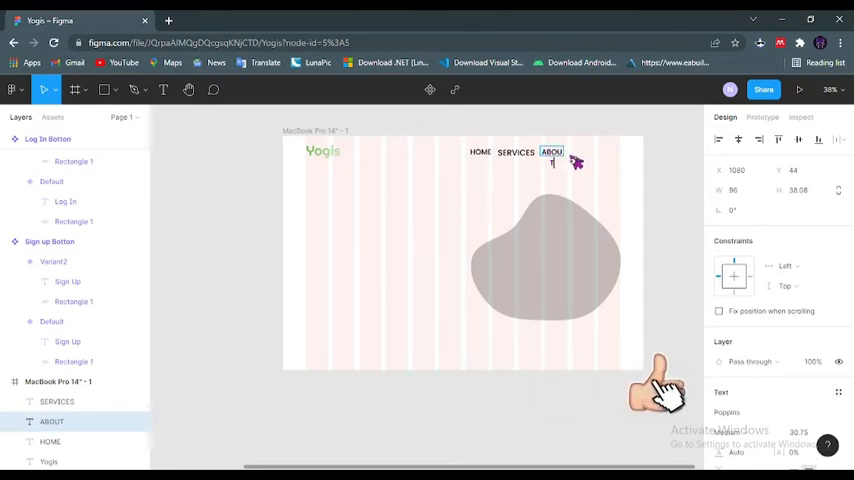
{"action": "left_click", "coordinate": [552, 152]}
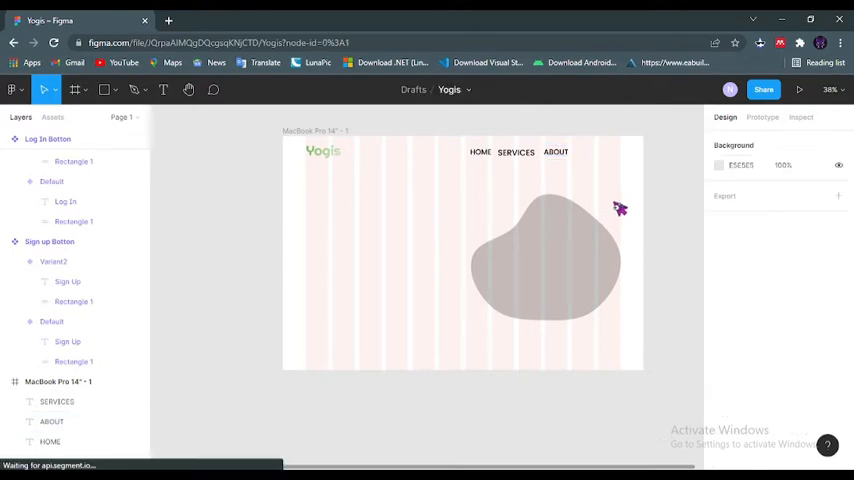
Step: Make a 203 × 39 rectangle with corner radius 15, no fill and a black stroke
{"action": "left_click", "coordinate": [481, 152]}
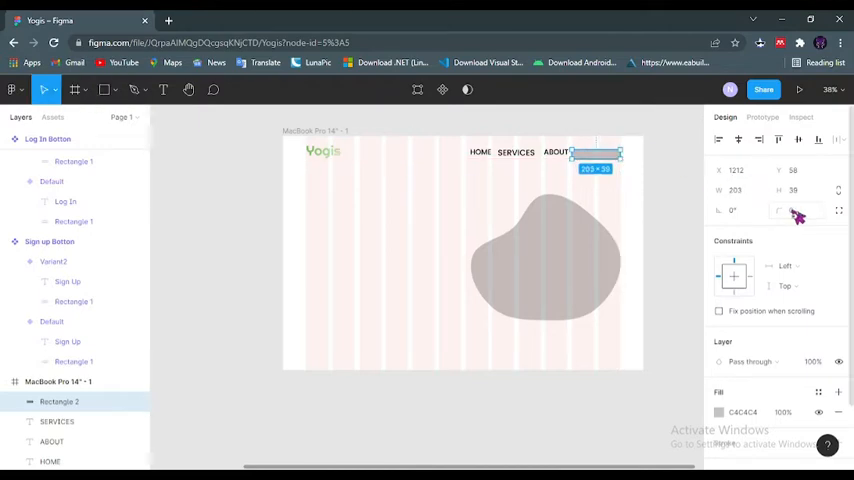
{"action": "left_click", "coordinate": [793, 210]}
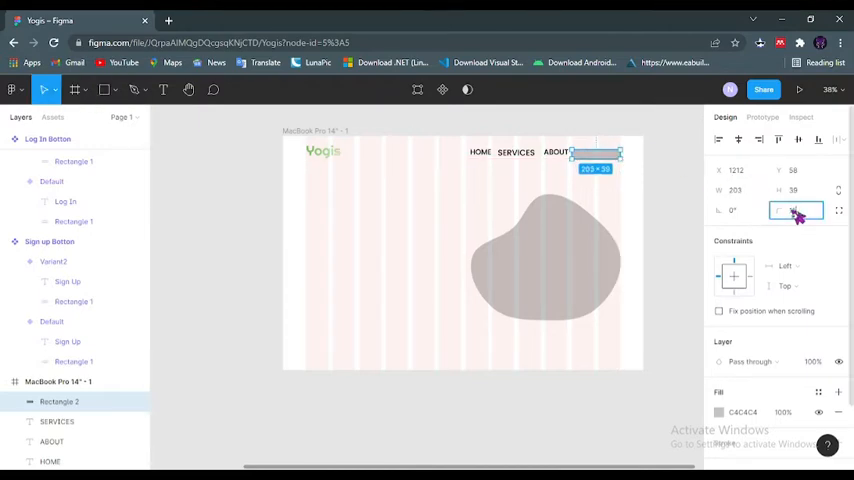
{"action": "type", "text": "15"}
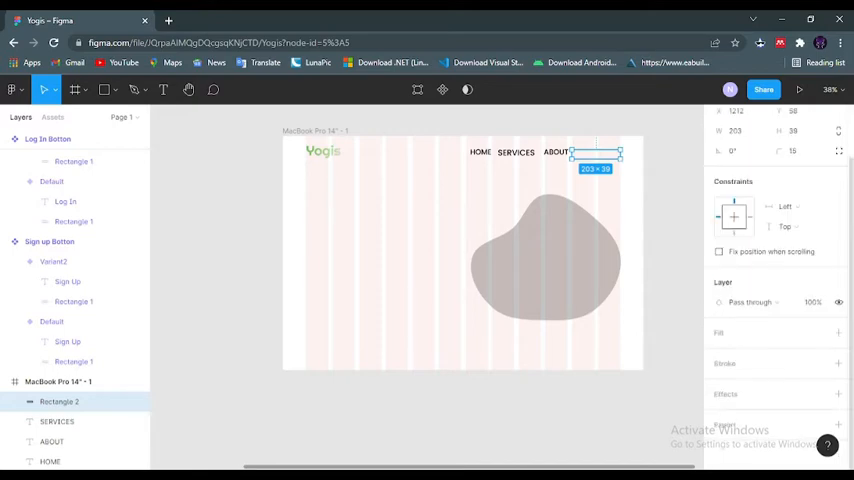
{"action": "left_click", "coordinate": [838, 363]}
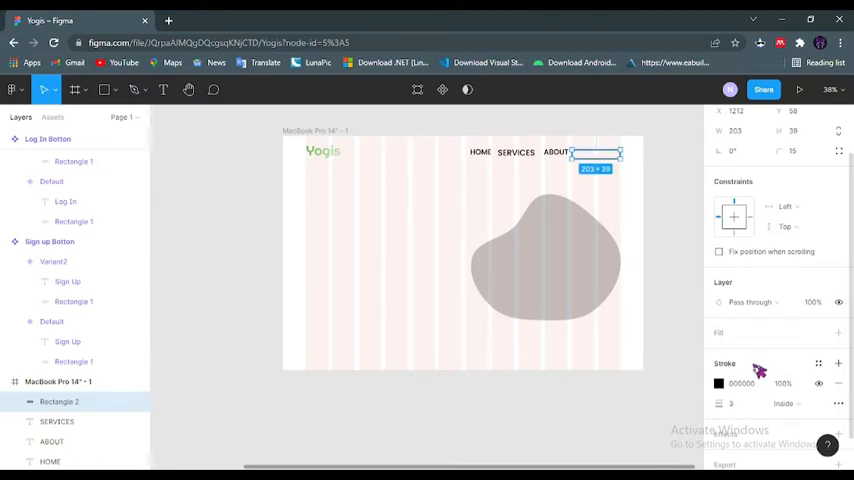
{"action": "left_click", "coordinate": [735, 403]}
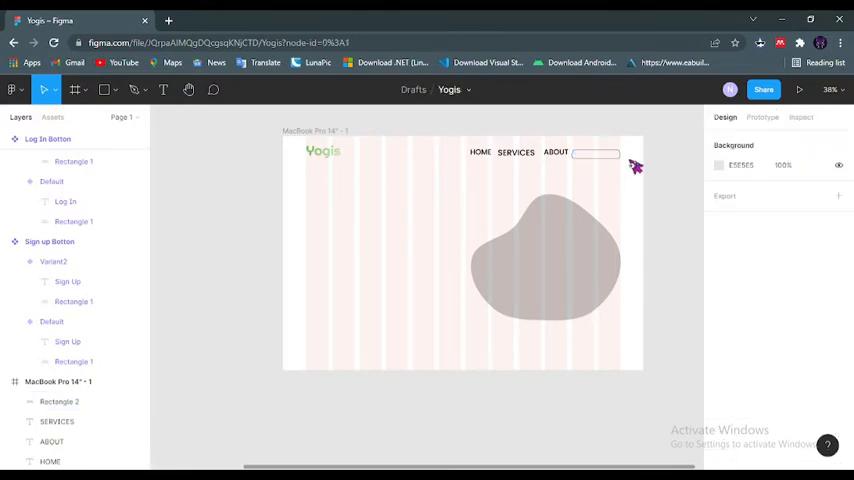
{"action": "left_click", "coordinate": [595, 153]}
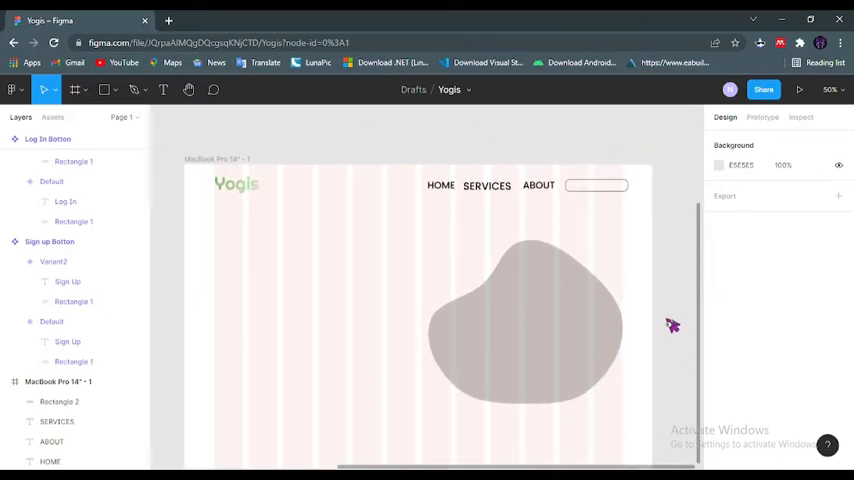
Step: Insert a magnifying-glass icon from the Font Awesome Icons plugin by searching 'search'
{"action": "right_click", "coordinate": [671, 324]}
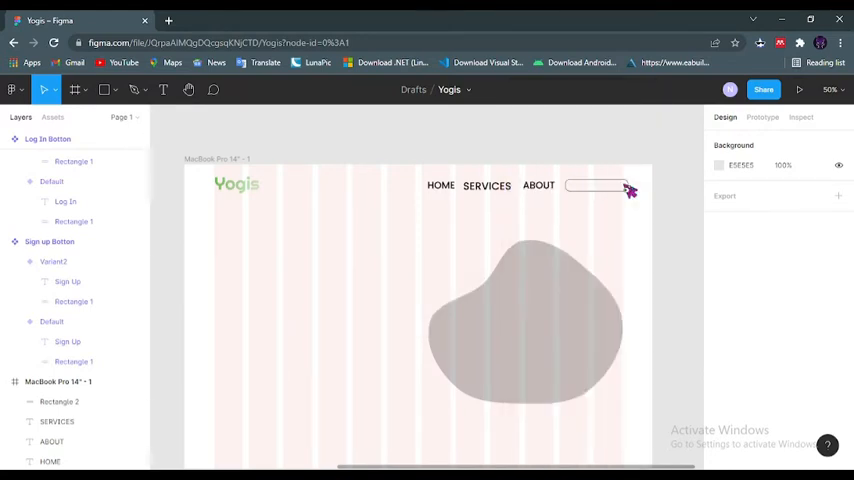
{"action": "mouse_move", "coordinate": [610, 207]}
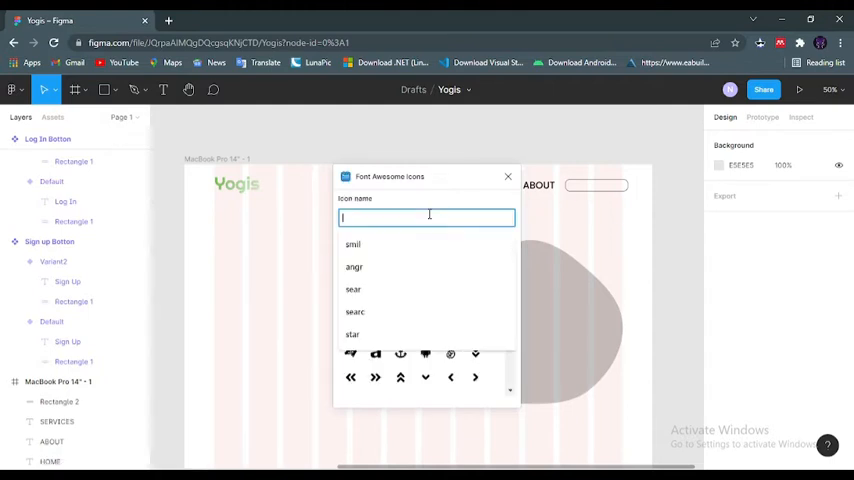
{"action": "type", "text": "searc"}
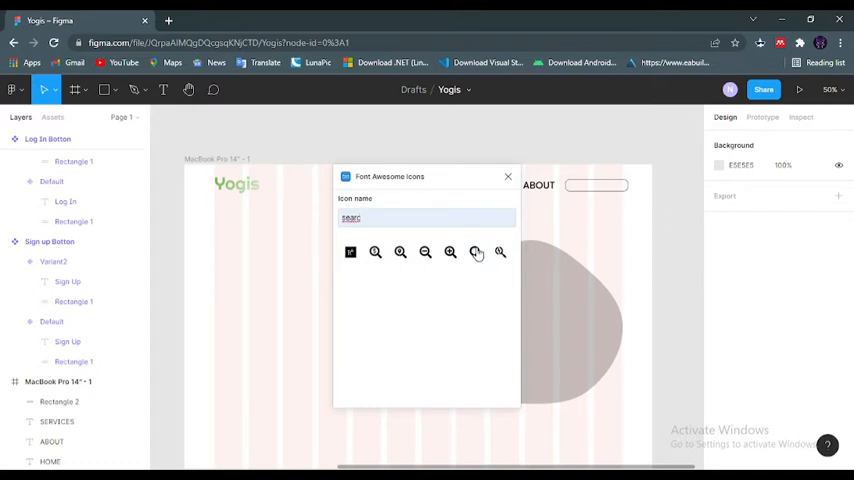
{"action": "left_click", "coordinate": [507, 176]}
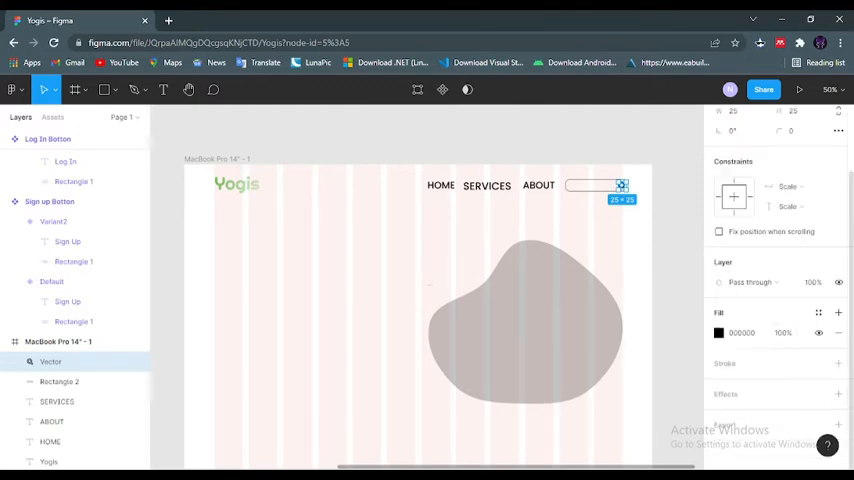
{"action": "mouse_move", "coordinate": [725, 338]}
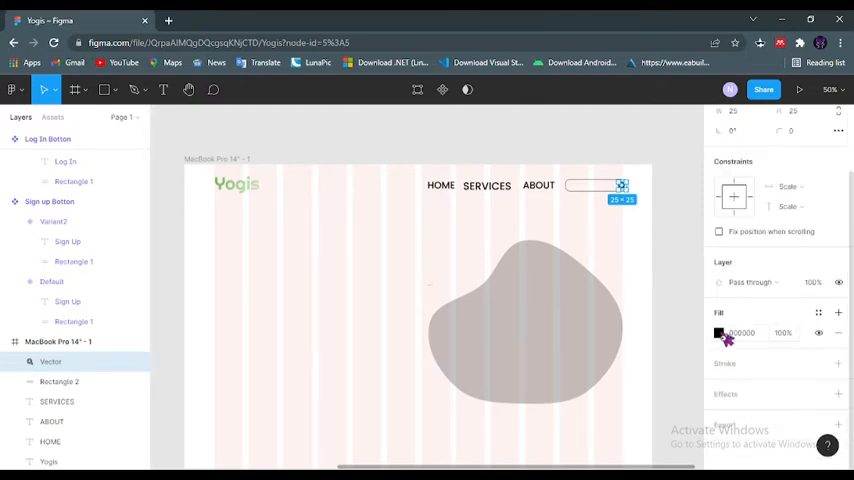
Step: Lower the magnifier icon's black fill to 45% opacity inside the search box
{"action": "left_click", "coordinate": [719, 333]}
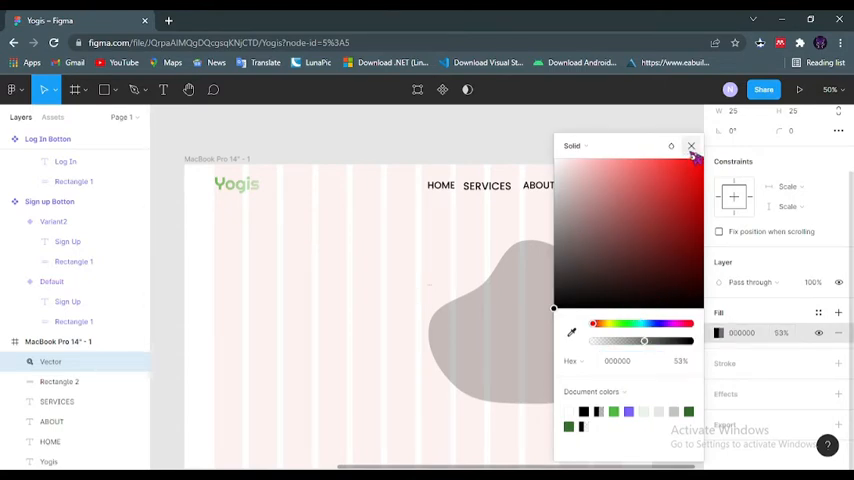
{"action": "left_click", "coordinate": [691, 146]}
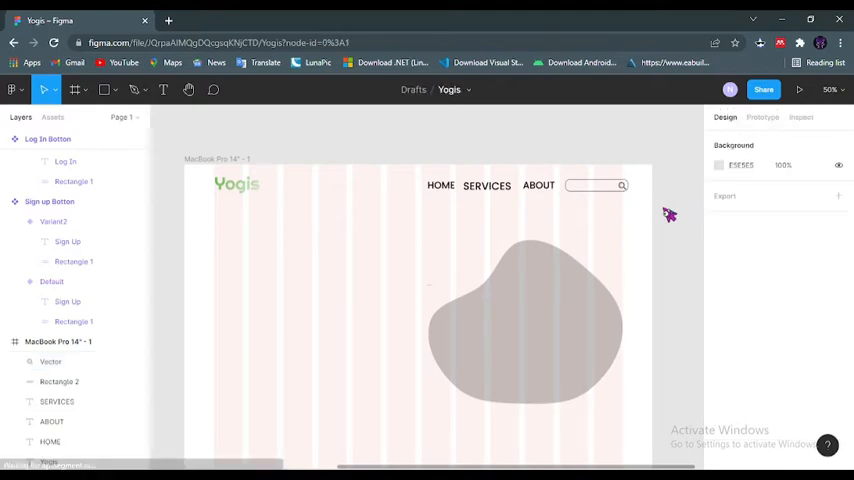
{"action": "left_click", "coordinate": [597, 185]}
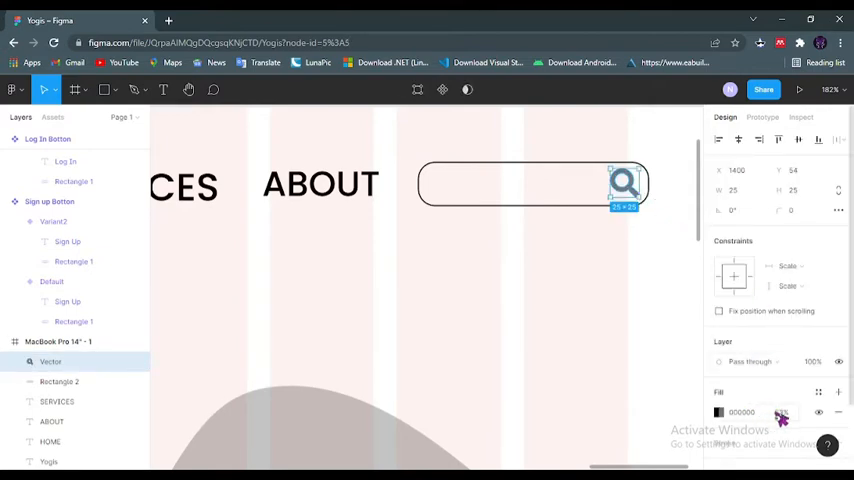
{"action": "left_click", "coordinate": [719, 412]}
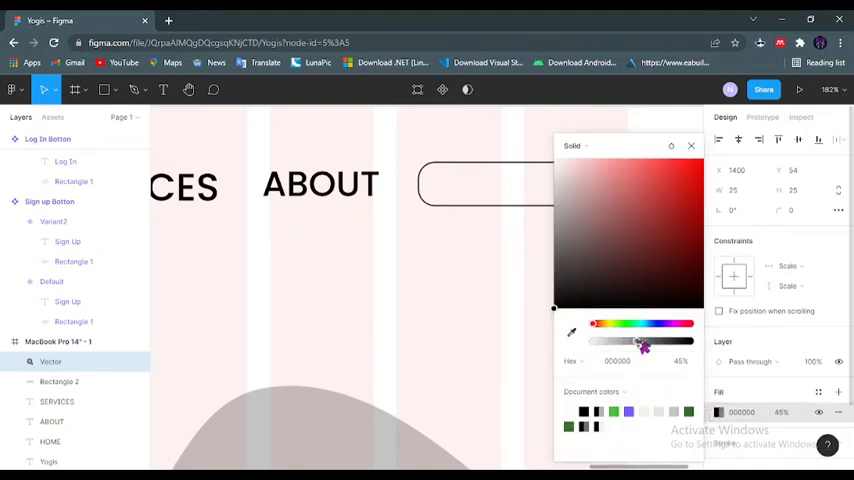
{"action": "left_click", "coordinate": [690, 146]}
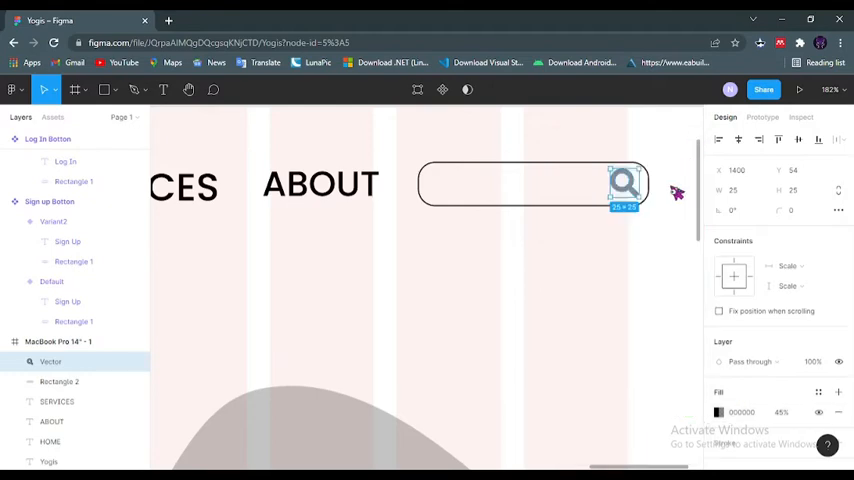
Step: Lower the search icon Vector's black fill to 33% opacity
{"action": "left_click", "coordinate": [742, 412]}
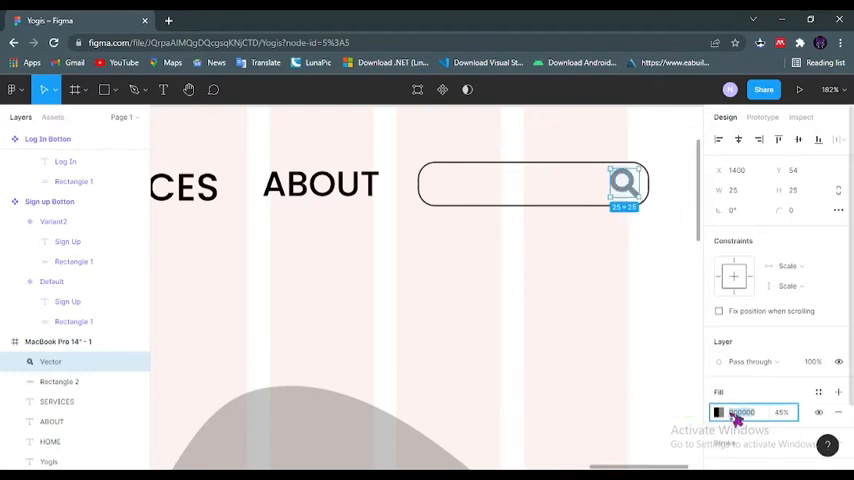
{"action": "left_click", "coordinate": [718, 412]}
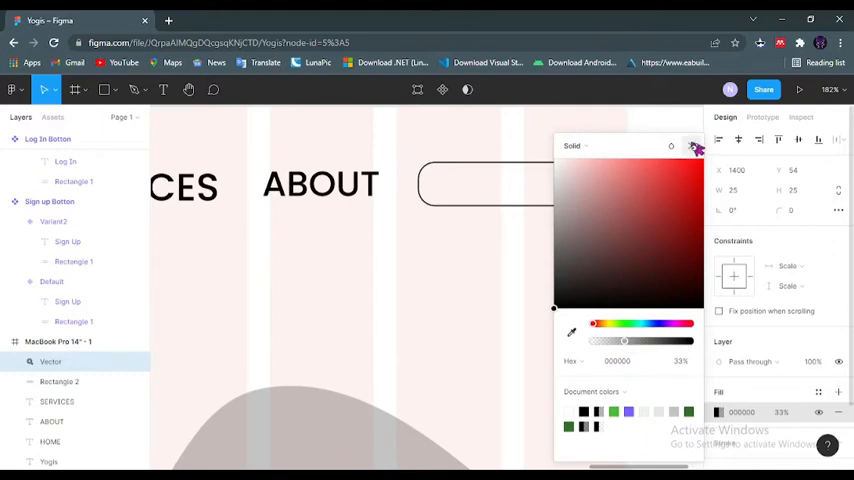
{"action": "left_click", "coordinate": [697, 147]}
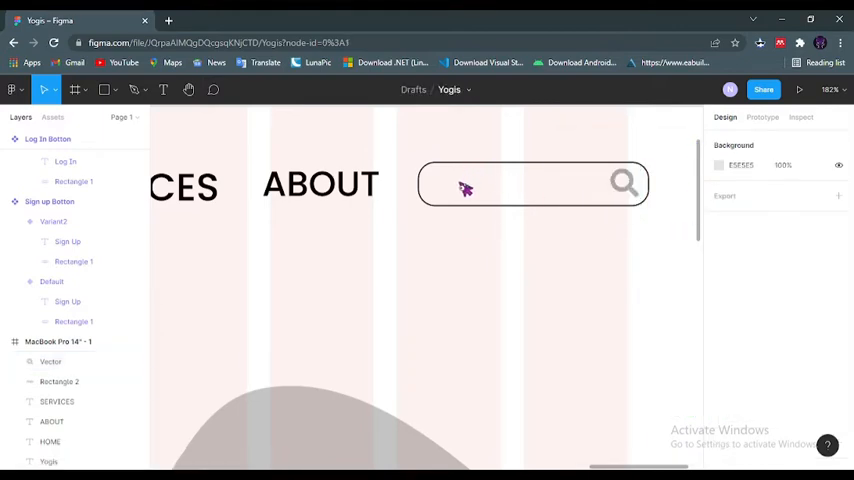
Step: Add SEARCH text, move it into the search bar, and give it a grey fill
{"action": "left_click", "coordinate": [163, 90]}
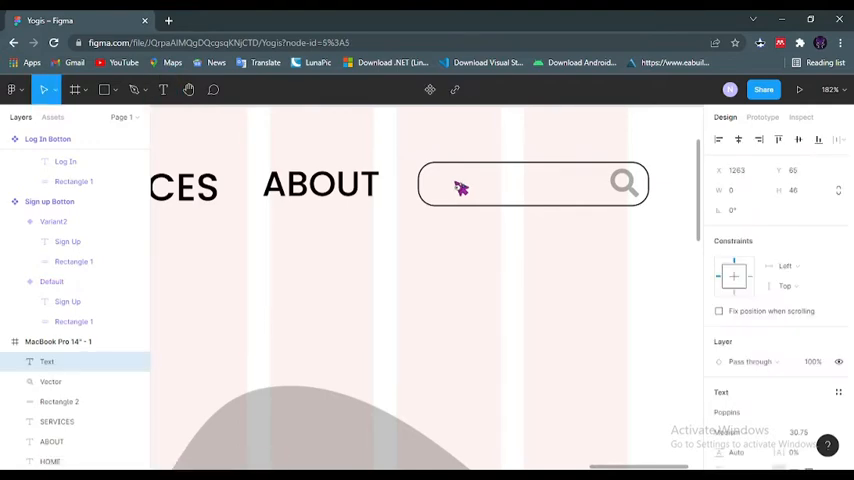
{"action": "type", "text": "SEARCH"}
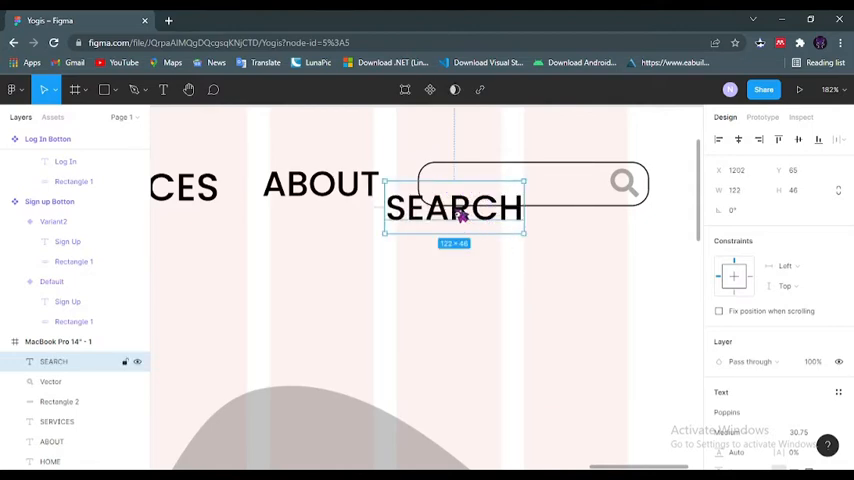
{"action": "left_click_drag", "start_coordinate": [454, 207], "coordinate": [497, 186]}
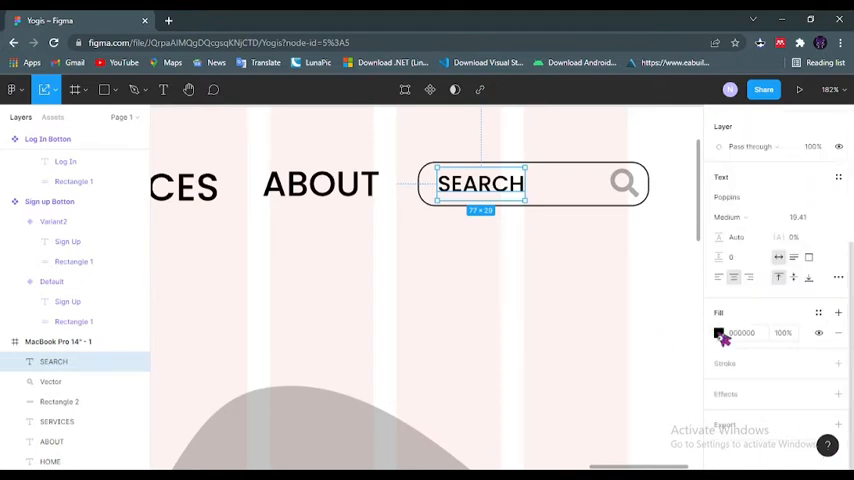
{"action": "left_click", "coordinate": [719, 333]}
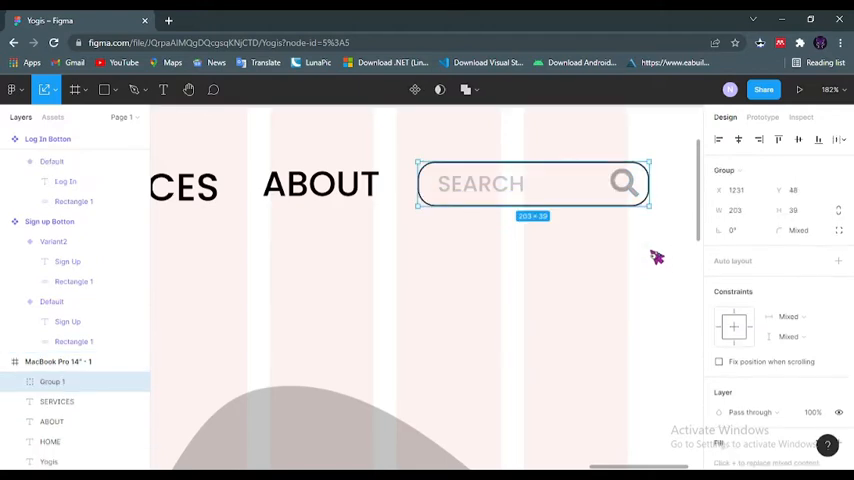
{"action": "mouse_move", "coordinate": [665, 315]}
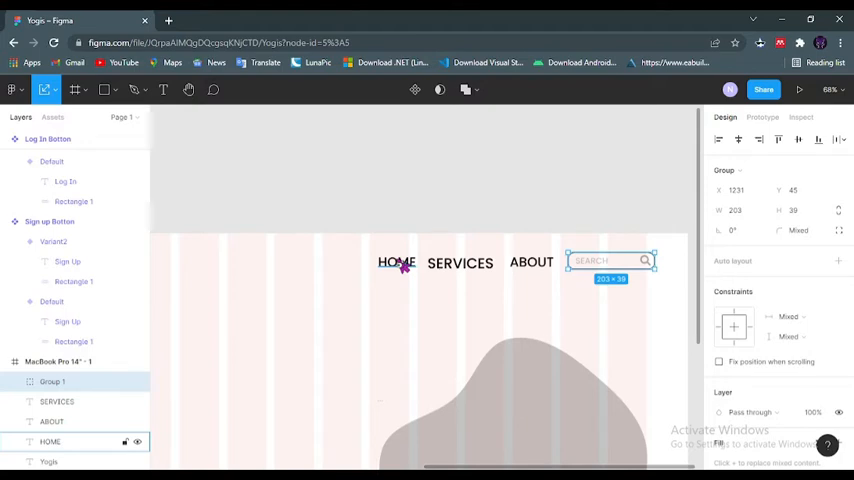
Step: Shift HOME and ABOUT so the navigation items are evenly spaced on one line
{"action": "left_click", "coordinate": [396, 262]}
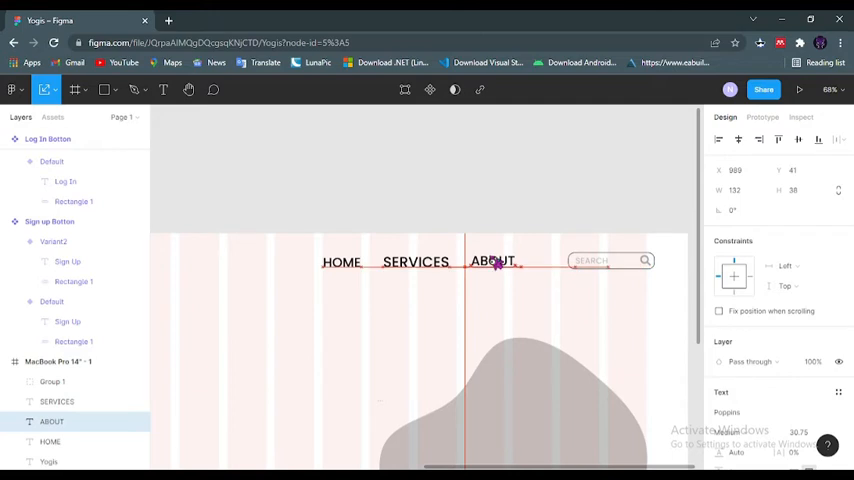
{"action": "left_click_drag", "start_coordinate": [494, 261], "coordinate": [494, 266]}
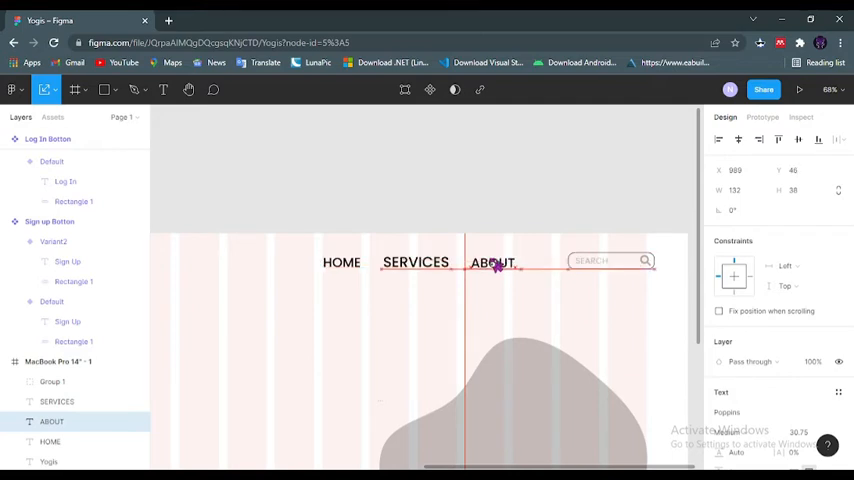
{"action": "left_click", "coordinate": [492, 262]}
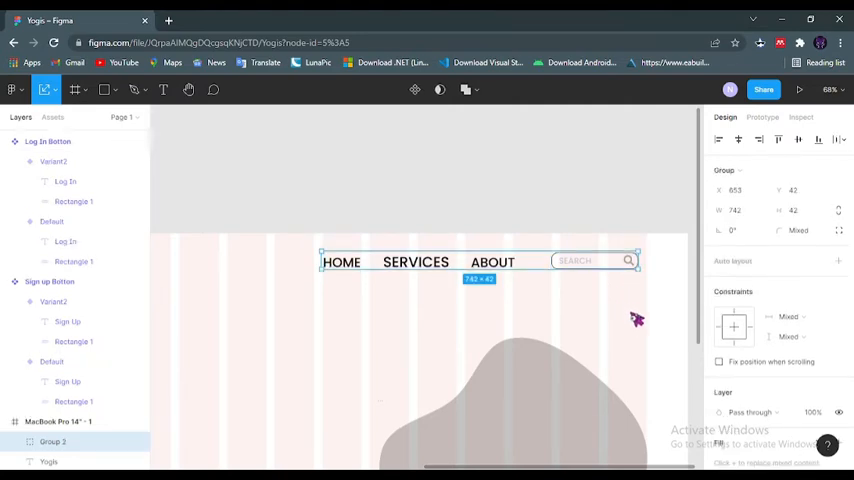
{"action": "mouse_move", "coordinate": [558, 292]}
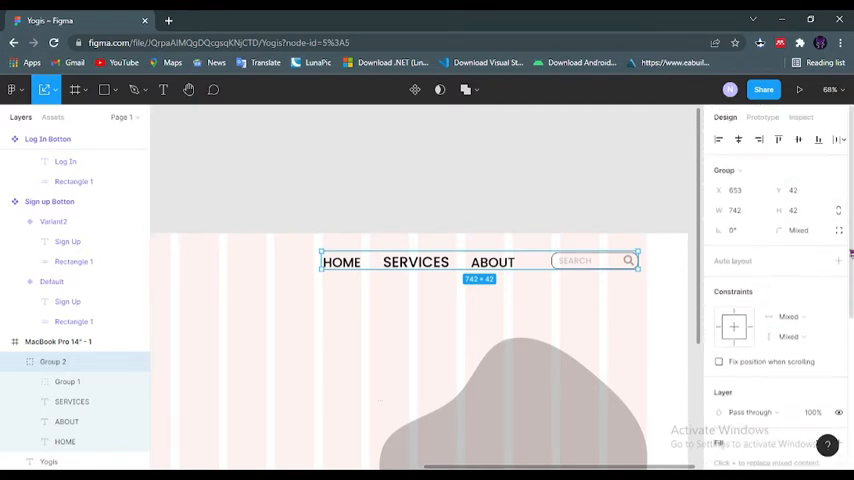
{"action": "mouse_move", "coordinate": [695, 202]}
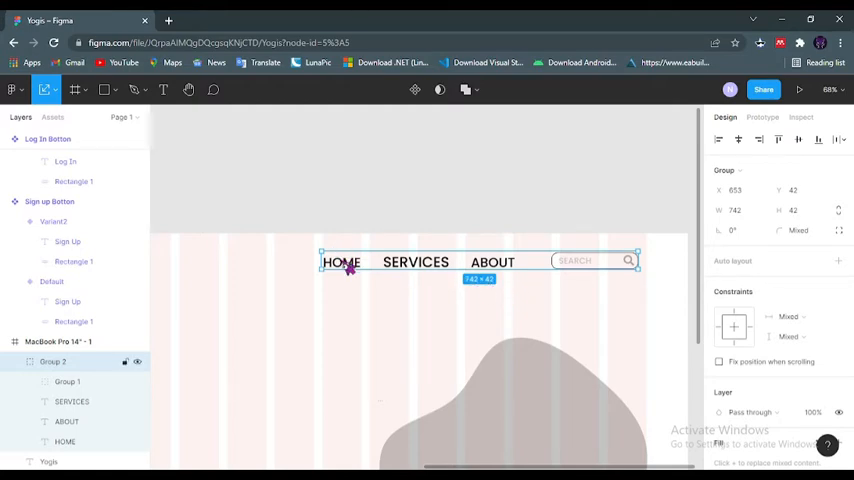
{"action": "mouse_move", "coordinate": [320, 252]}
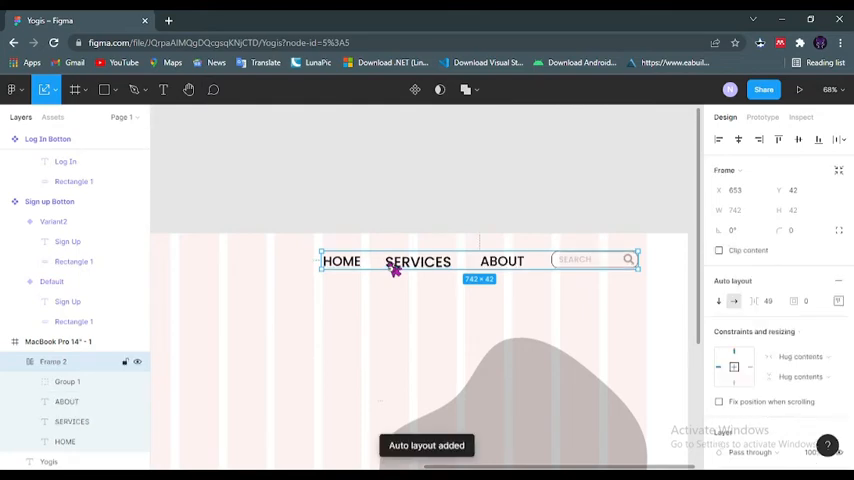
{"action": "mouse_move", "coordinate": [628, 337]}
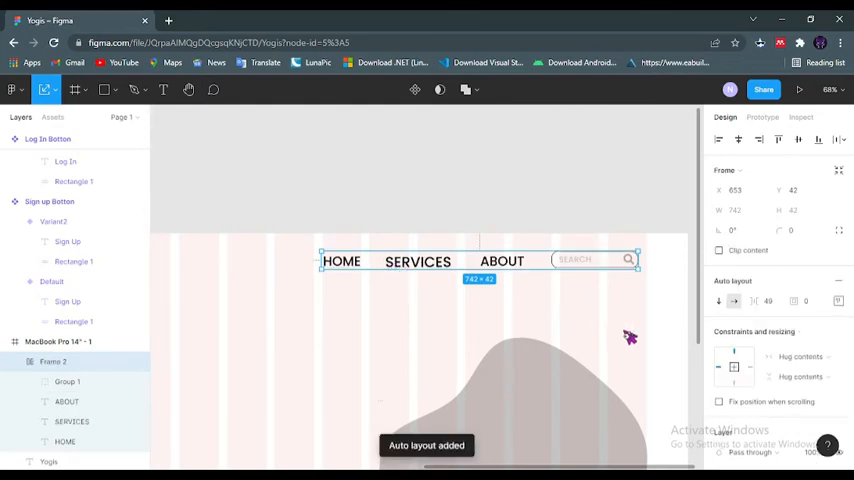
{"action": "mouse_move", "coordinate": [774, 302]}
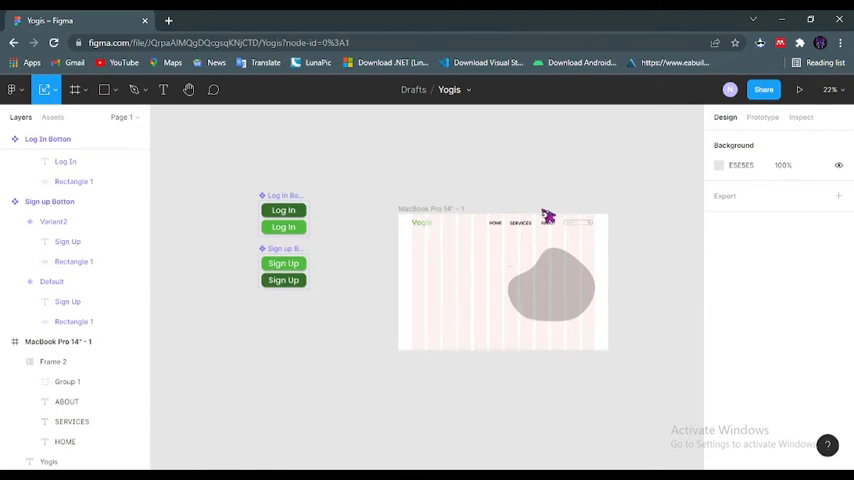
{"action": "mouse_move", "coordinate": [450, 235]}
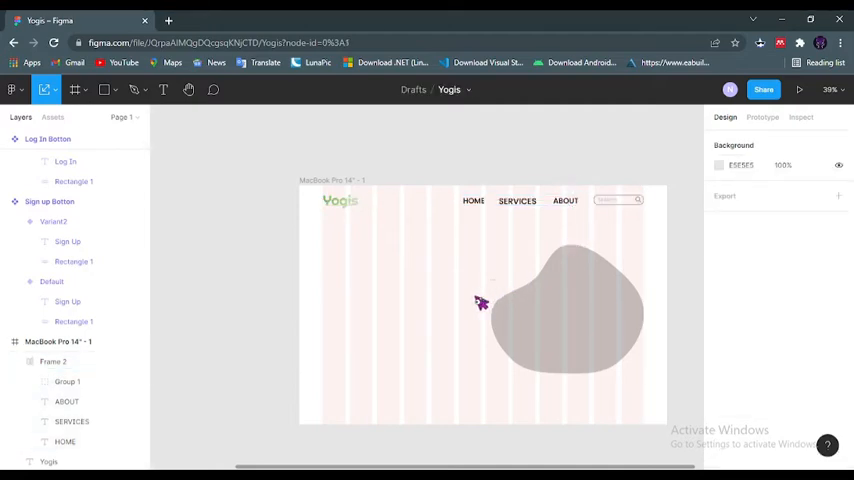
{"action": "mouse_move", "coordinate": [355, 298]}
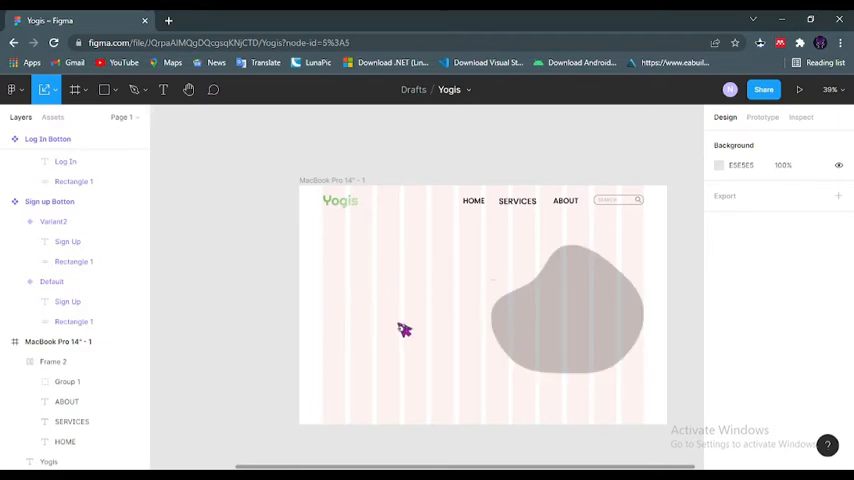
Step: Launch the Unsplash plugin from the MacBook Pro 14" frame's context menu
{"action": "right_click", "coordinate": [404, 330]}
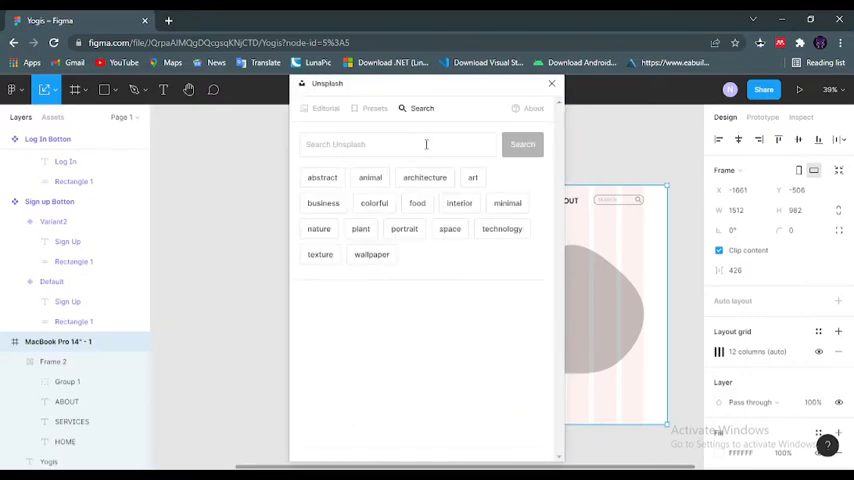
Step: Search the Unsplash plugin for 'Yoga' photos
{"action": "left_click", "coordinate": [397, 144]}
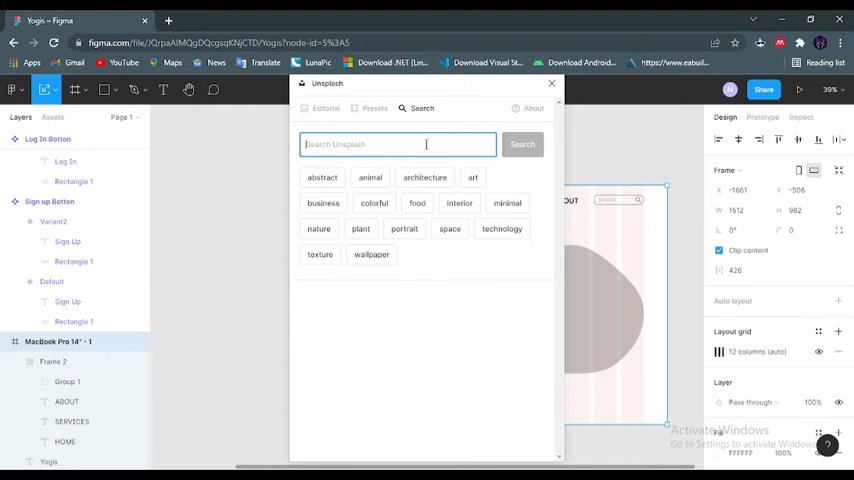
{"action": "type", "text": "Yoga"}
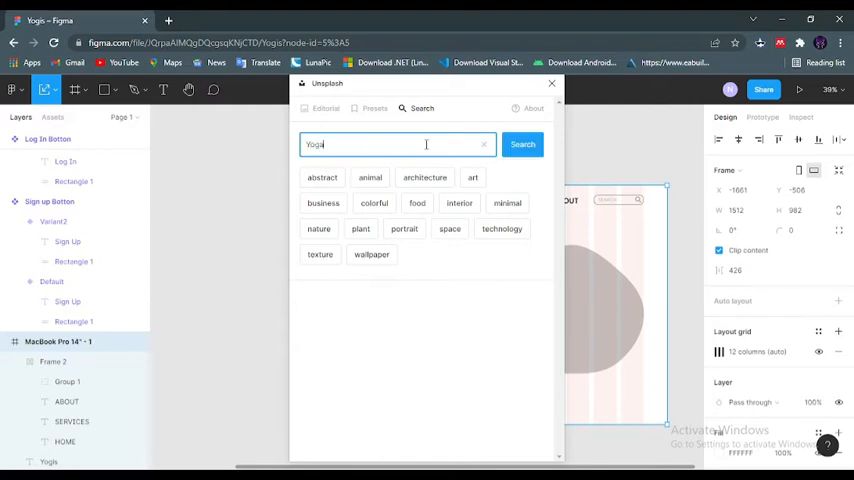
{"action": "left_click", "coordinate": [522, 144]}
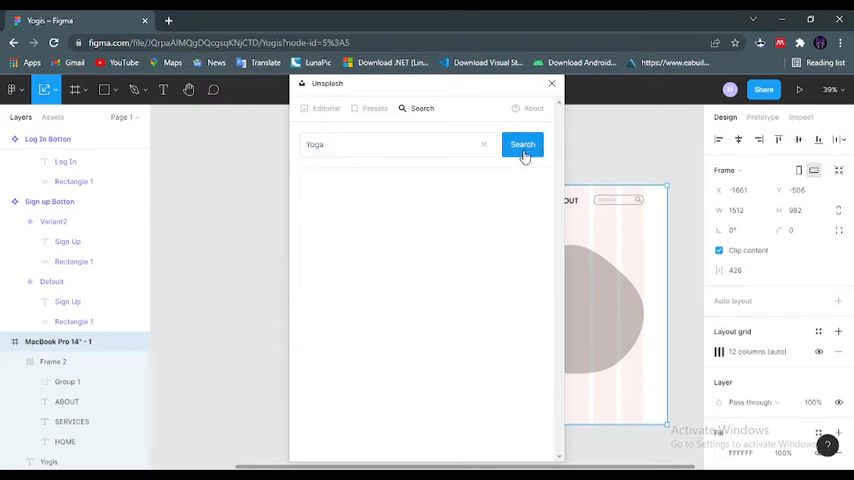
{"action": "left_click", "coordinate": [522, 144]}
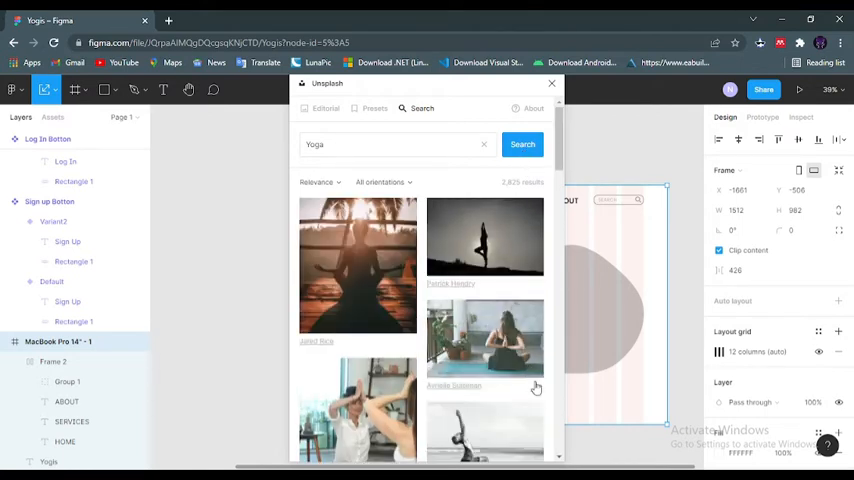
Step: Scroll through the Yoga results without inserting any photo
{"action": "scroll", "scroll_direction": "down", "scroll_amount": 3}
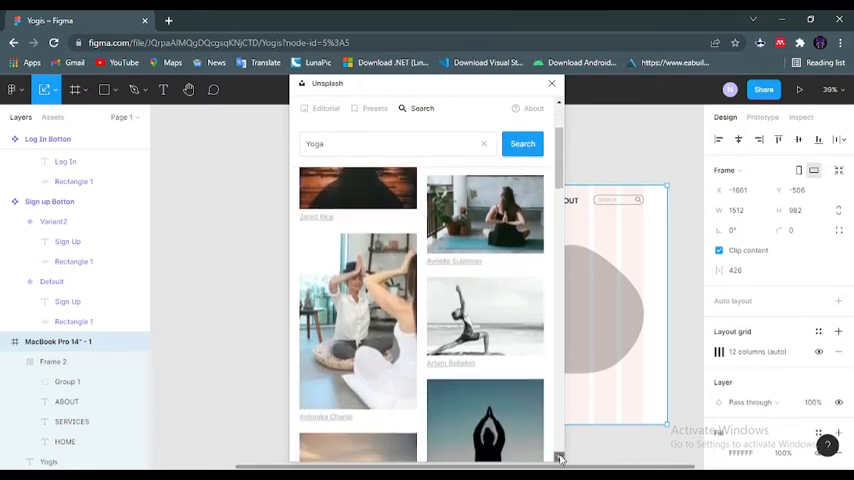
{"action": "scroll", "scroll_direction": "down", "scroll_amount": 3}
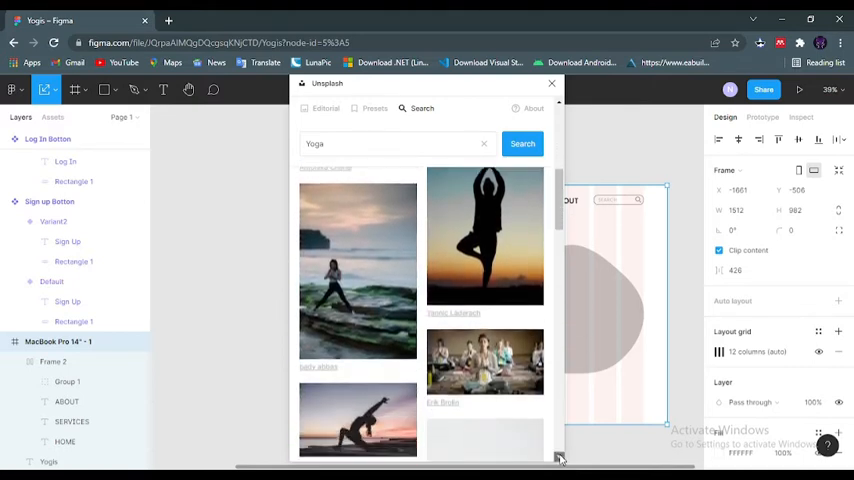
{"action": "scroll", "scroll_direction": "down", "scroll_amount": 3}
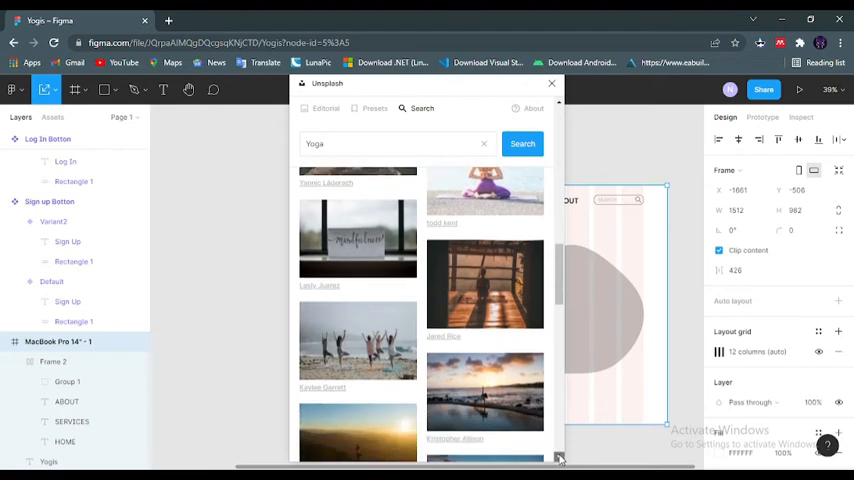
{"action": "scroll", "scroll_direction": "down", "scroll_amount": 3}
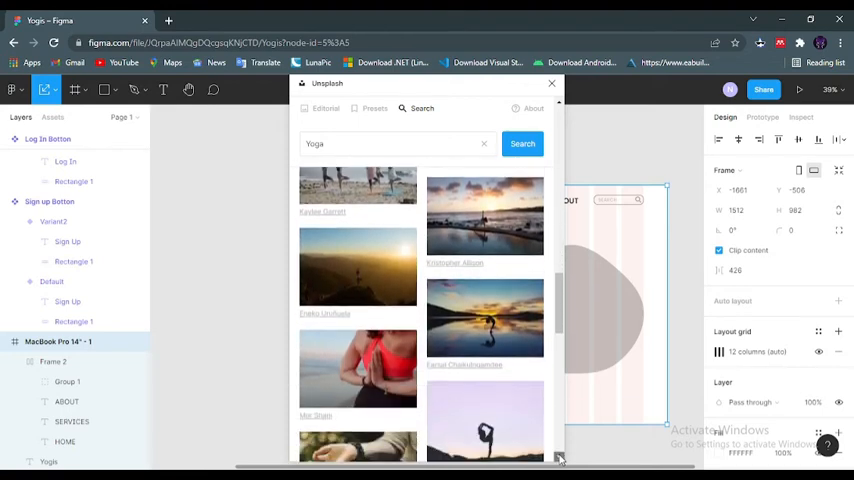
{"action": "scroll", "scroll_direction": "down", "scroll_amount": 3}
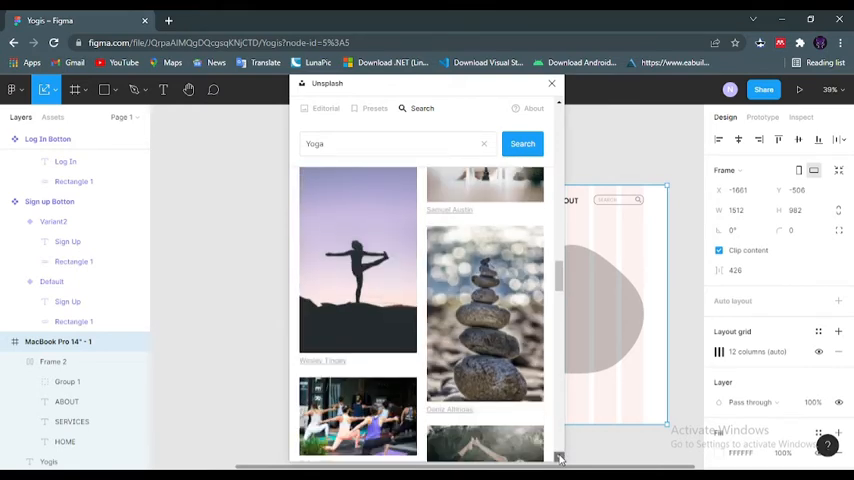
{"action": "scroll", "scroll_direction": "down", "scroll_amount": 3}
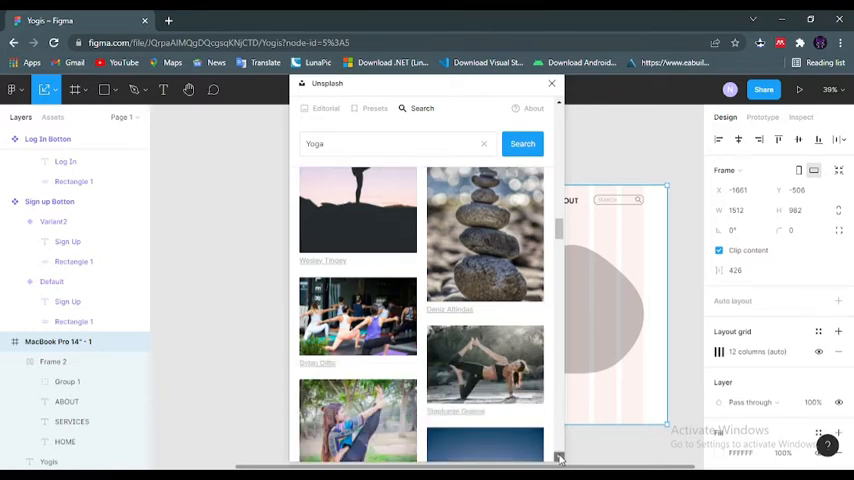
{"action": "scroll", "scroll_direction": "down", "scroll_amount": 3}
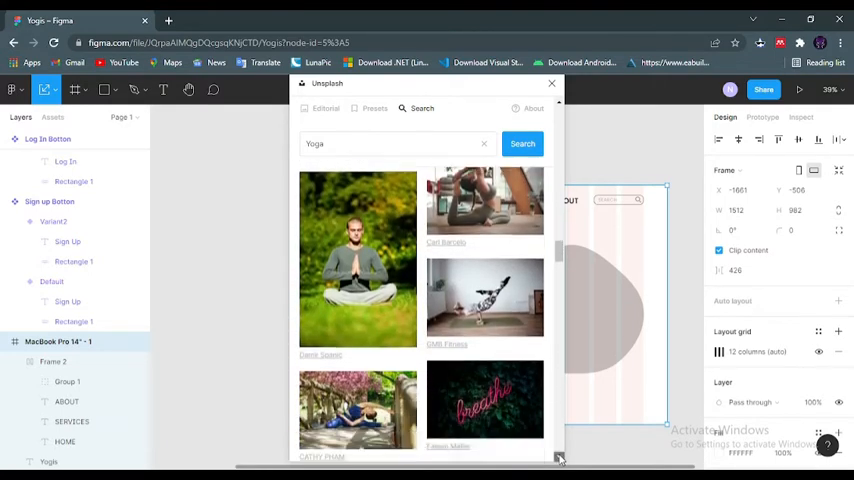
{"action": "scroll", "scroll_direction": "down", "scroll_amount": 3}
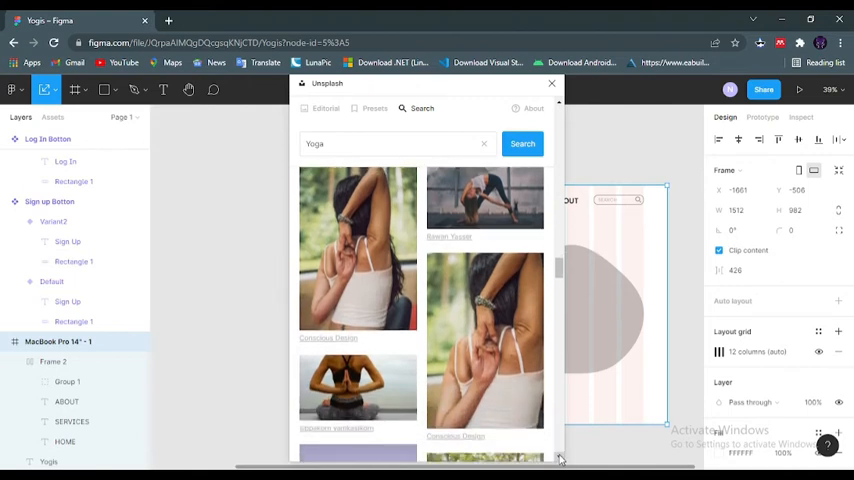
{"action": "scroll", "scroll_direction": "down", "scroll_amount": 3}
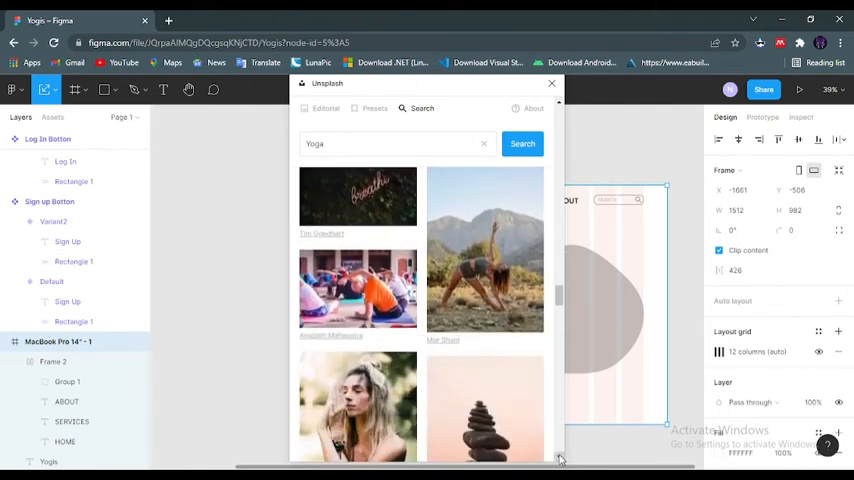
{"action": "scroll", "scroll_direction": "down", "scroll_amount": 3}
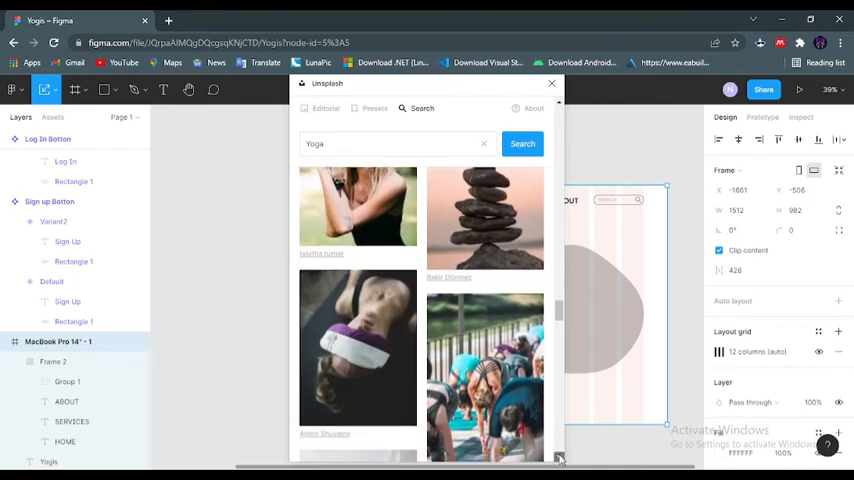
{"action": "scroll", "scroll_direction": "down", "scroll_amount": 3}
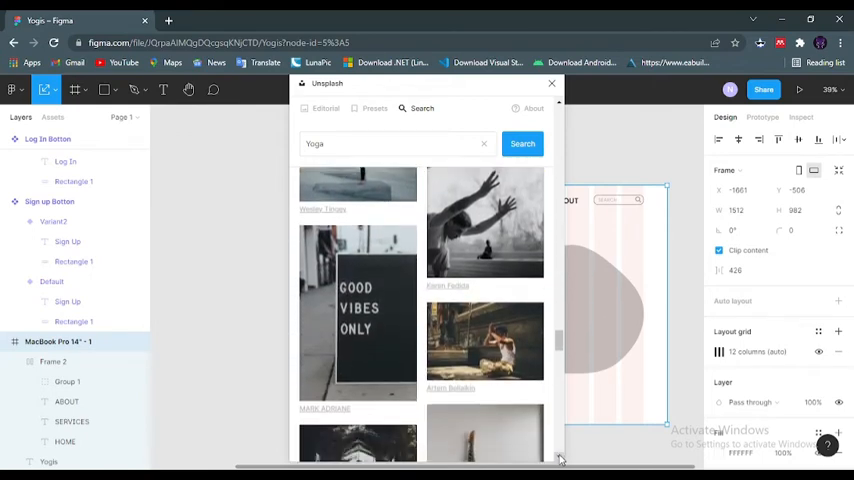
{"action": "scroll", "scroll_direction": "down", "scroll_amount": 3}
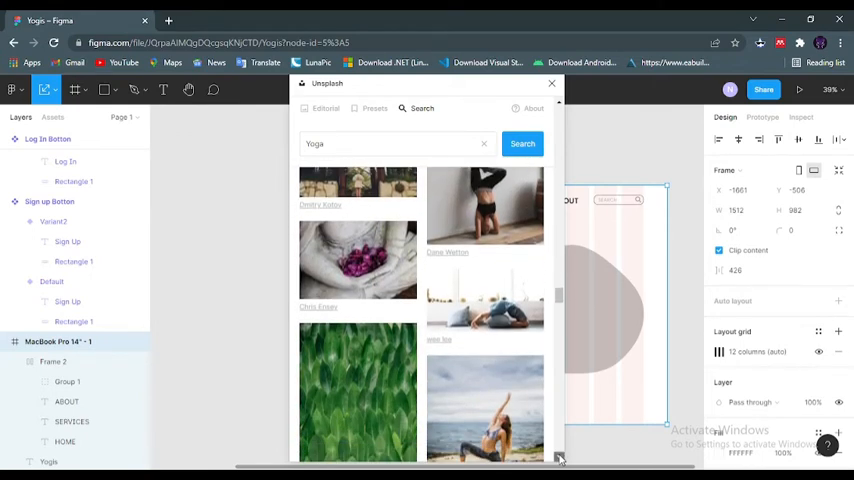
{"action": "scroll", "scroll_direction": "down", "scroll_amount": 3}
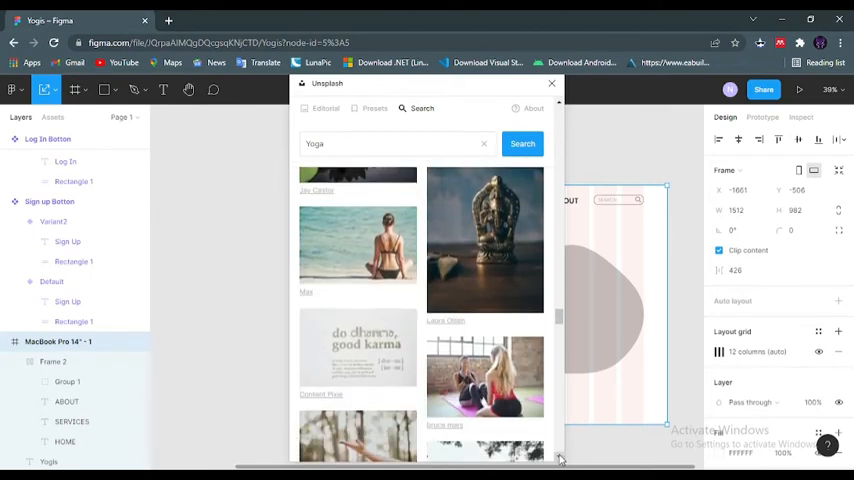
{"action": "scroll", "scroll_direction": "down", "scroll_amount": 3}
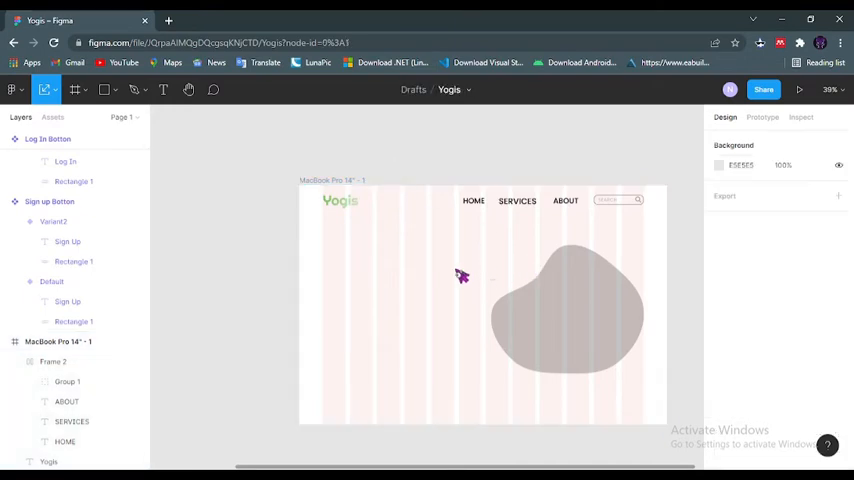
Step: Relaunch the Unsplash plugin from the canvas menu and search for yoga photos
{"action": "right_click", "coordinate": [462, 275]}
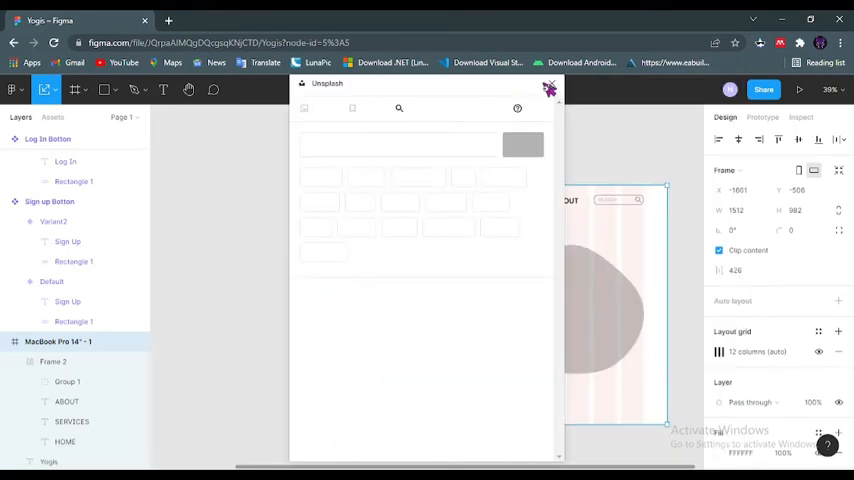
{"action": "left_click", "coordinate": [549, 89]}
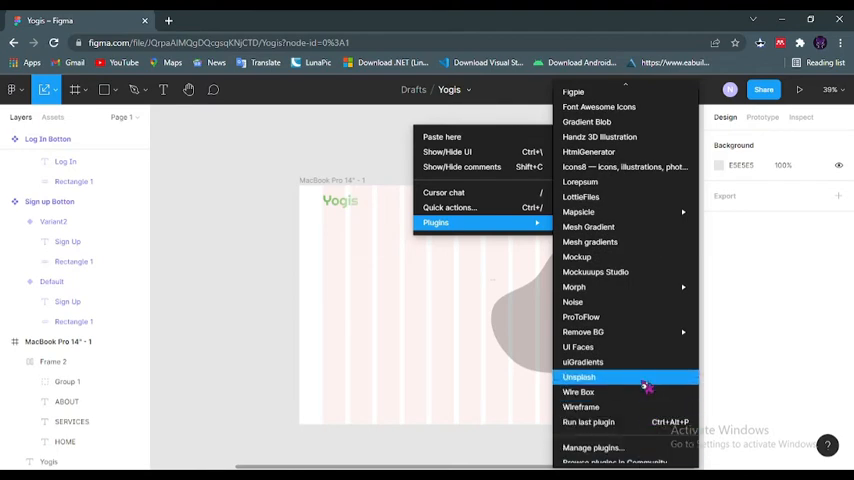
{"action": "left_click", "coordinate": [578, 377]}
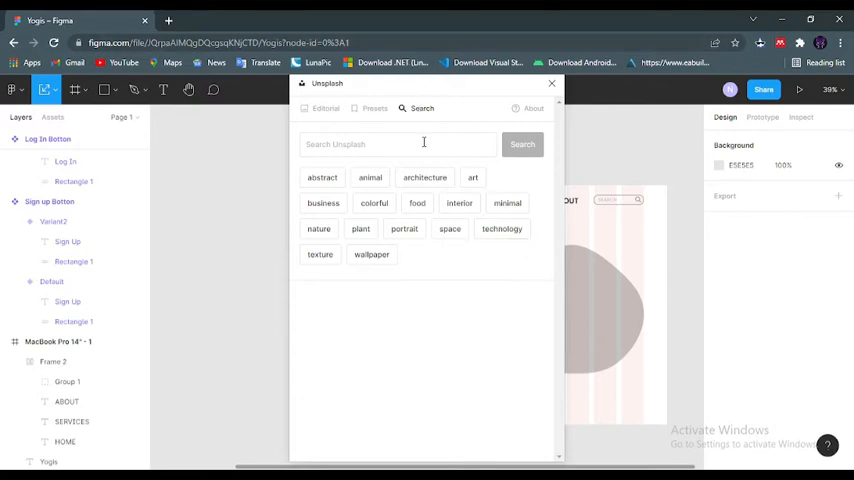
{"action": "type", "text": "yp"}
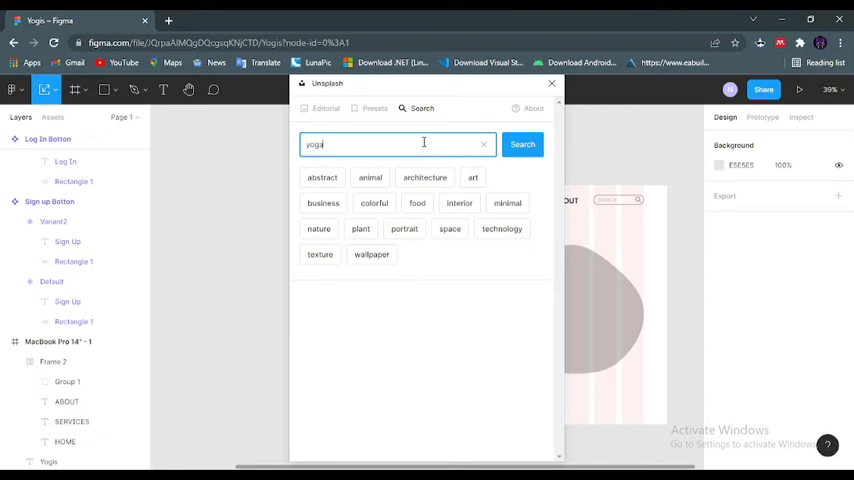
{"action": "left_click", "coordinate": [522, 144]}
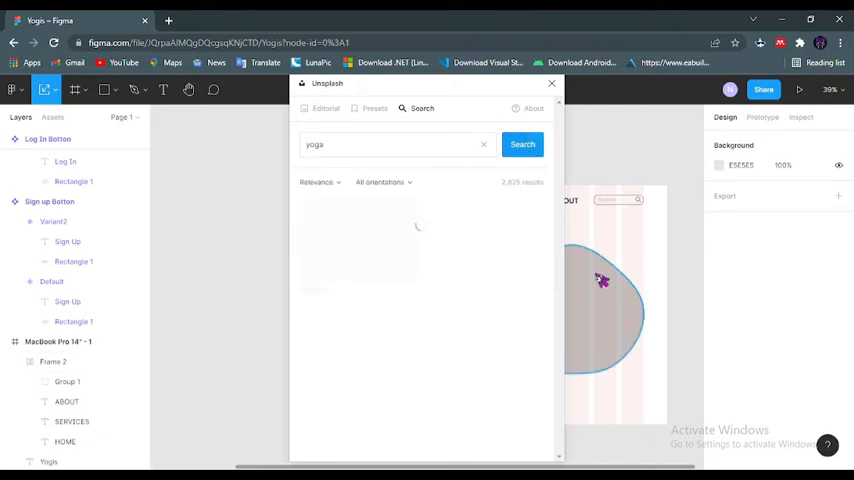
{"action": "left_click", "coordinate": [522, 144]}
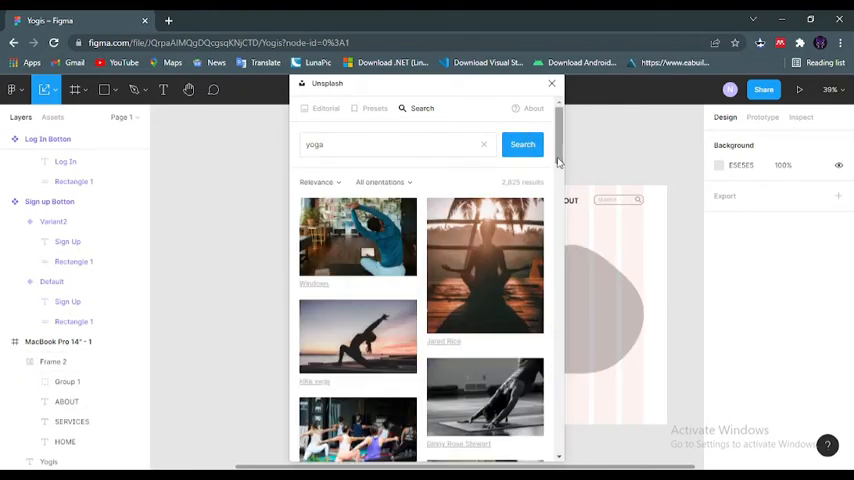
Step: Scroll the yoga results and insert the woman-meditating-on-grass photo into the frame
{"action": "scroll", "scroll_direction": "down", "scroll_amount": 3}
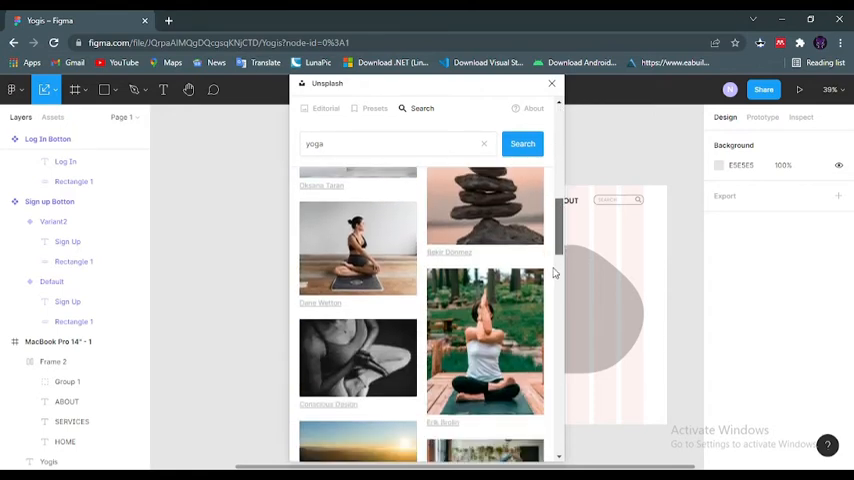
{"action": "scroll", "scroll_direction": "down", "scroll_amount": 3}
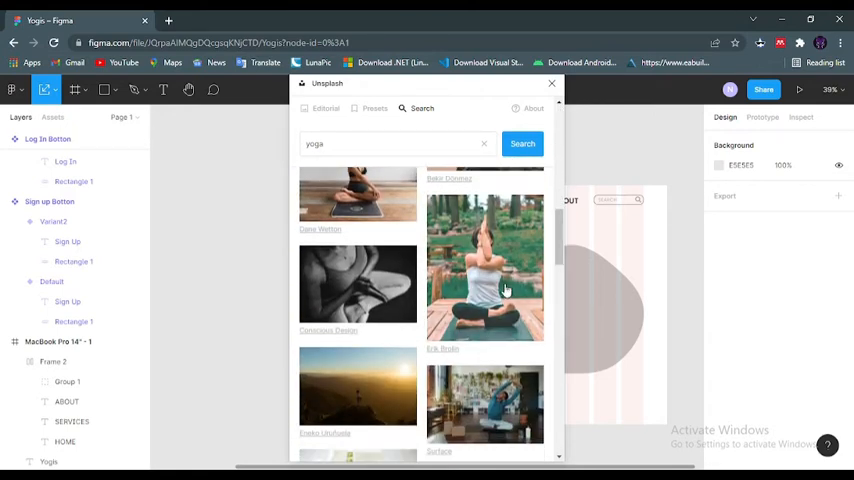
{"action": "scroll", "scroll_direction": "down", "scroll_amount": 3}
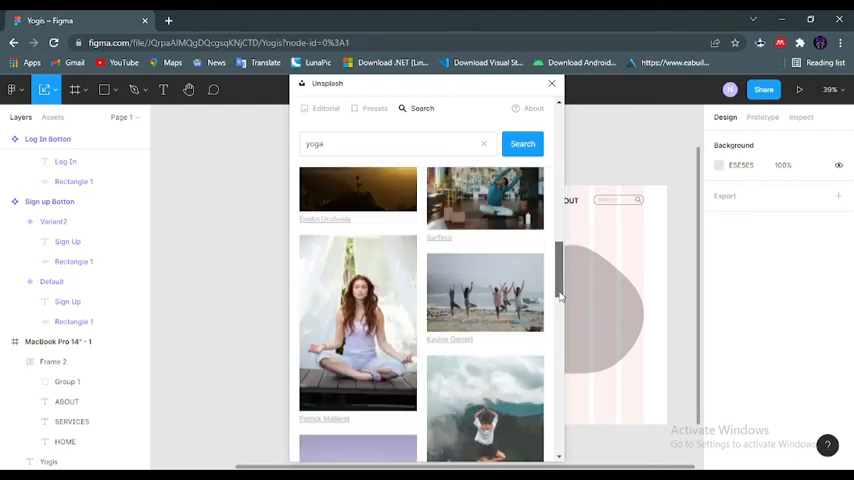
{"action": "scroll", "scroll_direction": "down", "scroll_amount": 3}
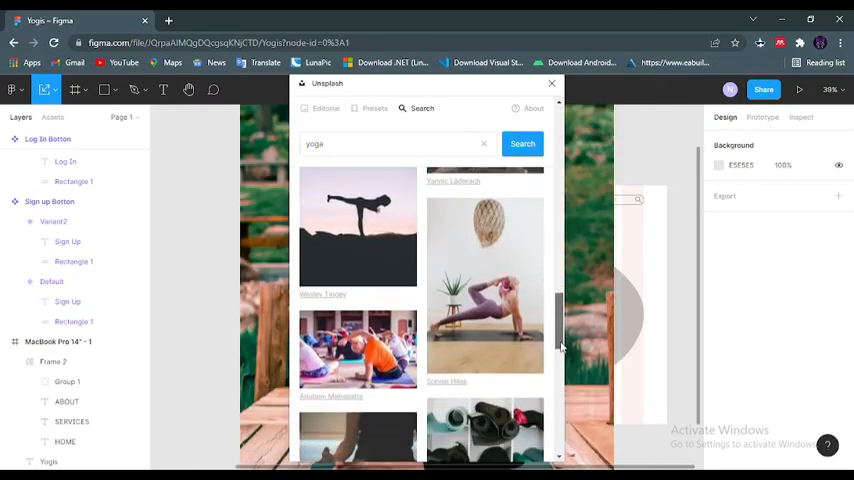
{"action": "scroll", "scroll_direction": "down", "scroll_amount": 3}
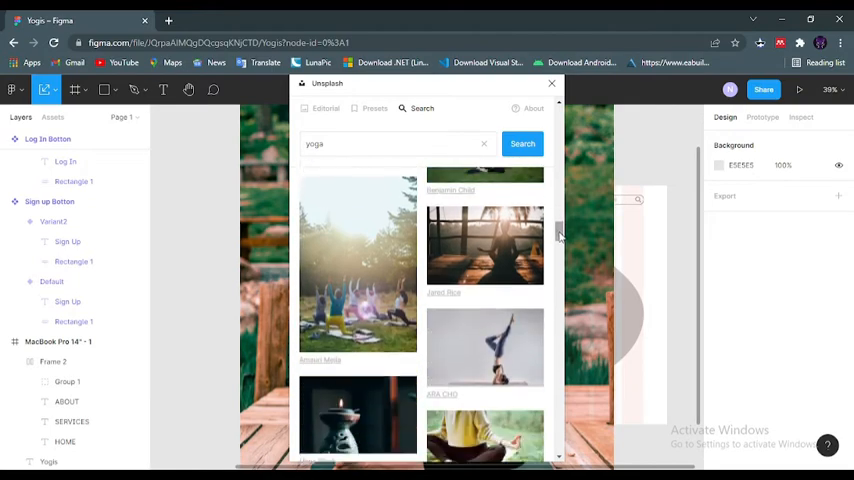
{"action": "scroll", "scroll_direction": "down", "scroll_amount": 3}
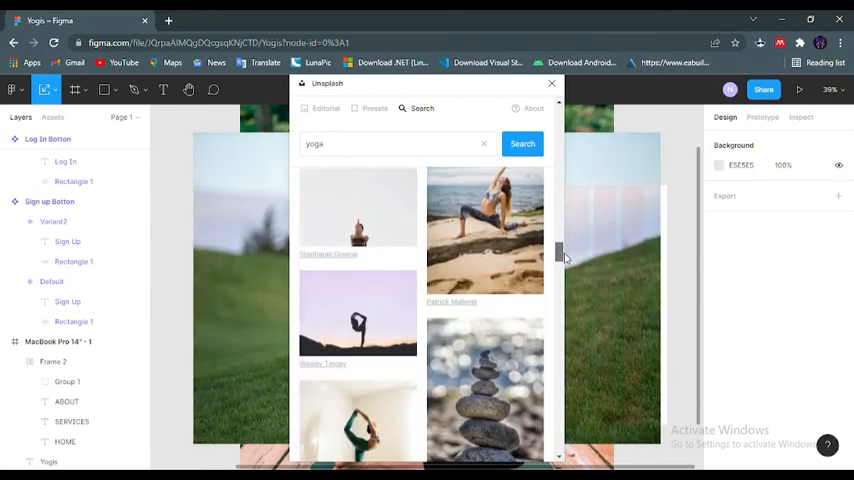
{"action": "scroll", "scroll_direction": "down", "scroll_amount": 3}
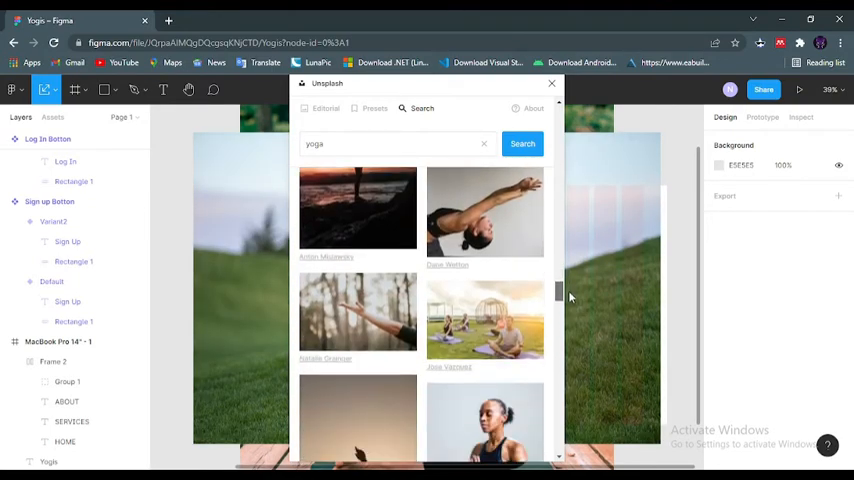
{"action": "scroll", "scroll_direction": "down", "scroll_amount": 3}
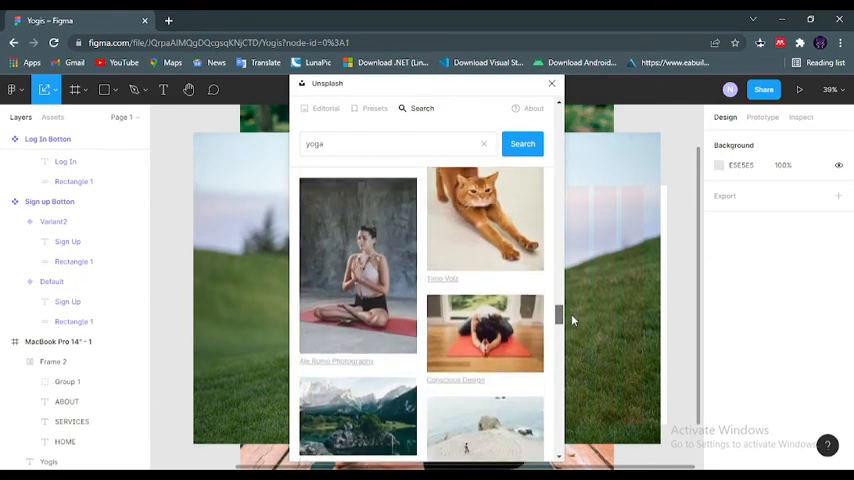
{"action": "scroll", "scroll_direction": "down", "scroll_amount": 3}
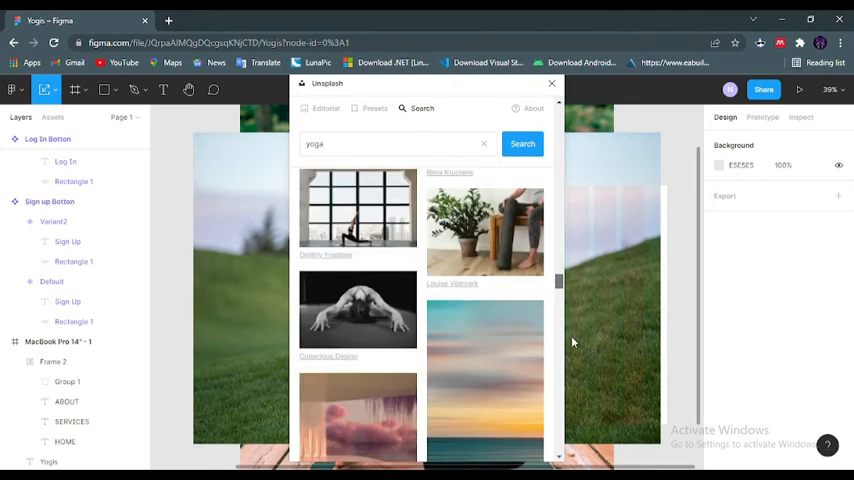
{"action": "scroll", "scroll_direction": "down", "scroll_amount": 3}
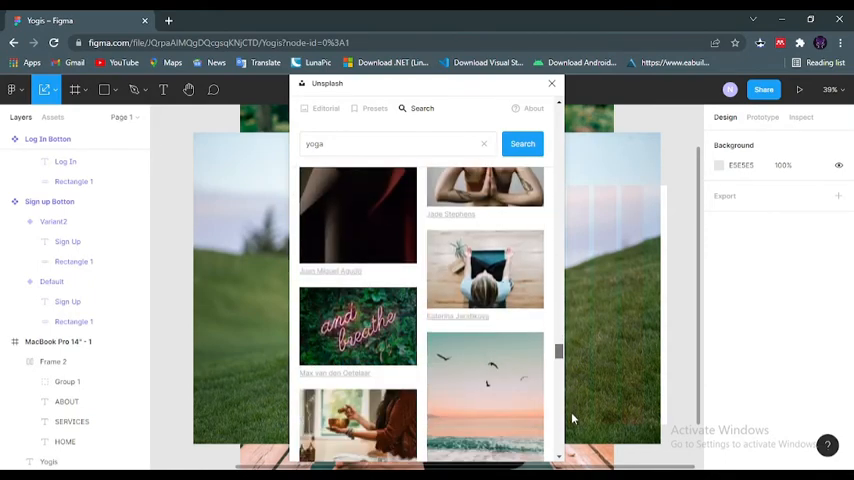
{"action": "scroll", "scroll_direction": "down", "scroll_amount": 3}
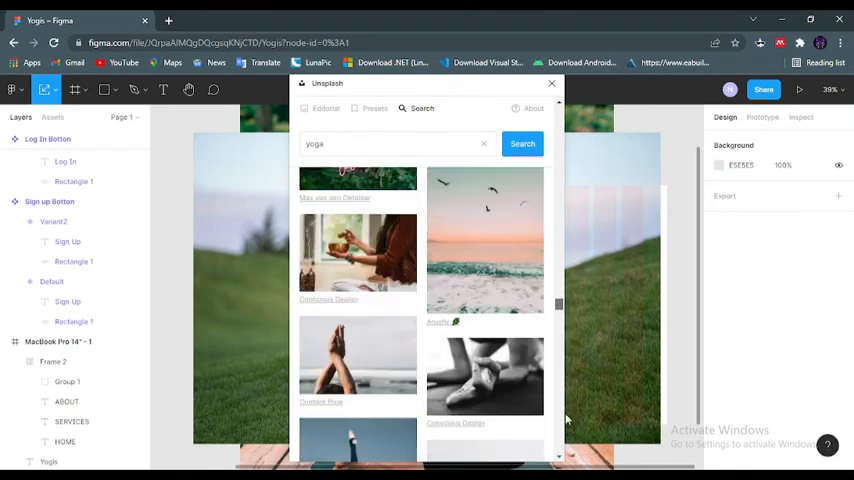
{"action": "left_click", "coordinate": [522, 144]}
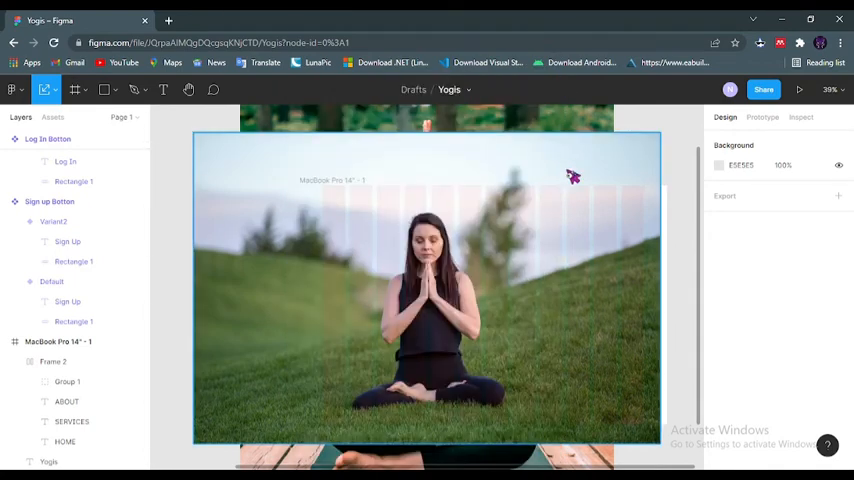
Step: Clip the meditation photo inside the blob shape with Use as Mask
{"action": "left_click", "coordinate": [425, 285]}
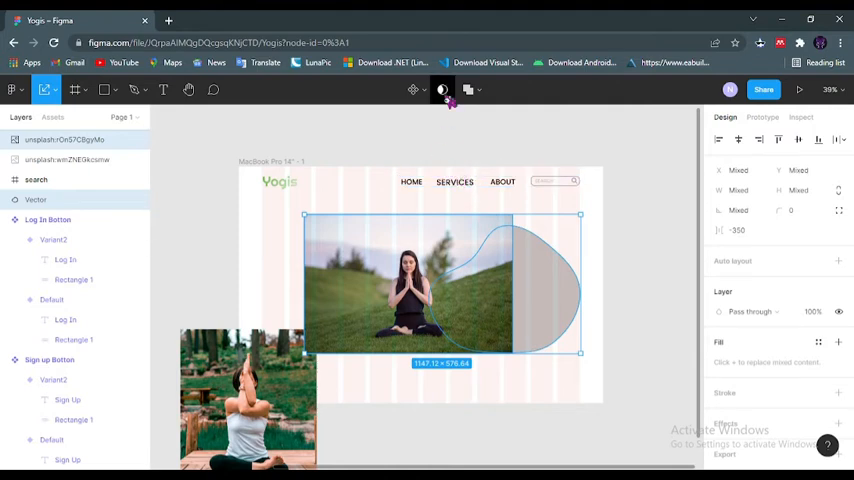
{"action": "mouse_move", "coordinate": [443, 90]}
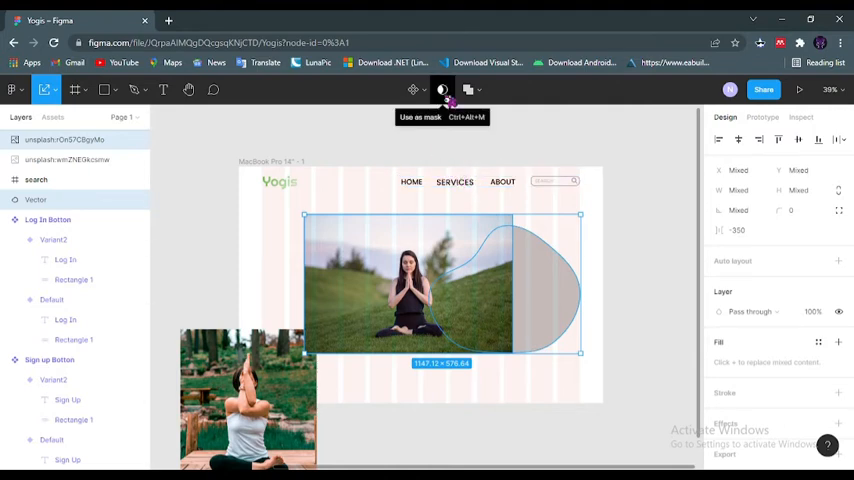
{"action": "left_click", "coordinate": [442, 90]}
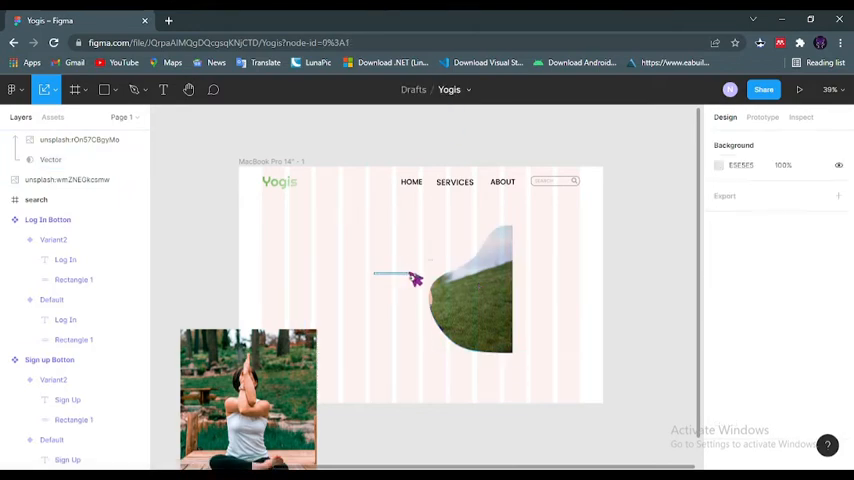
{"action": "left_click", "coordinate": [447, 299]}
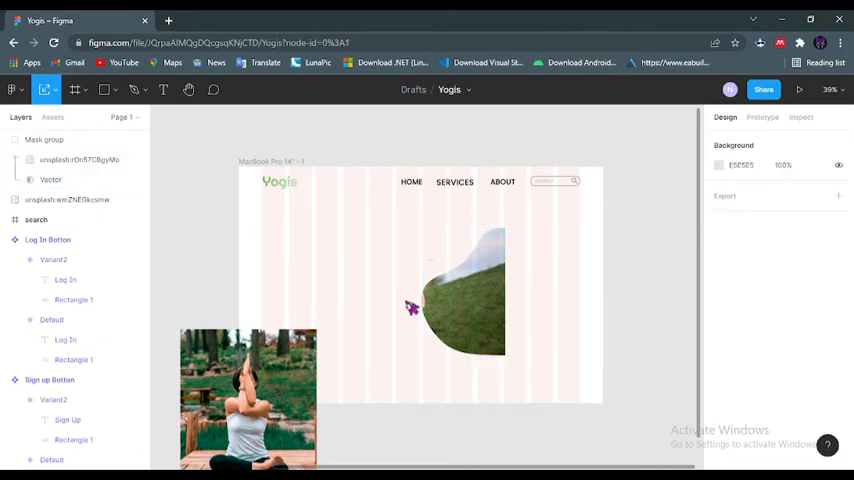
{"action": "left_click", "coordinate": [78, 160]}
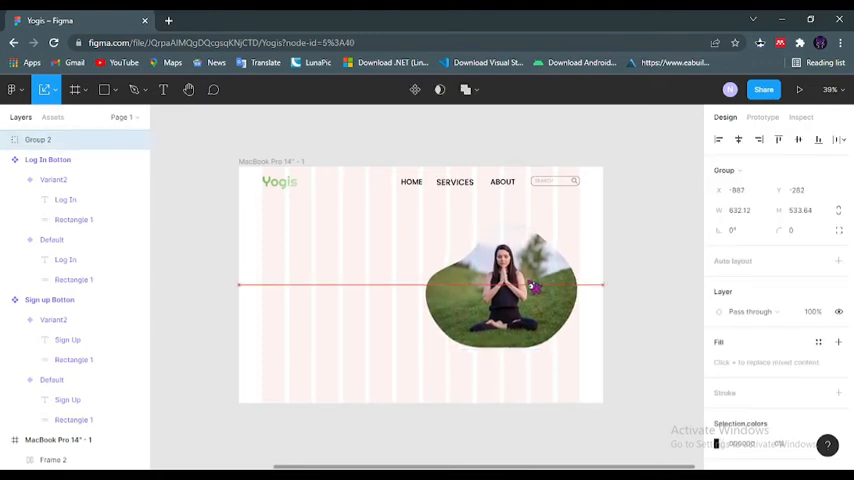
{"action": "left_click", "coordinate": [500, 290]}
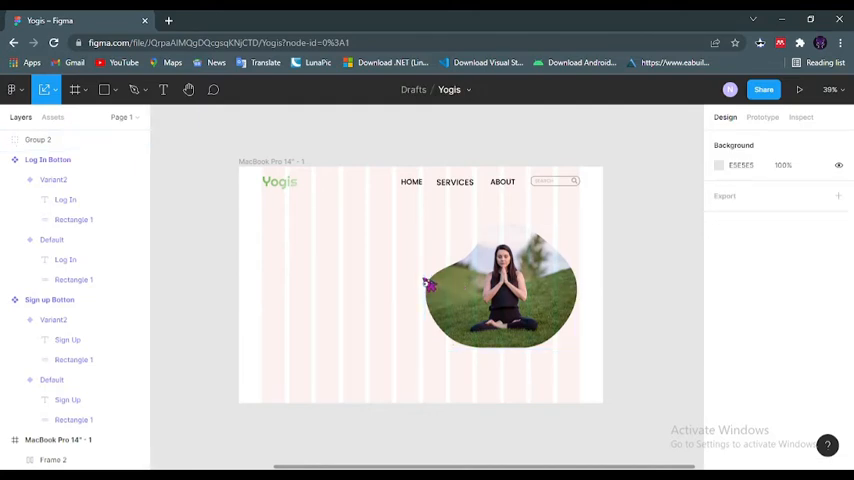
{"action": "mouse_move", "coordinate": [360, 298]}
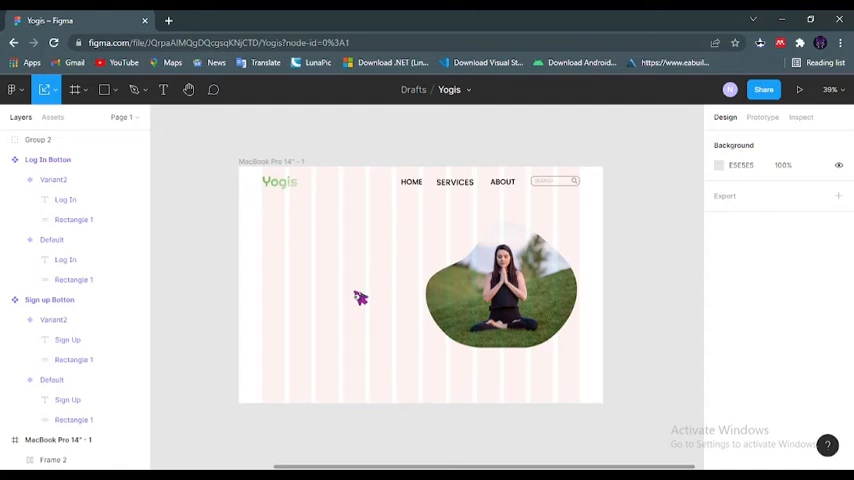
{"action": "mouse_move", "coordinate": [292, 264]}
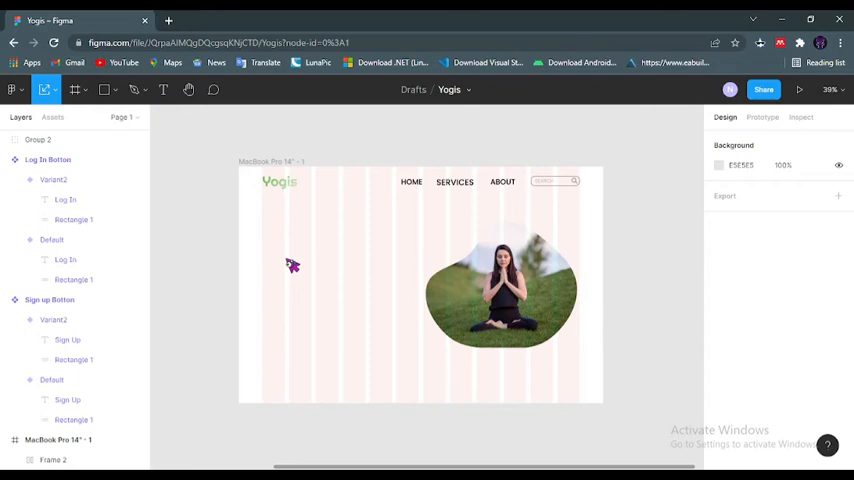
Step: Add a REVIVE YOU headline on the frame's left, set in PoetsenOne
{"action": "left_click", "coordinate": [163, 89]}
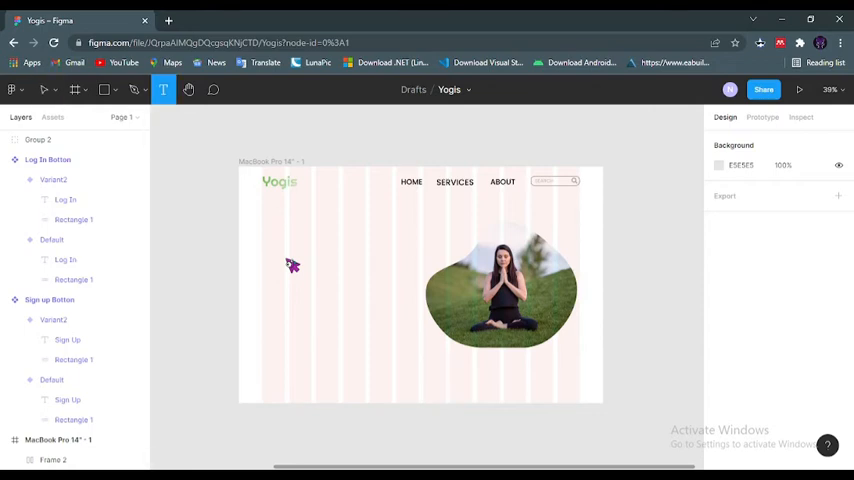
{"action": "key", "text": "shift+r"}
{"action": "type", "text": "REVIVE YOU"}
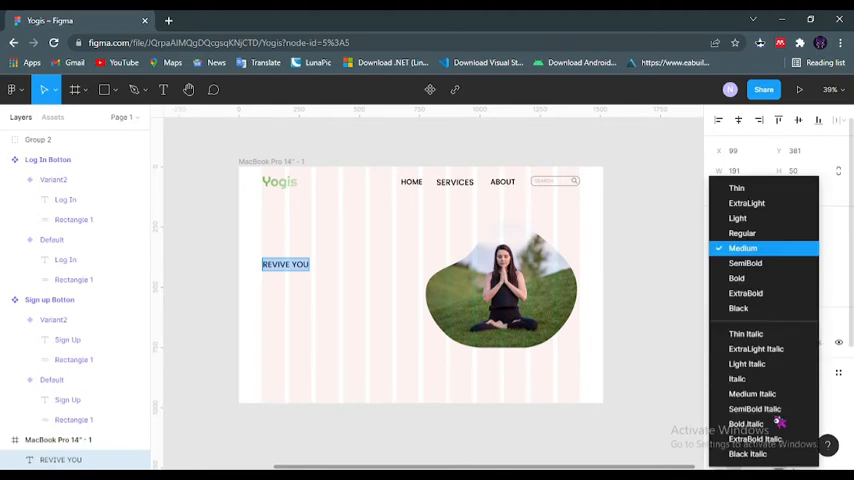
{"action": "left_click", "coordinate": [743, 248]}
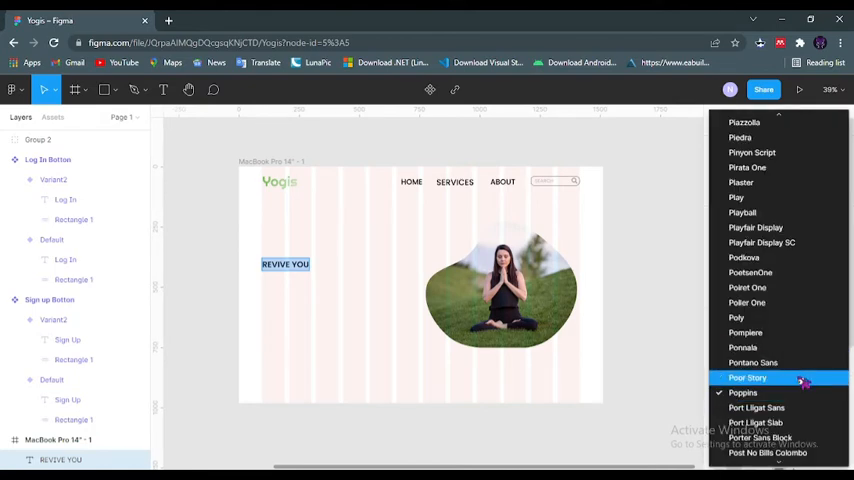
{"action": "mouse_move", "coordinate": [790, 302]}
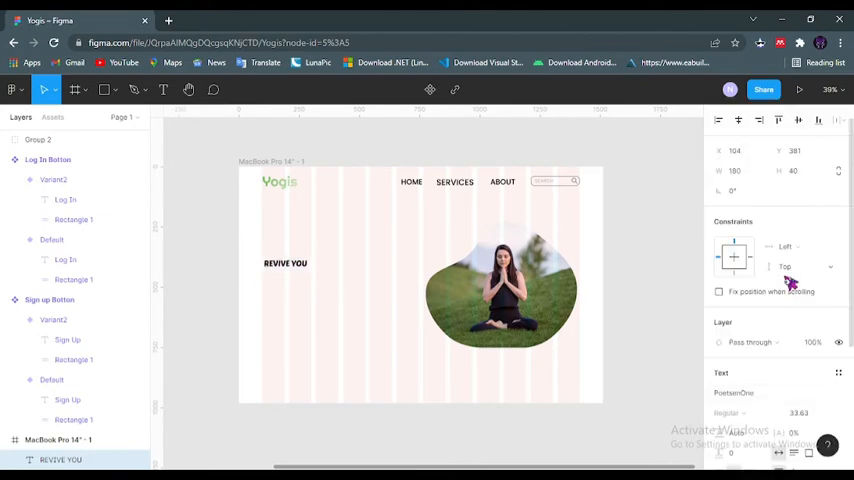
{"action": "left_click", "coordinate": [285, 263]}
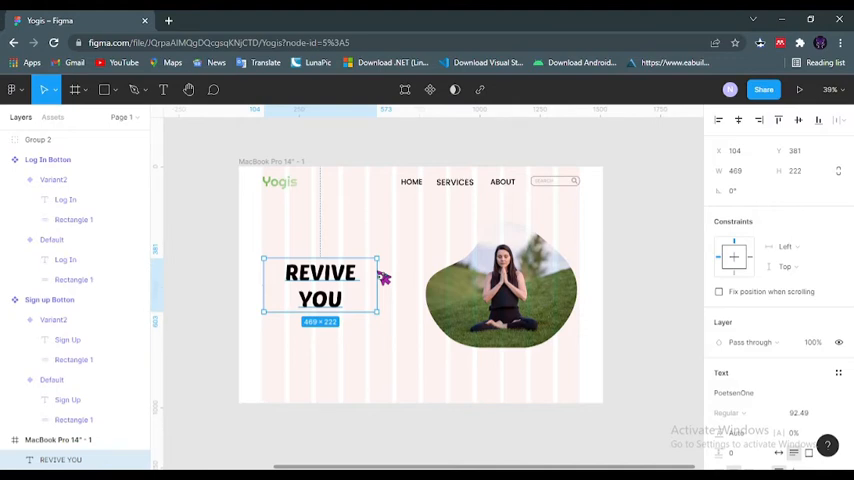
{"action": "mouse_move", "coordinate": [387, 310]}
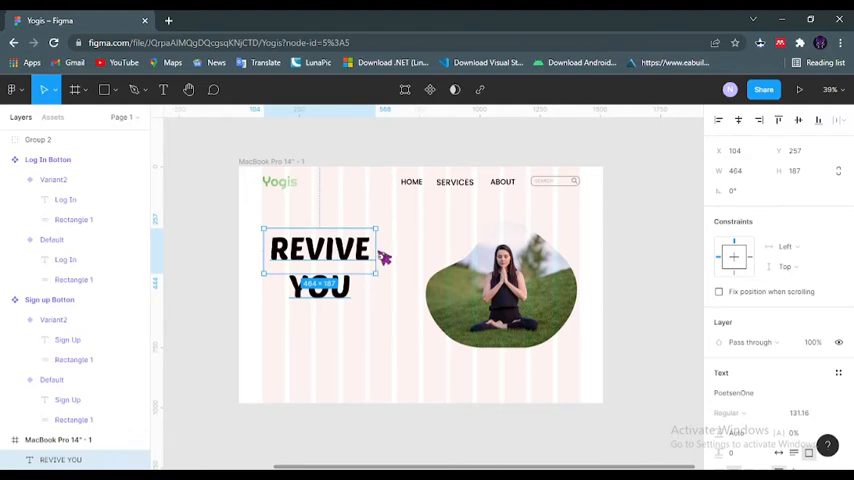
Step: Enlarge REVIVE YOU to size 131 on two lines with a light green linear gradient
{"action": "left_click_drag", "start_coordinate": [378, 257], "coordinate": [348, 262]}
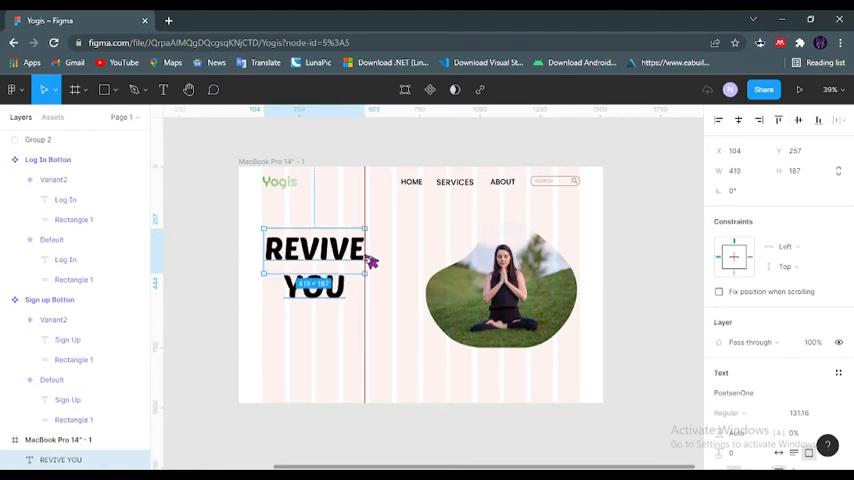
{"action": "mouse_move", "coordinate": [382, 262]}
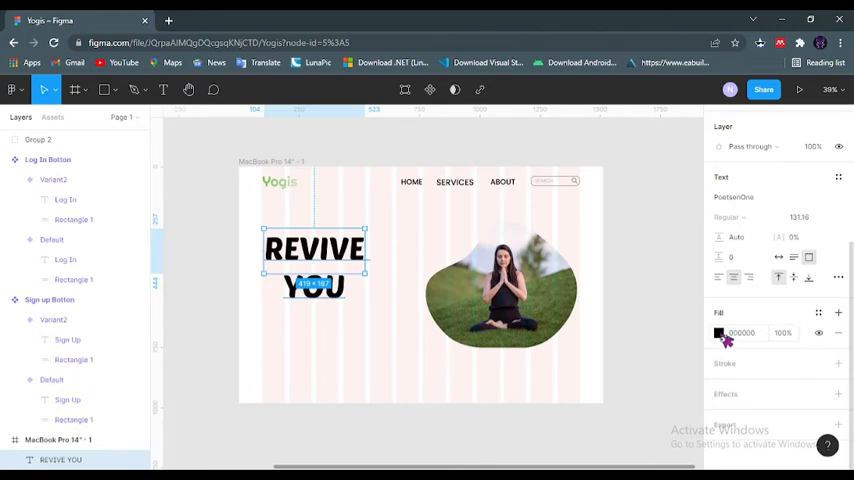
{"action": "left_click", "coordinate": [719, 333]}
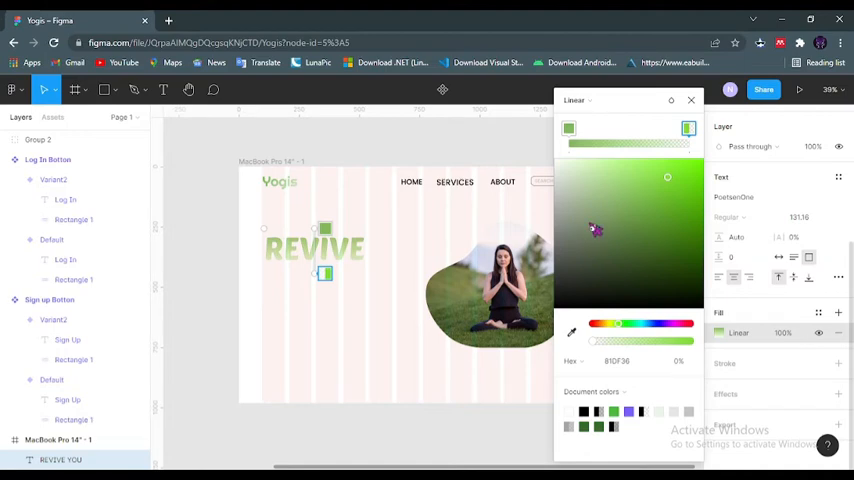
{"action": "left_click_drag", "start_coordinate": [667, 177], "coordinate": [657, 257]}
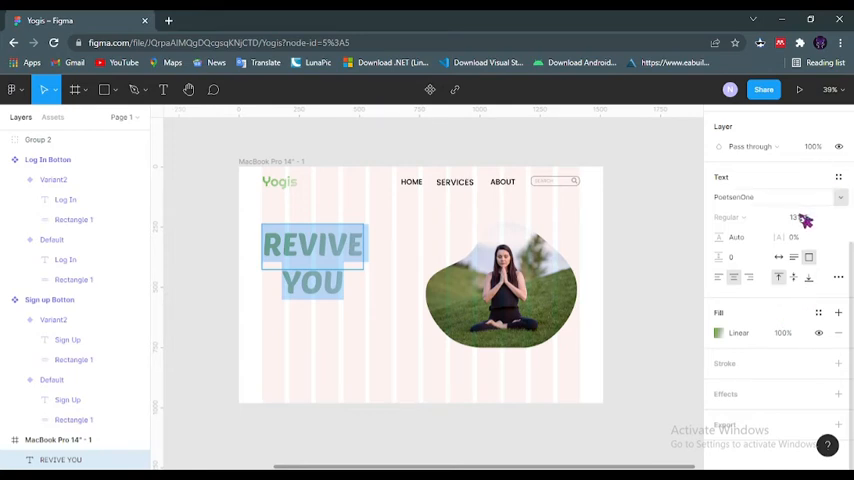
Step: Reduce the REVIVE YOU headline's font size to 96, then deselect it
{"action": "left_click", "coordinate": [795, 218]}
{"action": "type", "text": "96"}
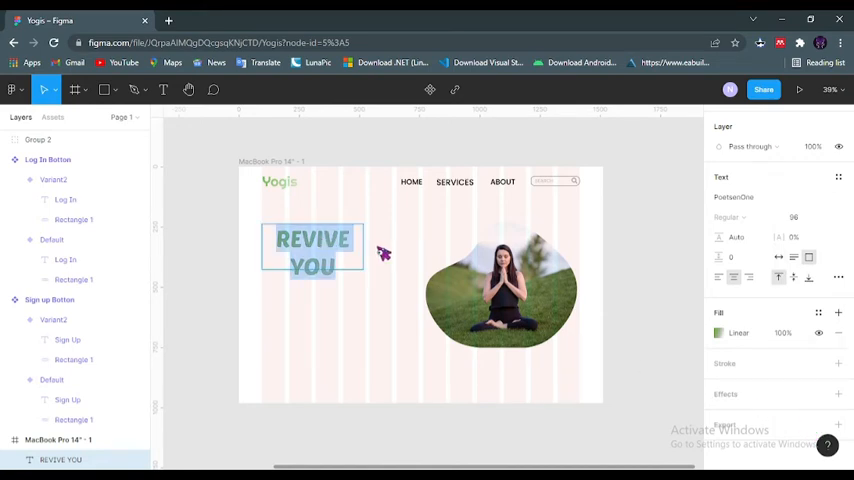
{"action": "left_click", "coordinate": [312, 253]}
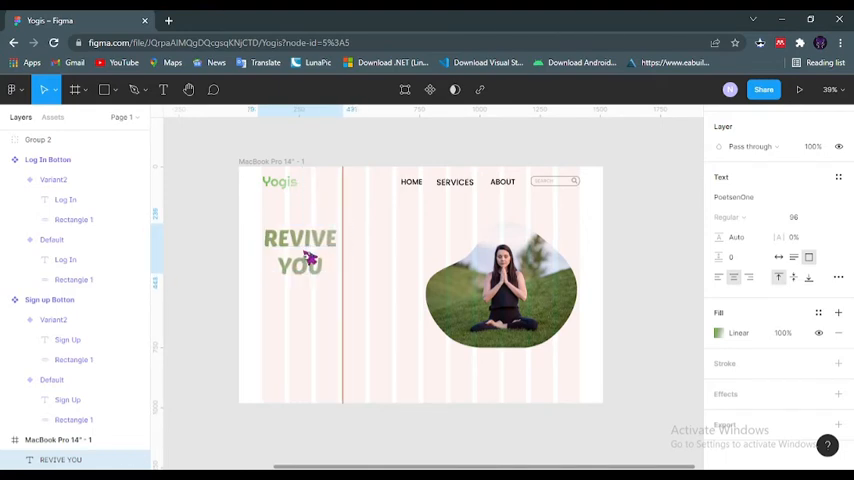
{"action": "left_click", "coordinate": [300, 252]}
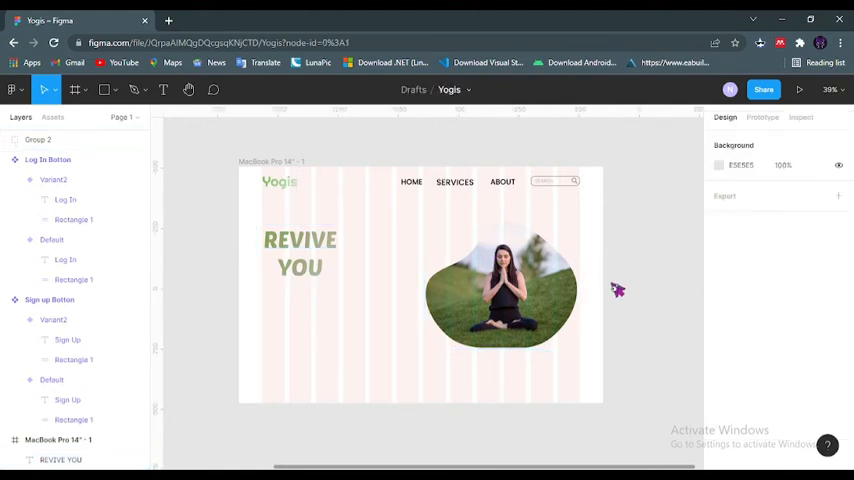
{"action": "left_click", "coordinate": [500, 290]}
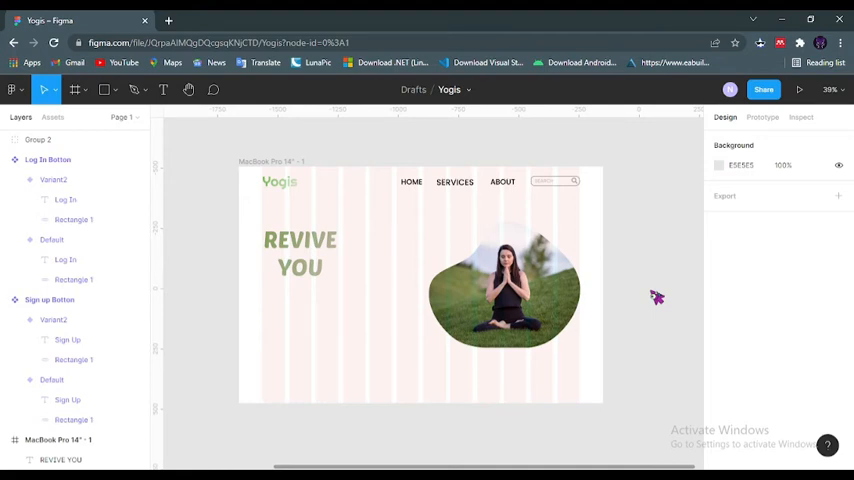
{"action": "mouse_move", "coordinate": [294, 305]}
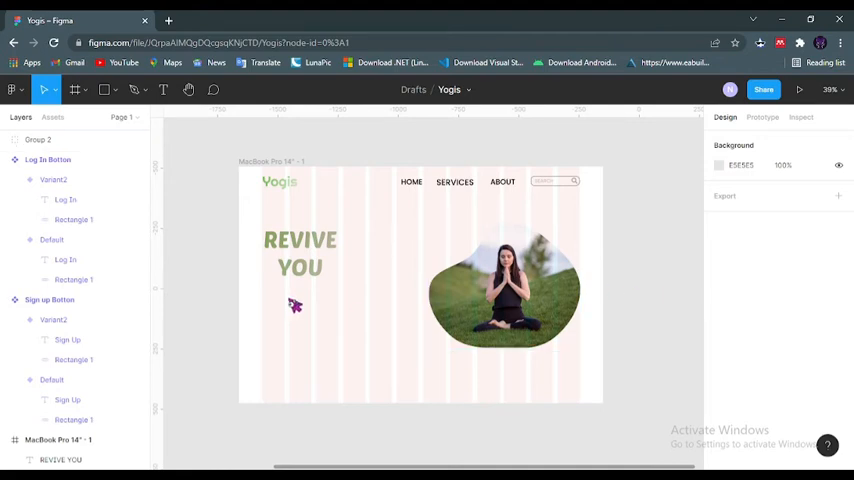
Step: Type the tagline 'Reclaim your inner vitality with our well tailored yoga plans' below REVIVE YOU
{"action": "left_click", "coordinate": [163, 90]}
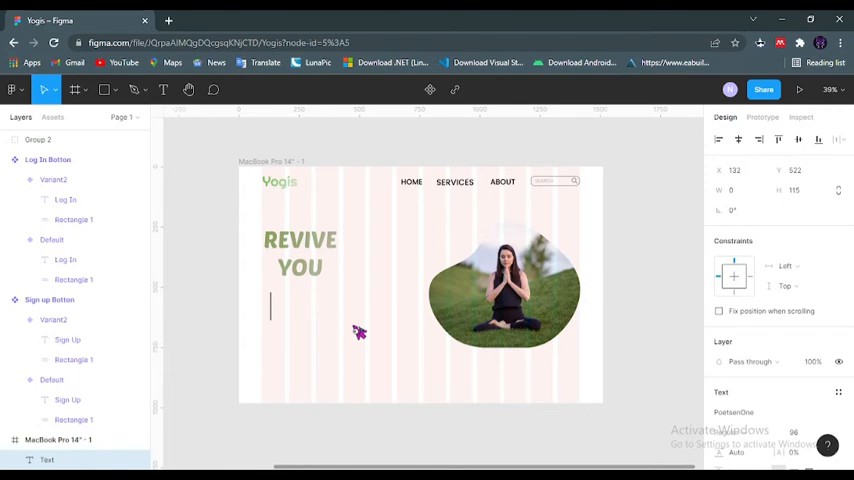
{"action": "type", "text": "Reclaim"}
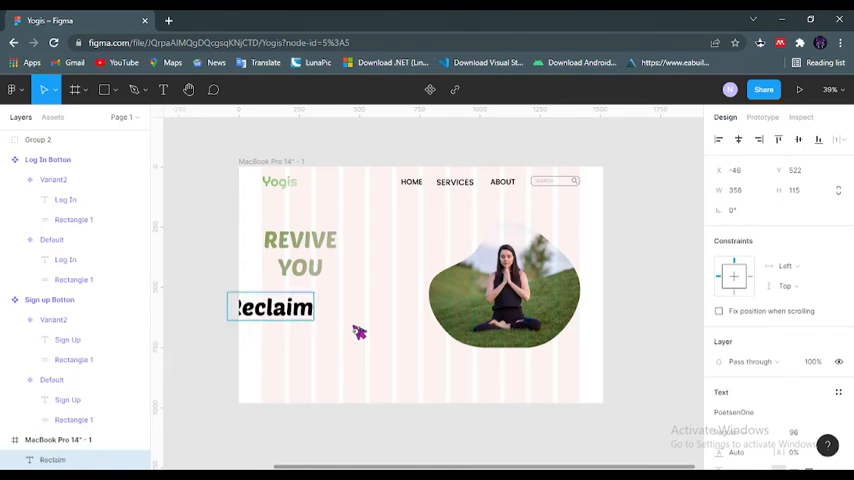
{"action": "type", "text": "your inner vitality"}
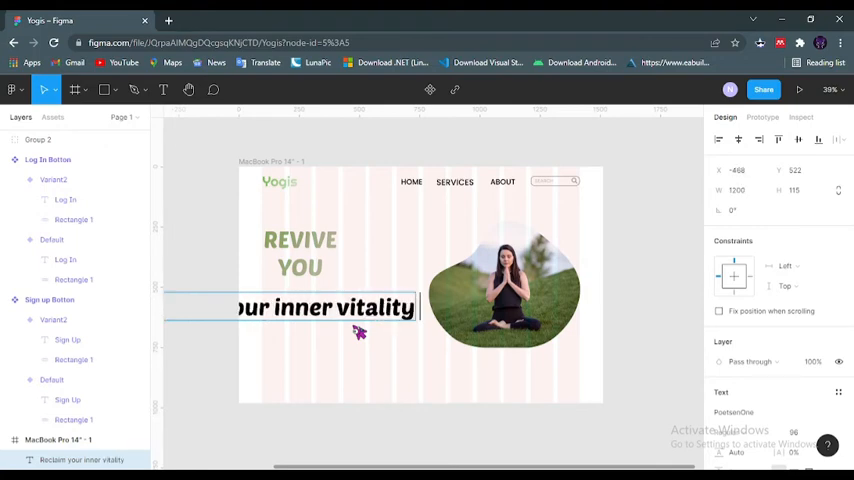
{"action": "type", "text": "with our well tailo"}
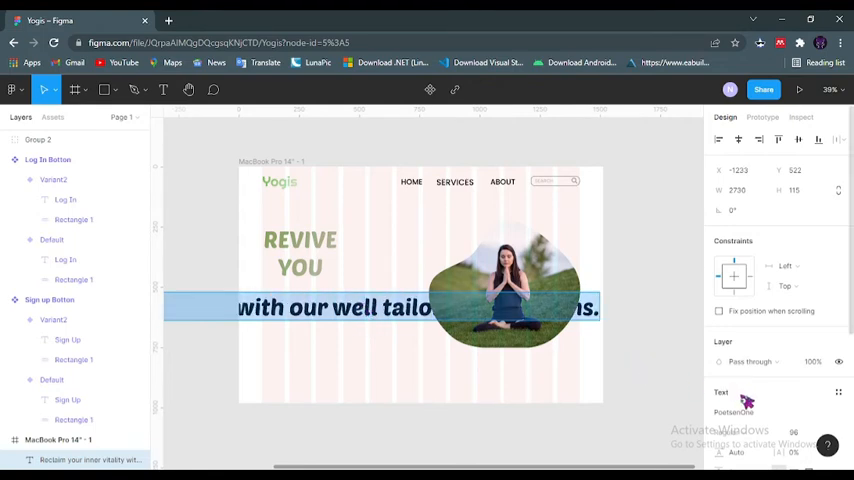
Step: Set the tagline font to Poppins and move it just under the headline
{"action": "left_click", "coordinate": [735, 411]}
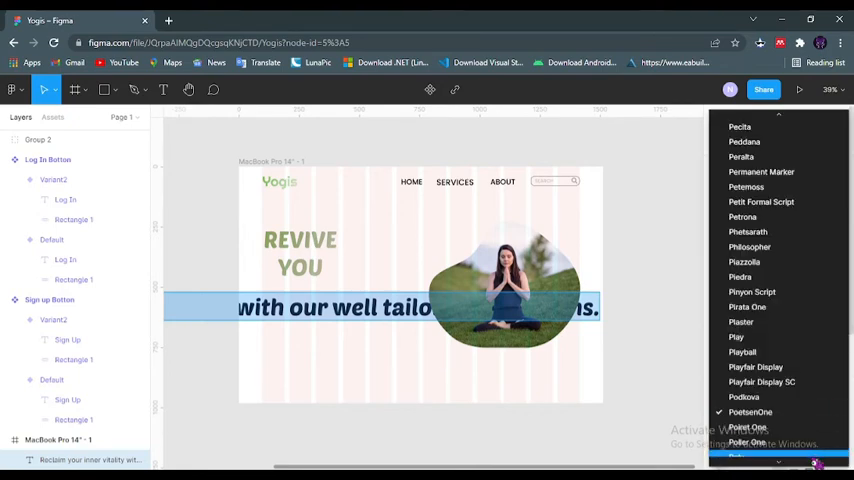
{"action": "scroll", "scroll_direction": "down", "scroll_amount": 3}
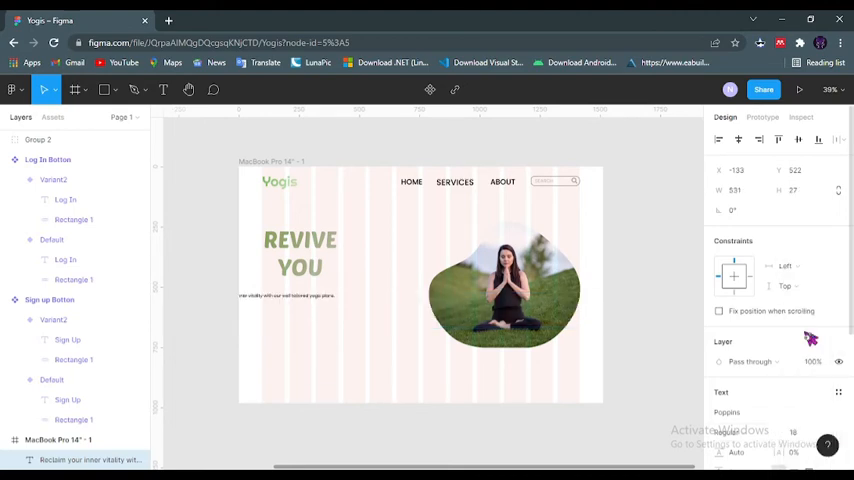
{"action": "left_click", "coordinate": [280, 295]}
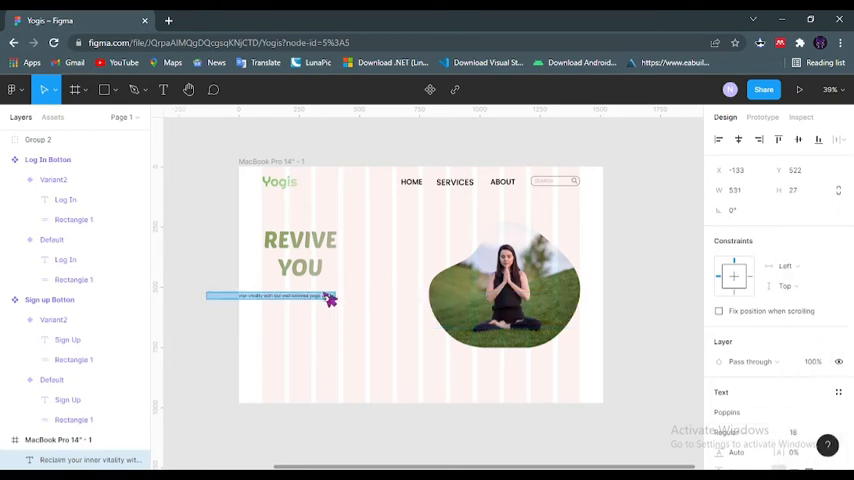
{"action": "left_click_drag", "start_coordinate": [318, 298], "coordinate": [320, 312]}
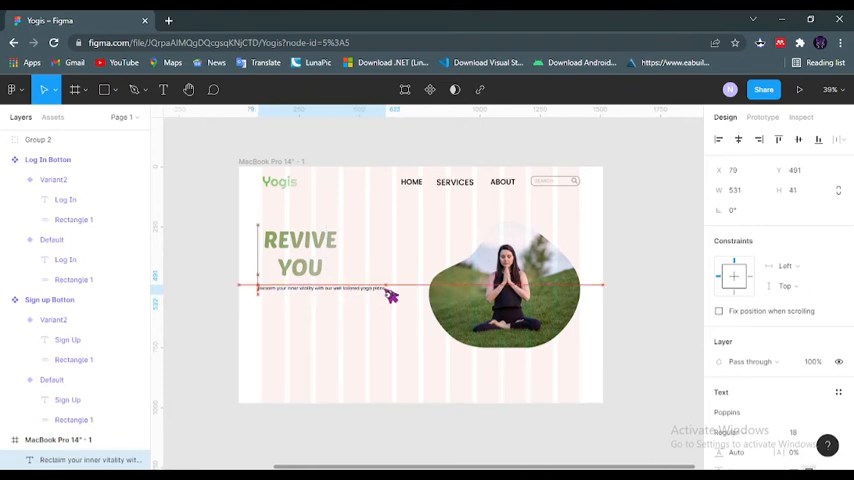
{"action": "scroll", "scroll_direction": "up", "scroll_amount": 3}
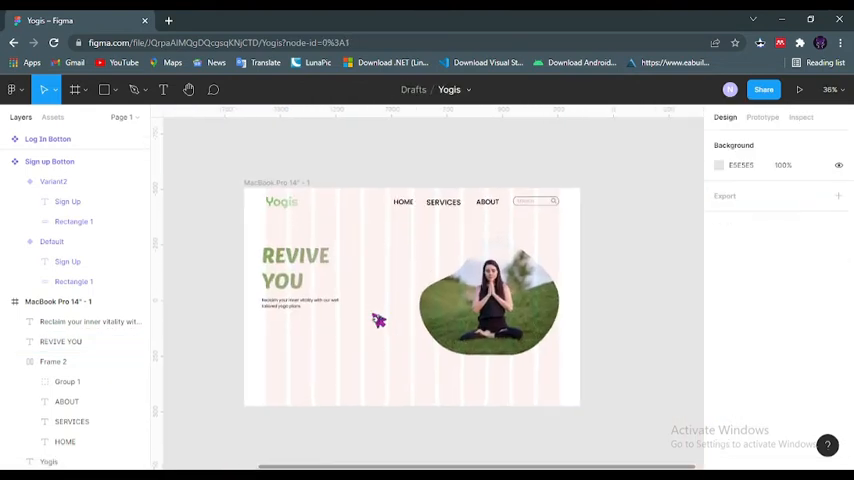
Step: Change the tagline's font size from 18 to 19.5
{"action": "left_click", "coordinate": [298, 260]}
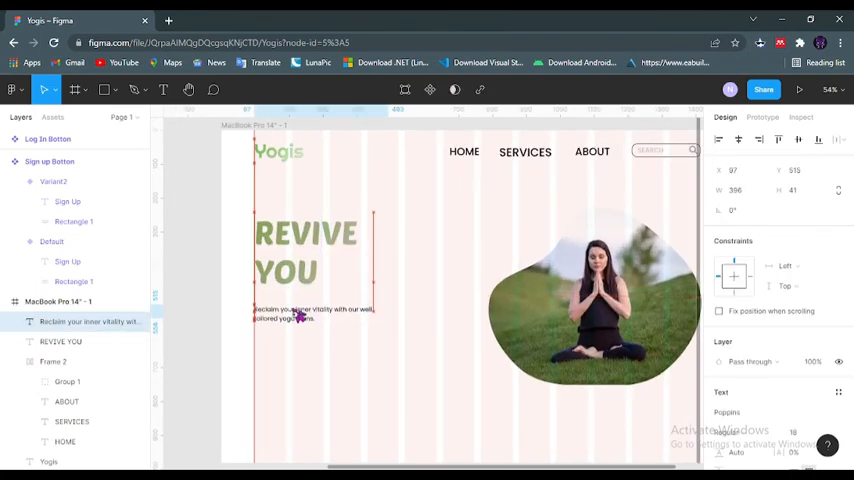
{"action": "left_click", "coordinate": [312, 314]}
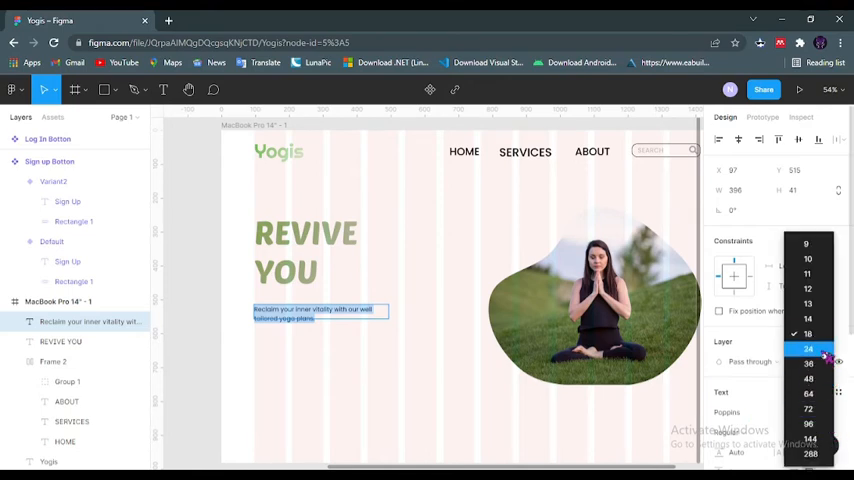
{"action": "left_click", "coordinate": [807, 348]}
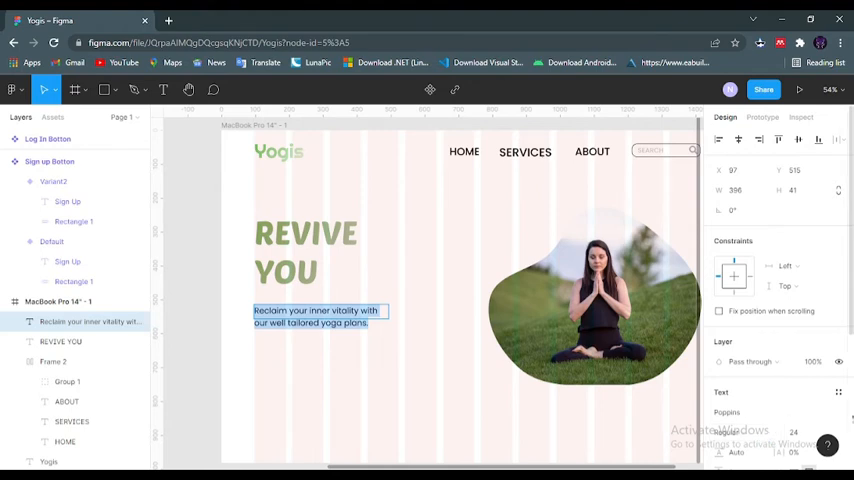
{"action": "left_click", "coordinate": [800, 432]}
{"action": "type", "text": "10.5"}
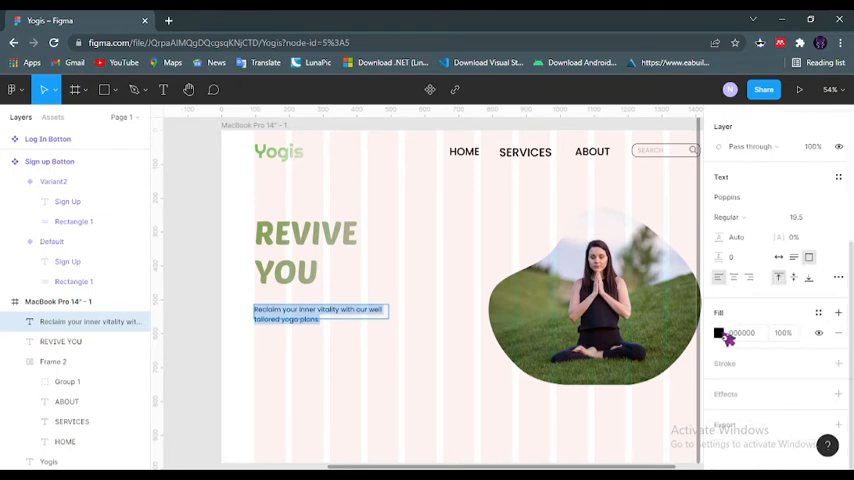
Step: Lighten the tagline's text colour and nudge it under the headline
{"action": "left_click", "coordinate": [725, 336]}
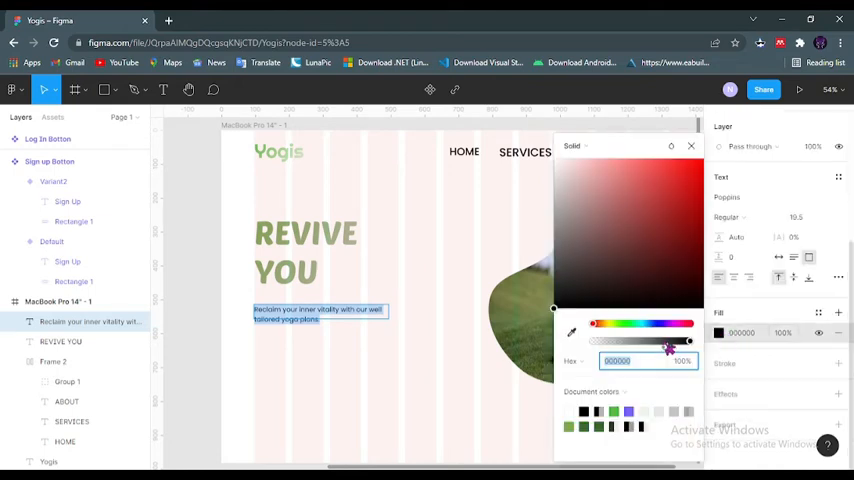
{"action": "left_click_drag", "start_coordinate": [668, 343], "coordinate": [657, 343]}
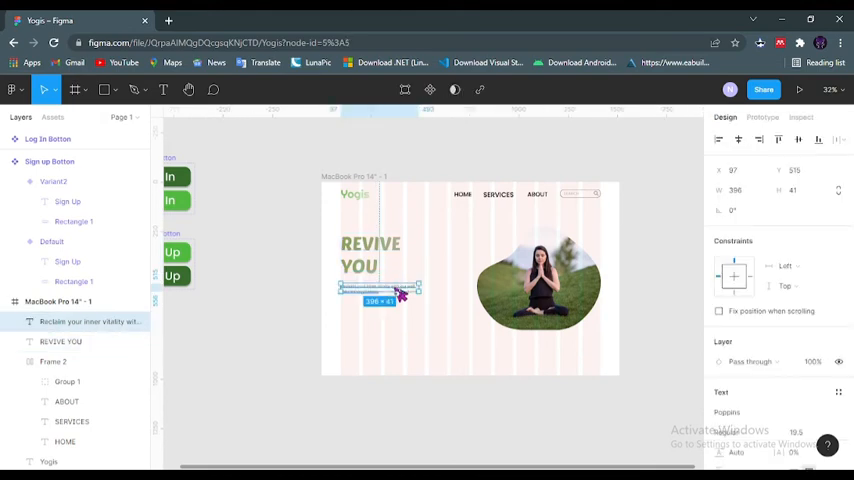
{"action": "left_click_drag", "start_coordinate": [380, 288], "coordinate": [398, 296]}
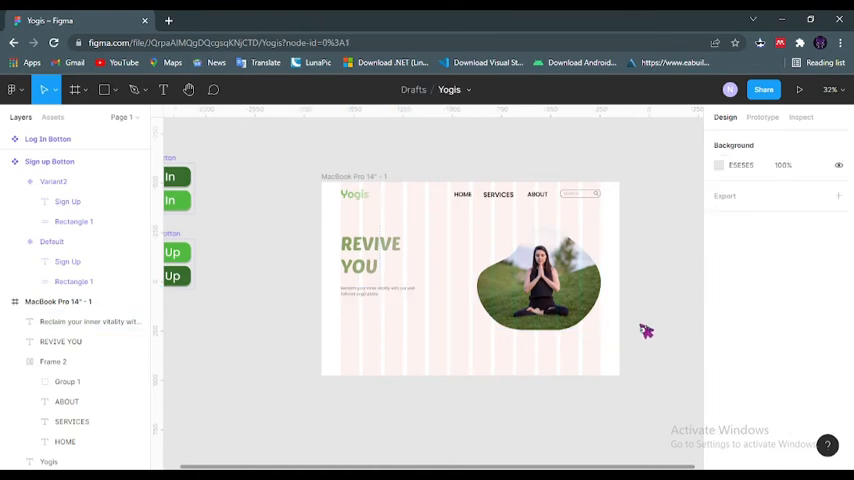
{"action": "mouse_move", "coordinate": [618, 315]}
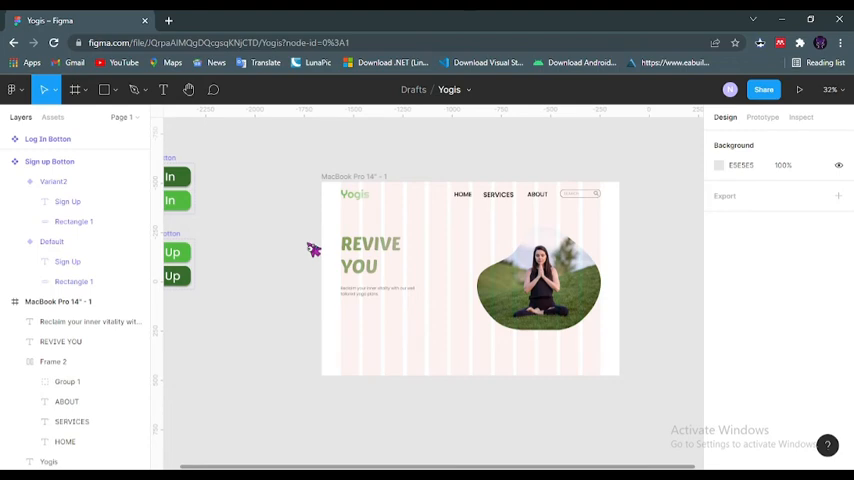
{"action": "mouse_move", "coordinate": [321, 270]}
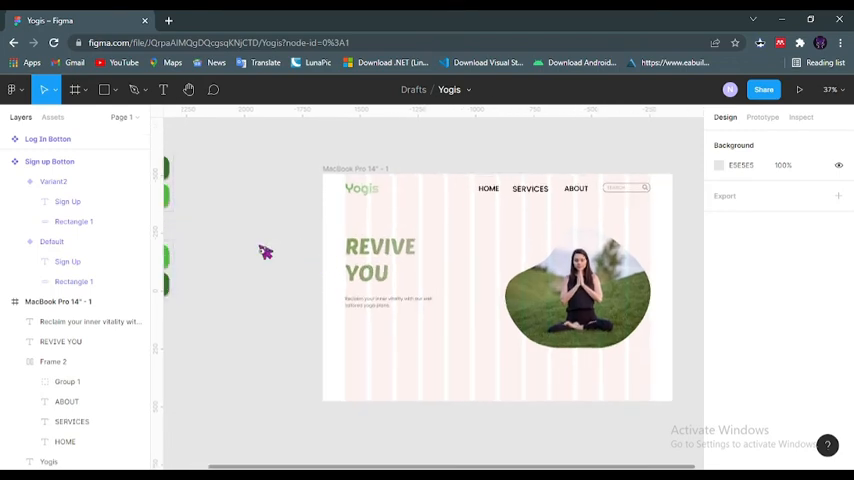
Step: Place a Sign Up button instance from Assets below the tagline and shrink it
{"action": "left_click", "coordinate": [52, 117]}
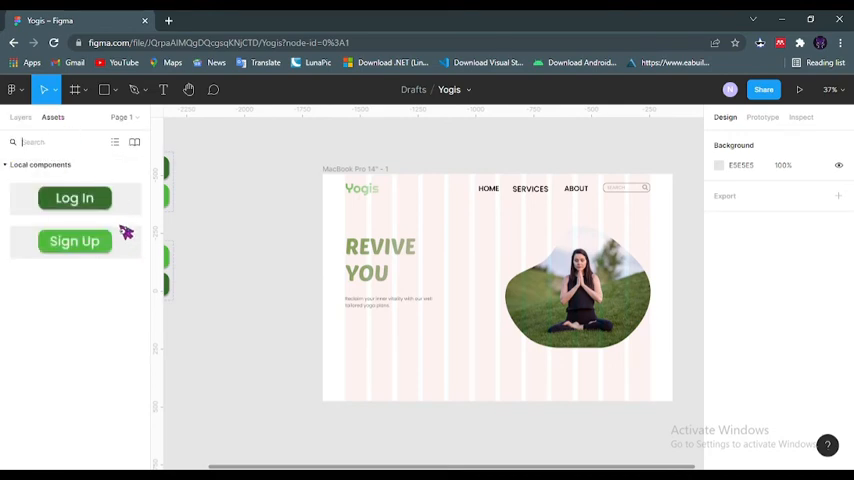
{"action": "left_click_drag", "start_coordinate": [75, 241], "coordinate": [330, 310]}
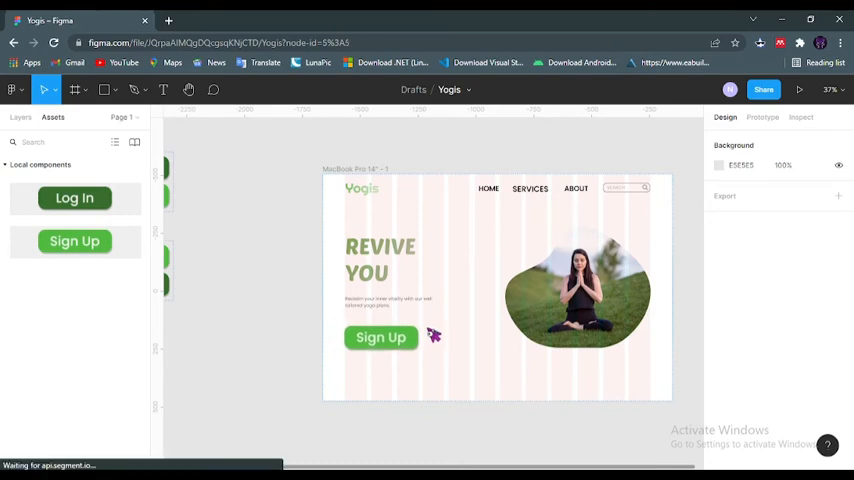
{"action": "left_click", "coordinate": [380, 337]}
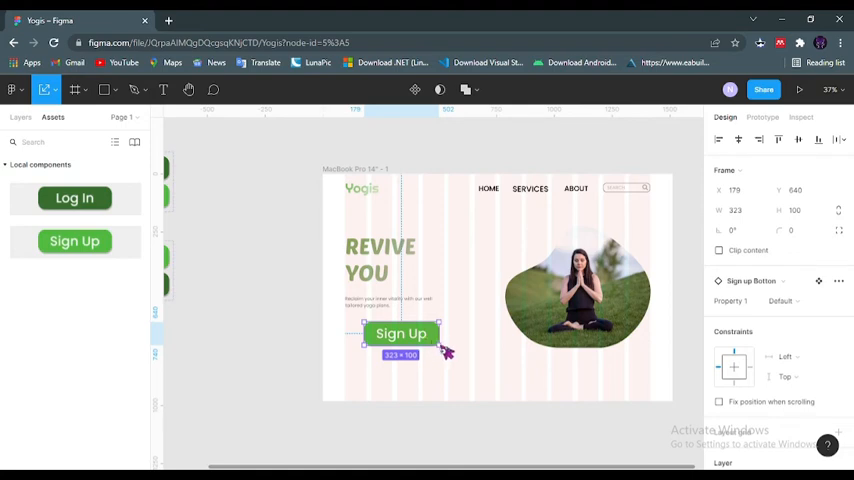
{"action": "left_click_drag", "start_coordinate": [446, 350], "coordinate": [423, 343]}
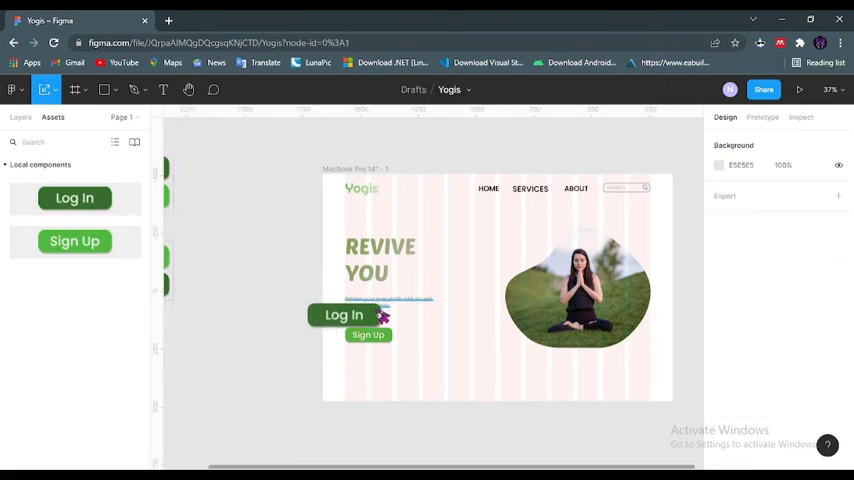
Step: Place a Log In button beside Sign Up and resize it to match
{"action": "left_click_drag", "start_coordinate": [344, 315], "coordinate": [432, 335]}
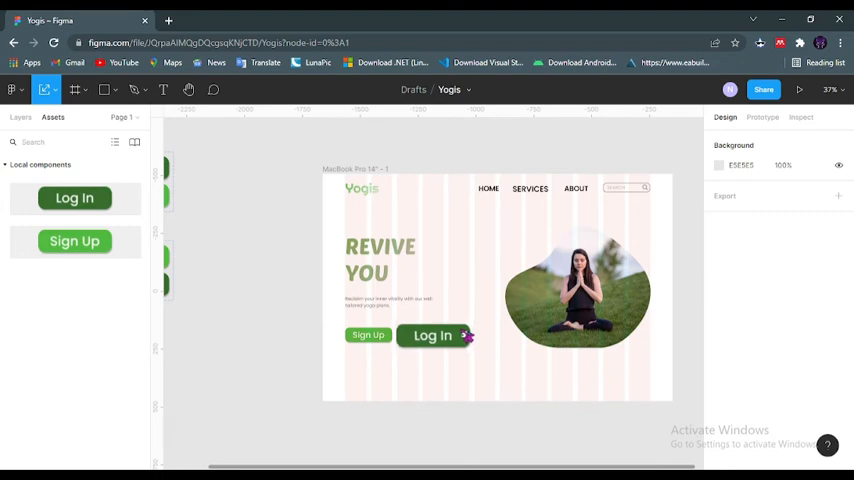
{"action": "left_click", "coordinate": [445, 335]}
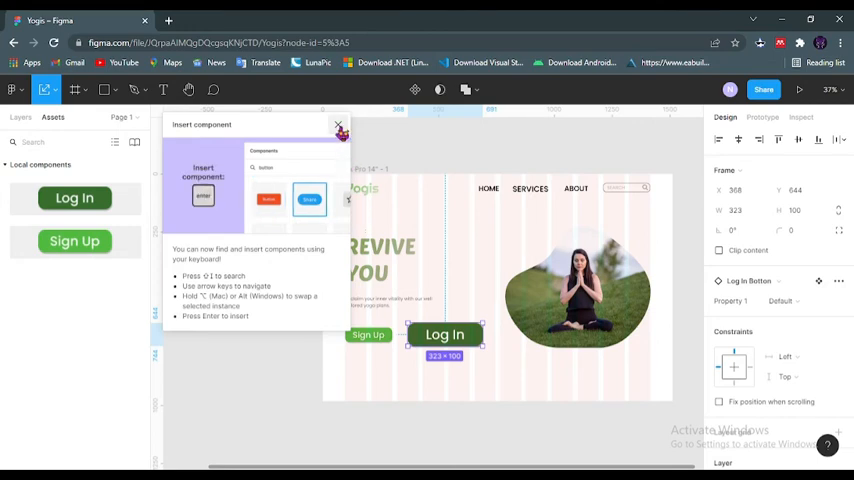
{"action": "left_click", "coordinate": [340, 128]}
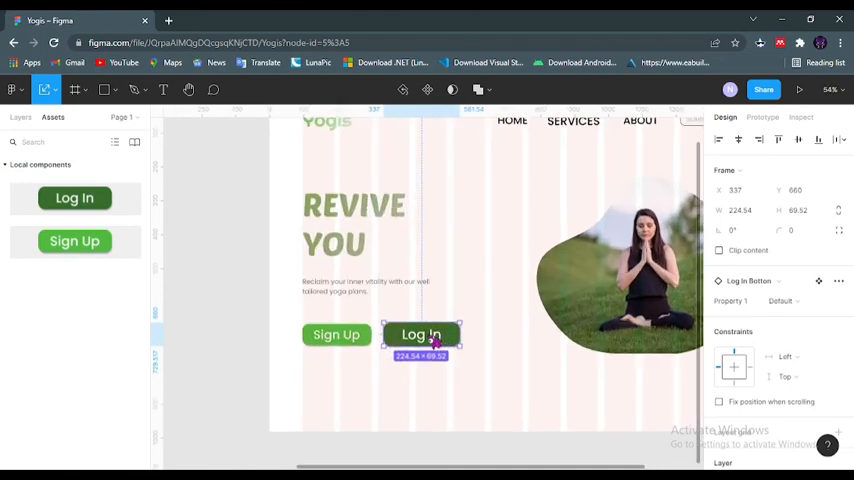
{"action": "left_click_drag", "start_coordinate": [421, 334], "coordinate": [415, 335]}
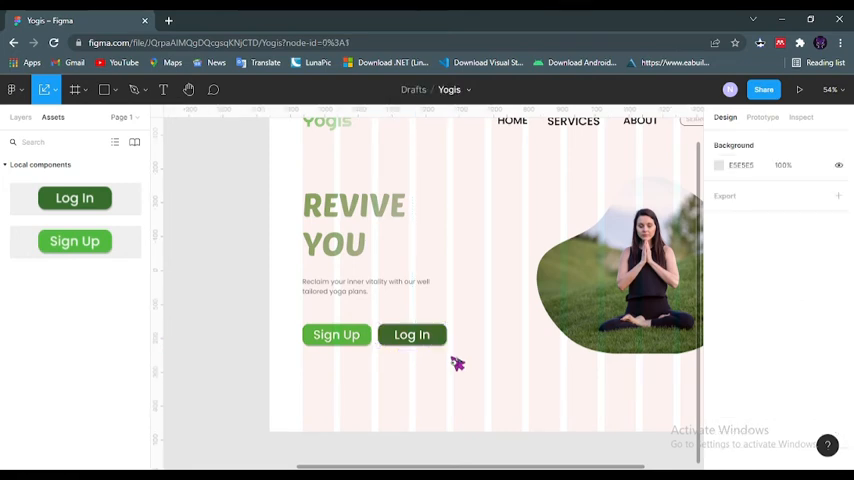
{"action": "left_click", "coordinate": [411, 334]}
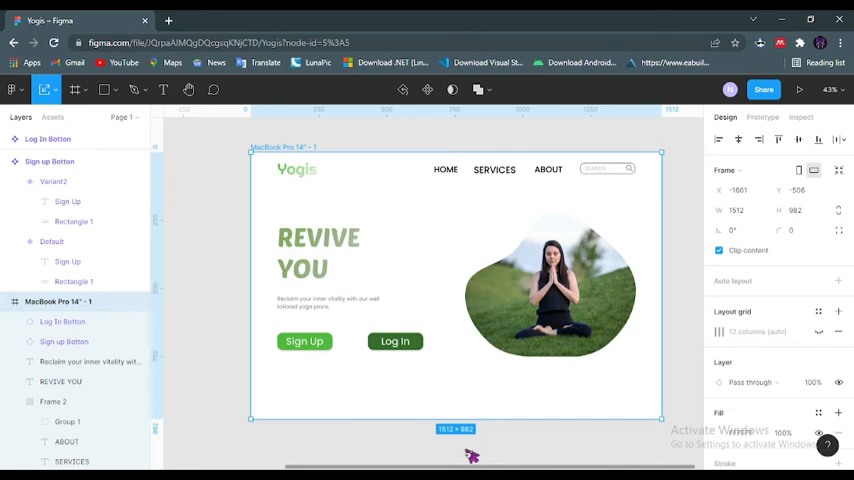
{"action": "mouse_move", "coordinate": [204, 170]}
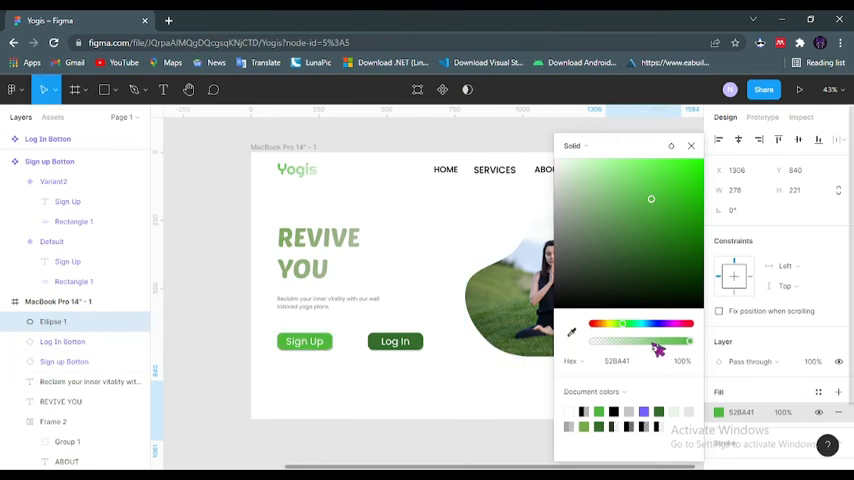
Step: Lower the green circles' fill opacity, leaving the nav-side circle at 15%
{"action": "left_click_drag", "start_coordinate": [680, 340], "coordinate": [655, 340]}
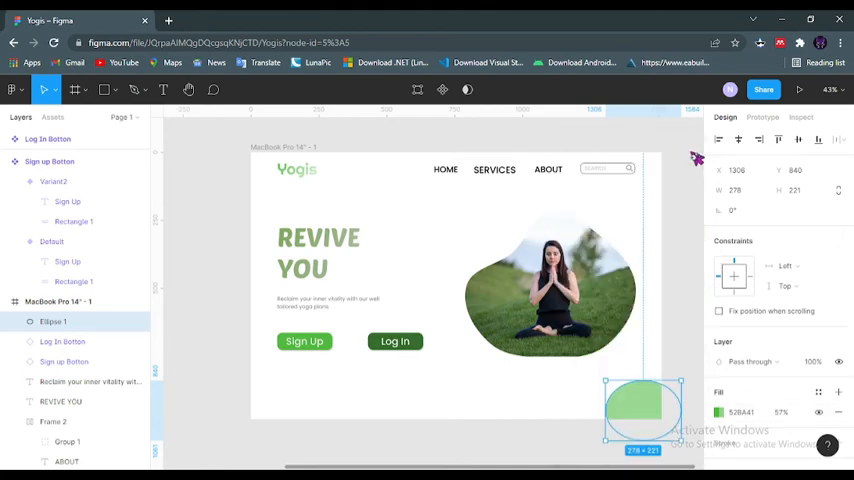
{"action": "mouse_move", "coordinate": [763, 432]}
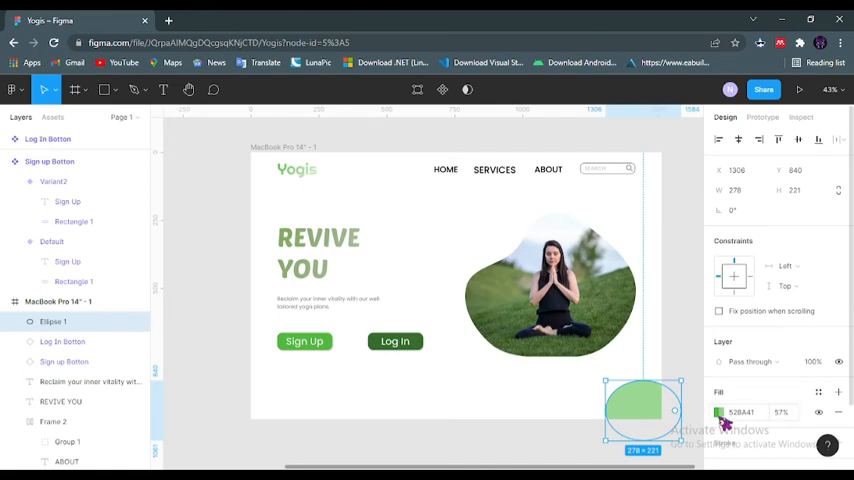
{"action": "left_click", "coordinate": [718, 412]}
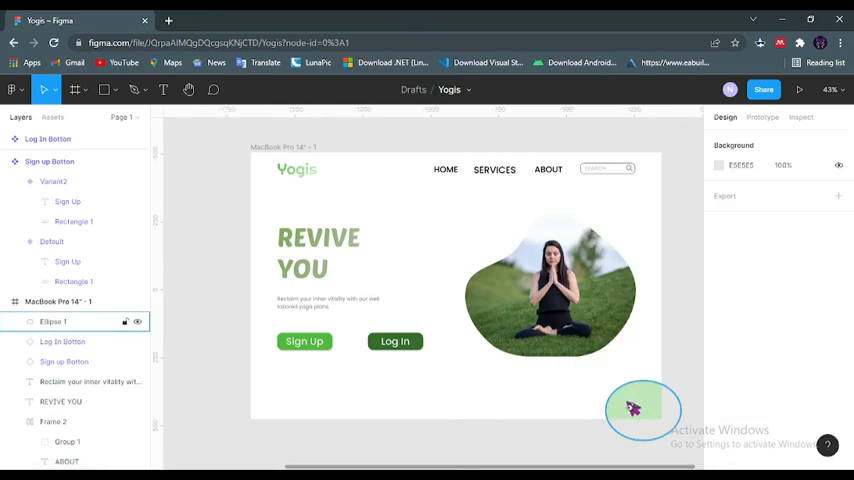
{"action": "left_click", "coordinate": [721, 412]}
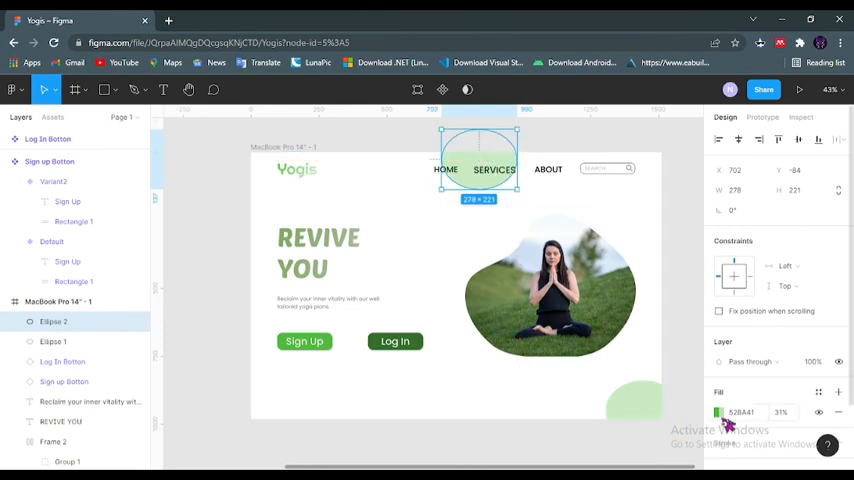
{"action": "left_click", "coordinate": [718, 412]}
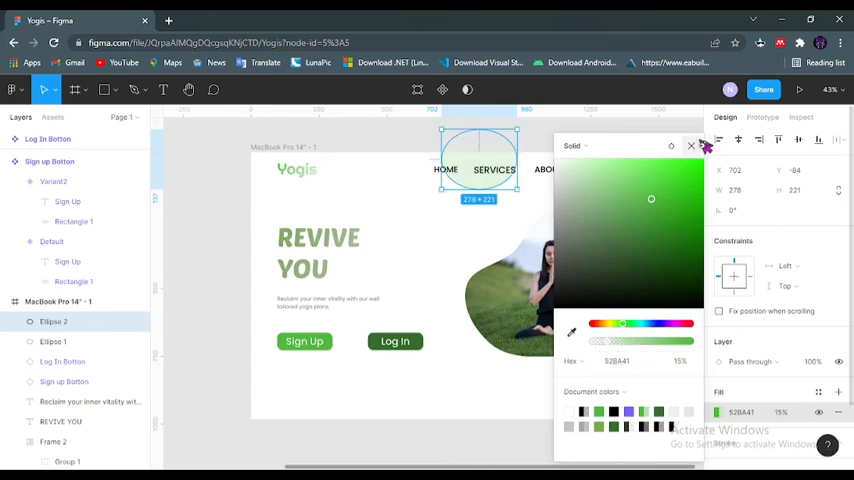
{"action": "left_click", "coordinate": [691, 145]}
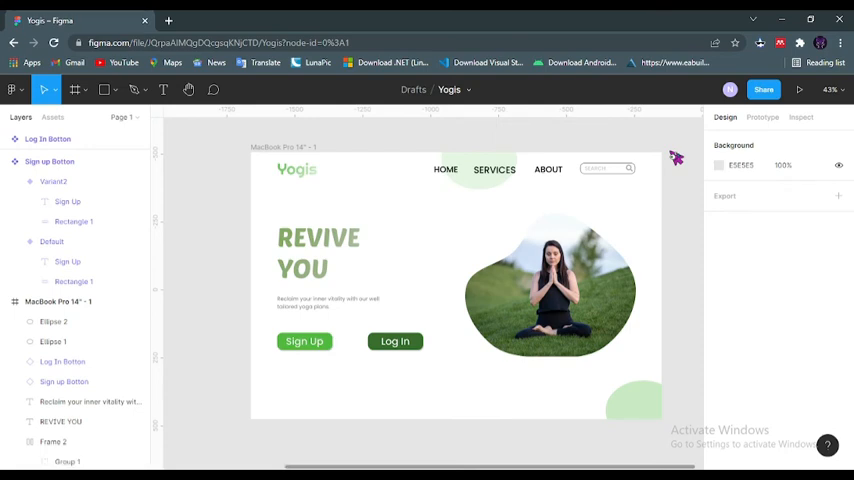
{"action": "mouse_move", "coordinate": [248, 170]}
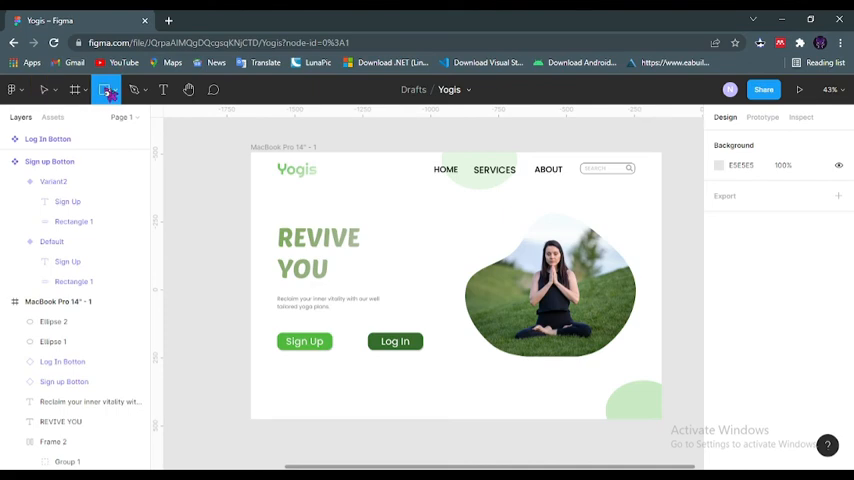
{"action": "mouse_move", "coordinate": [546, 190]}
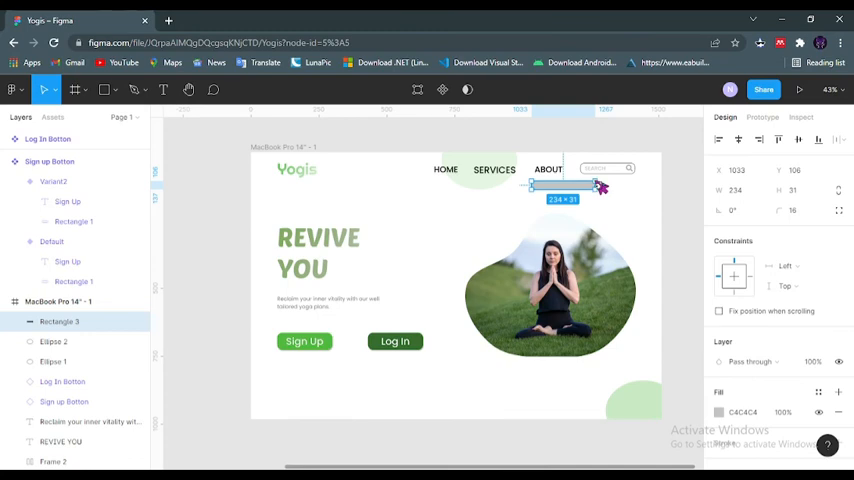
{"action": "mouse_move", "coordinate": [602, 193]}
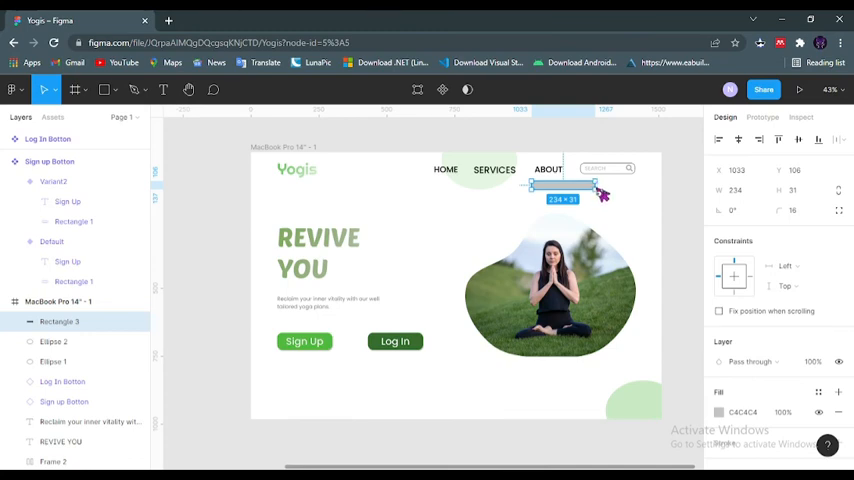
Step: Stretch the tilted grey bar beside the search box and reorder its layer
{"action": "left_click_drag", "start_coordinate": [596, 184], "coordinate": [594, 184]}
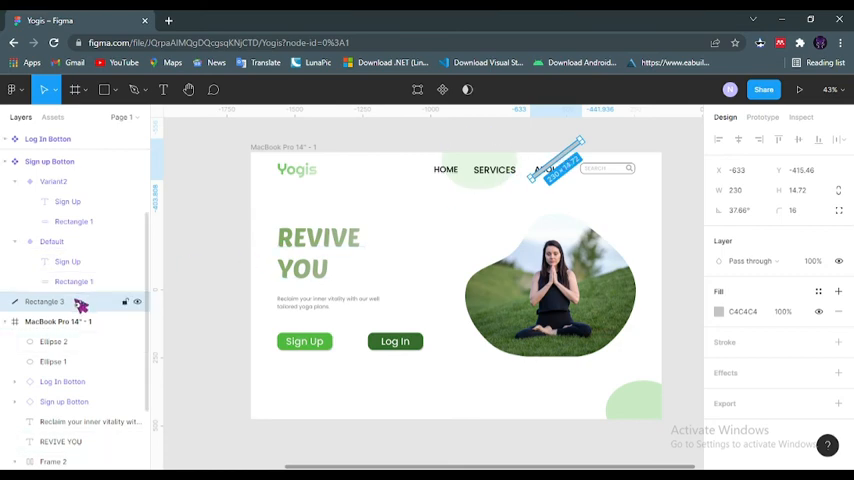
{"action": "mouse_move", "coordinate": [80, 322]}
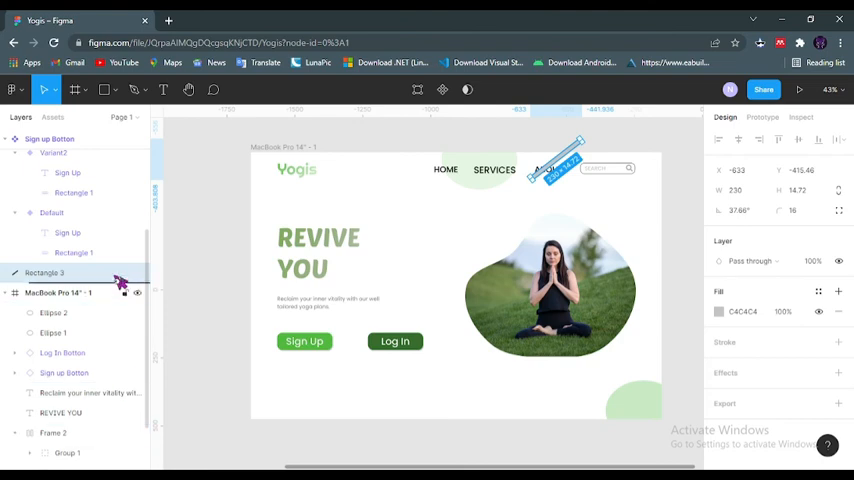
{"action": "scroll", "scroll_direction": "down", "scroll_amount": 3}
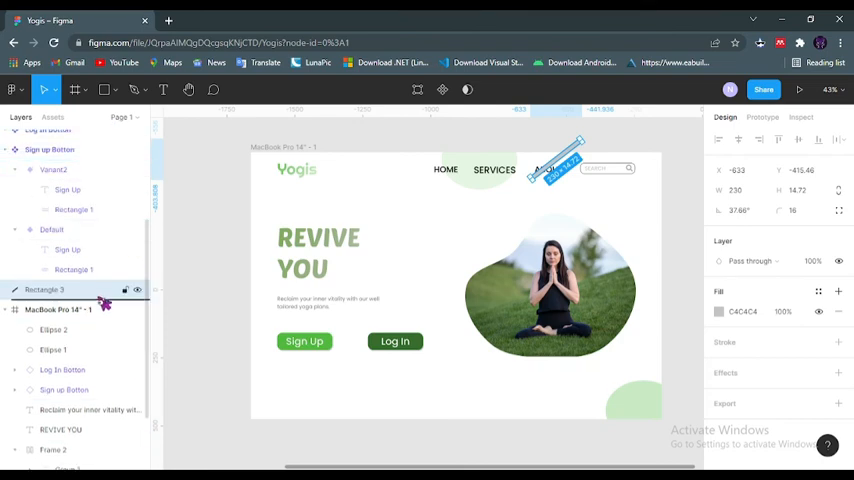
{"action": "left_click", "coordinate": [57, 309]}
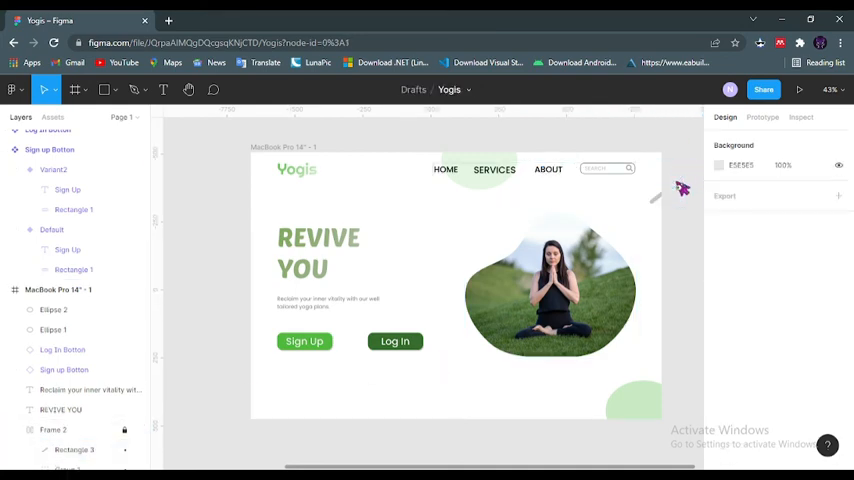
{"action": "mouse_move", "coordinate": [660, 205]}
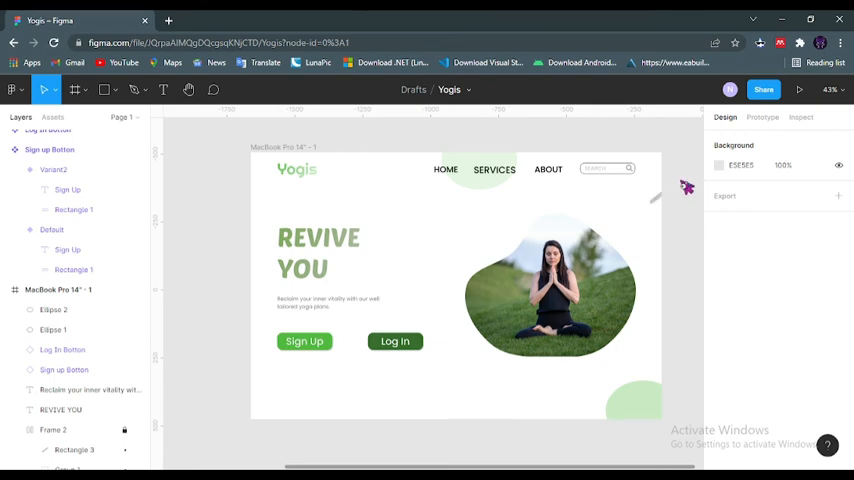
{"action": "mouse_move", "coordinate": [148, 368]}
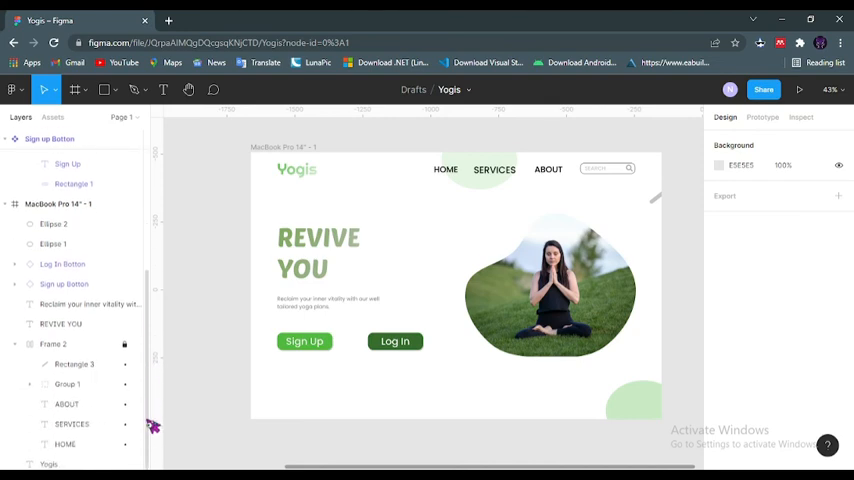
Step: Fill stripe Rectangle 3 with pale green E5F5E3 and duplicate it to the right
{"action": "left_click", "coordinate": [75, 362]}
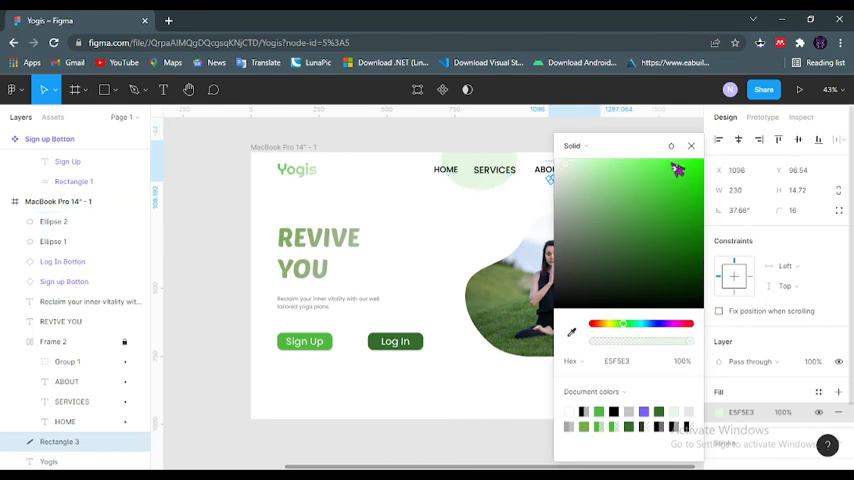
{"action": "left_click", "coordinate": [690, 145]}
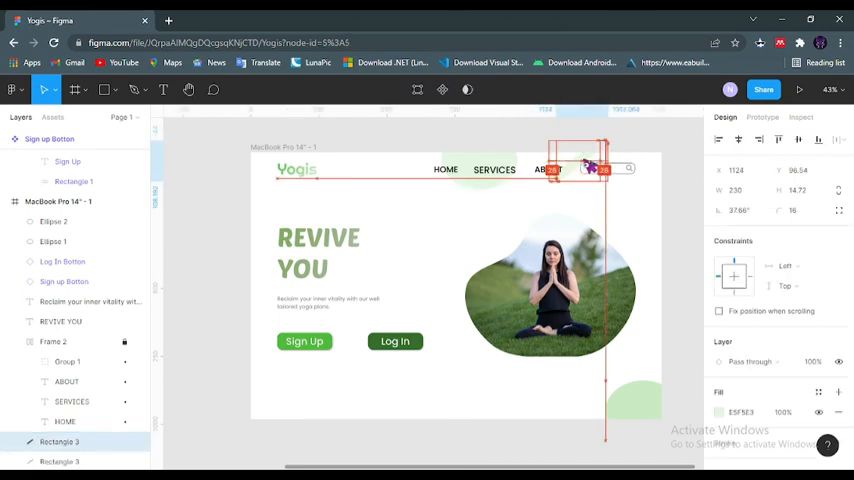
{"action": "left_click_drag", "start_coordinate": [590, 167], "coordinate": [598, 160]}
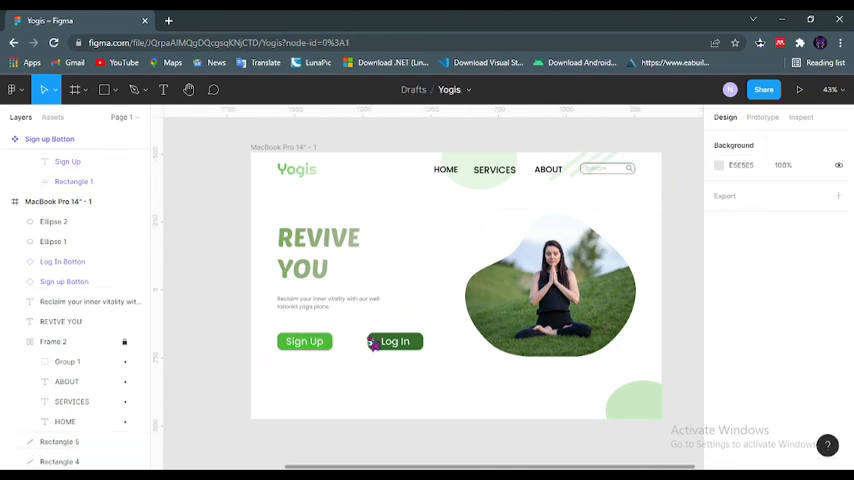
{"action": "left_click", "coordinate": [304, 341]}
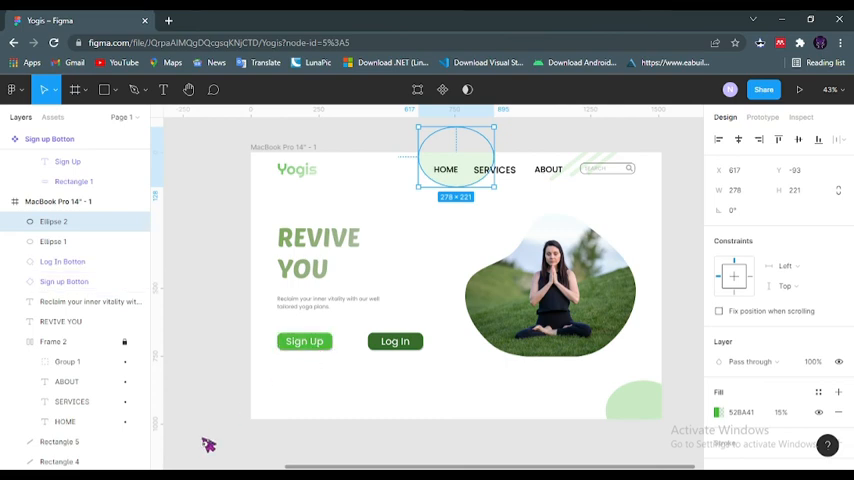
{"action": "left_click", "coordinate": [695, 310]}
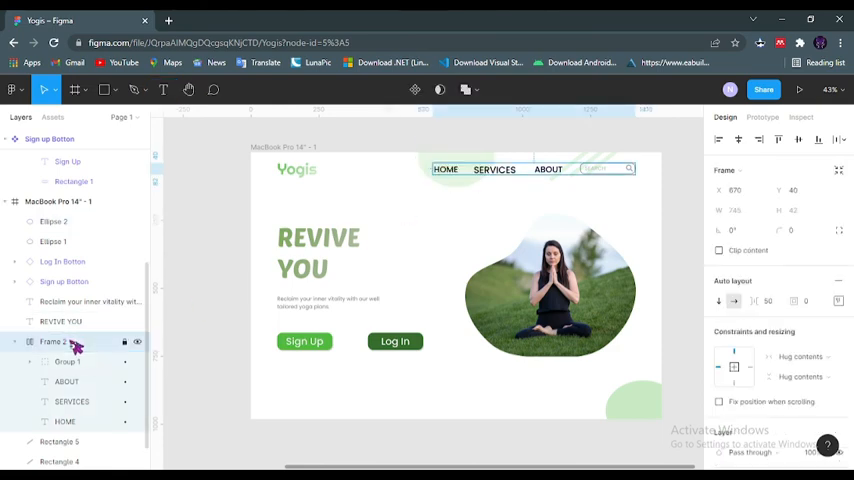
{"action": "left_click", "coordinate": [66, 382]}
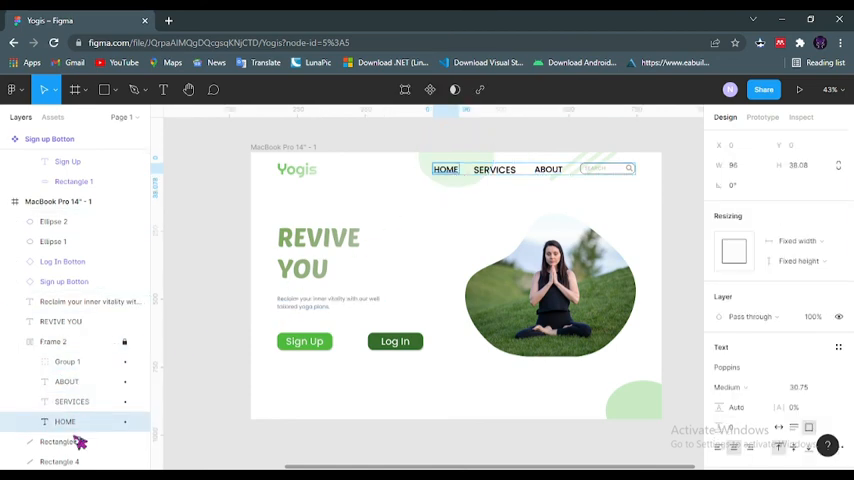
{"action": "double_click", "coordinate": [64, 421]}
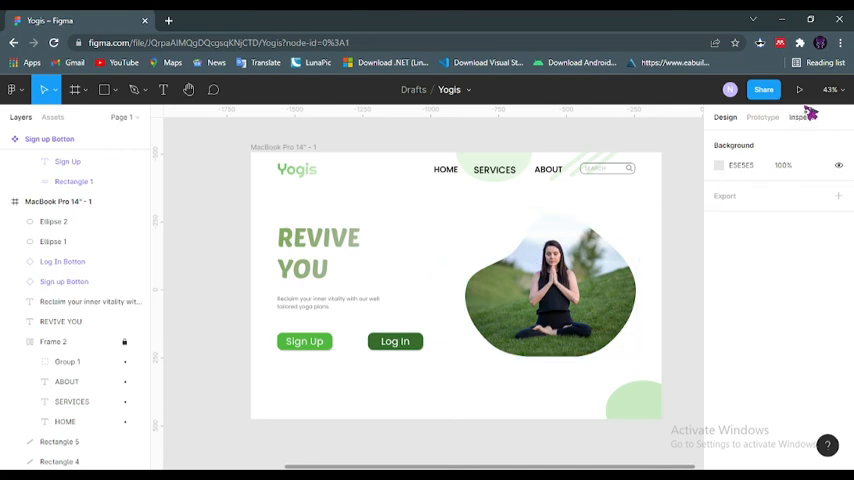
{"action": "mouse_move", "coordinate": [799, 90]}
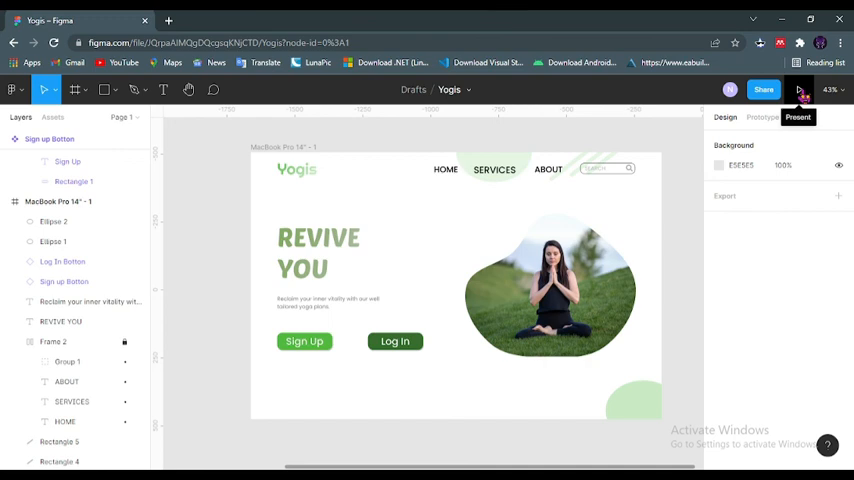
Step: Launch the landing page prototype in presentation mode
{"action": "left_click", "coordinate": [799, 89]}
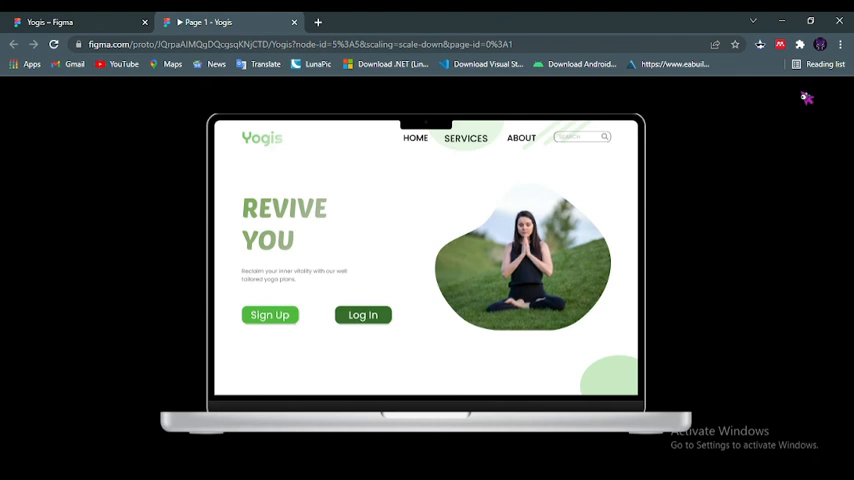
{"action": "mouse_move", "coordinate": [788, 110]}
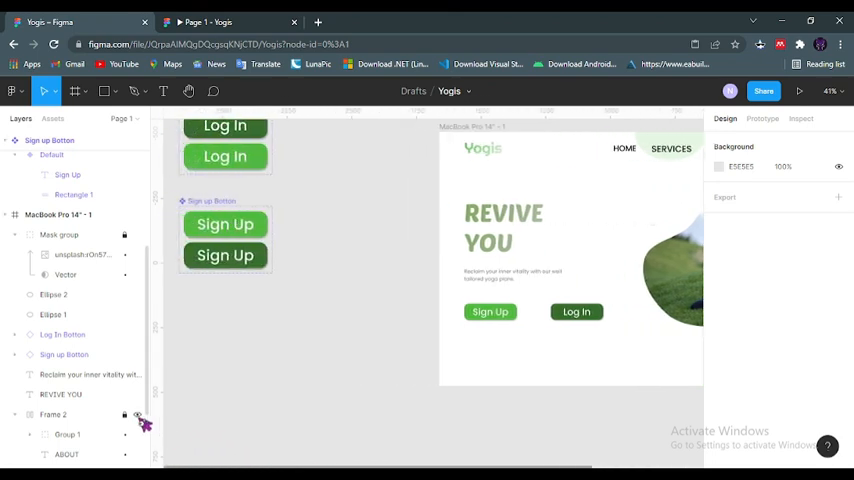
Step: Set the Log In and Sign Up Default variants' hover easing to Ease in and out
{"action": "left_click", "coordinate": [762, 118]}
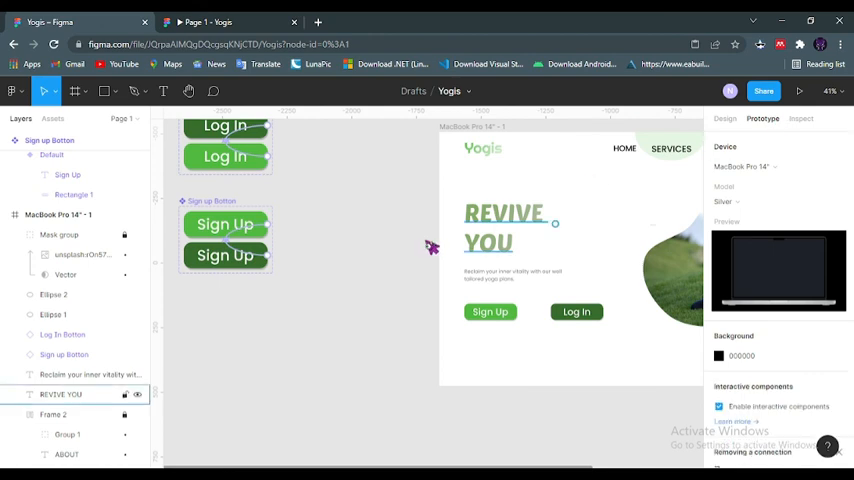
{"action": "left_click", "coordinate": [225, 224]}
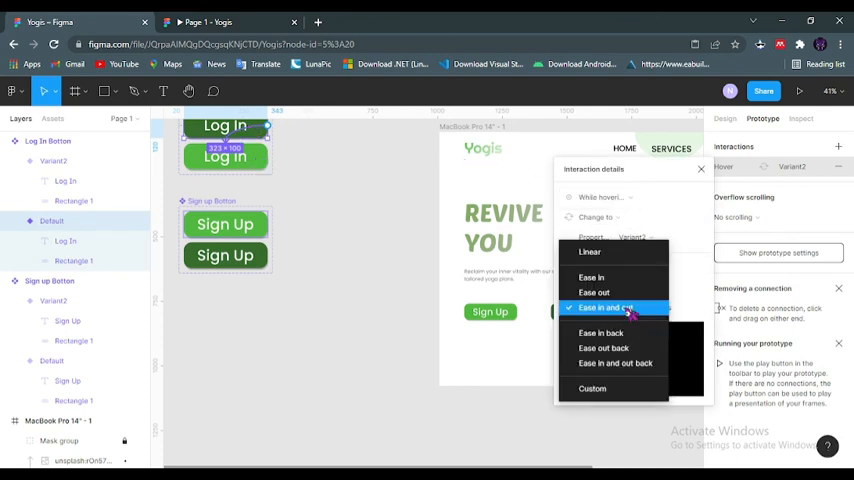
{"action": "left_click", "coordinate": [607, 307]}
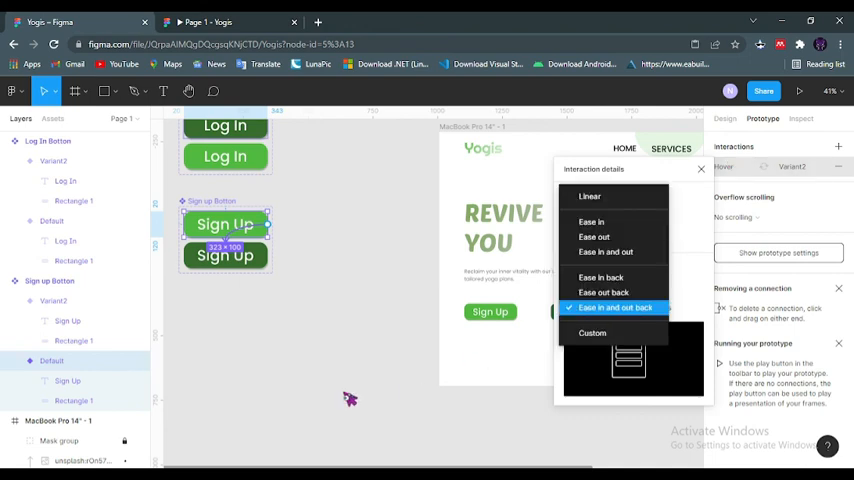
{"action": "left_click", "coordinate": [615, 307]}
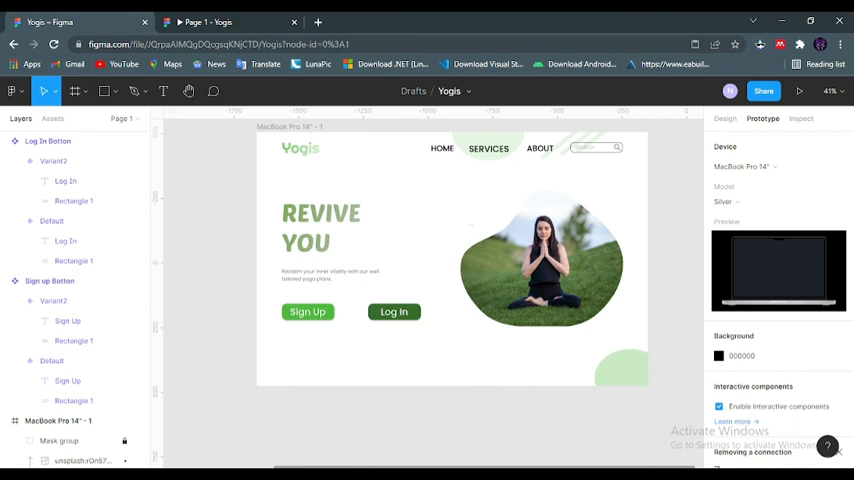
{"action": "mouse_move", "coordinate": [637, 458]}
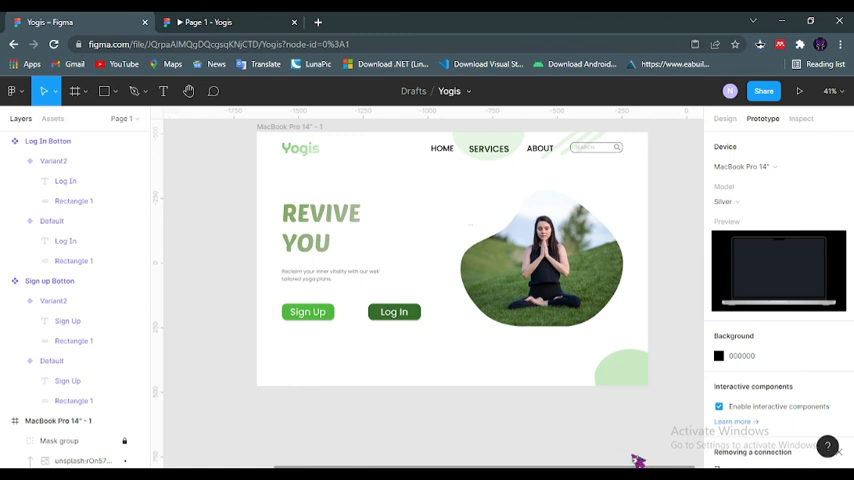
{"action": "mouse_move", "coordinate": [700, 361]}
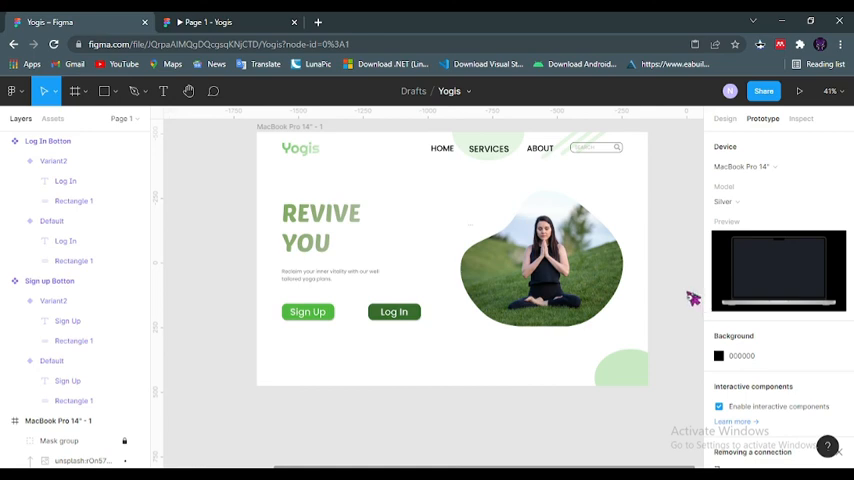
{"action": "mouse_move", "coordinate": [703, 260]}
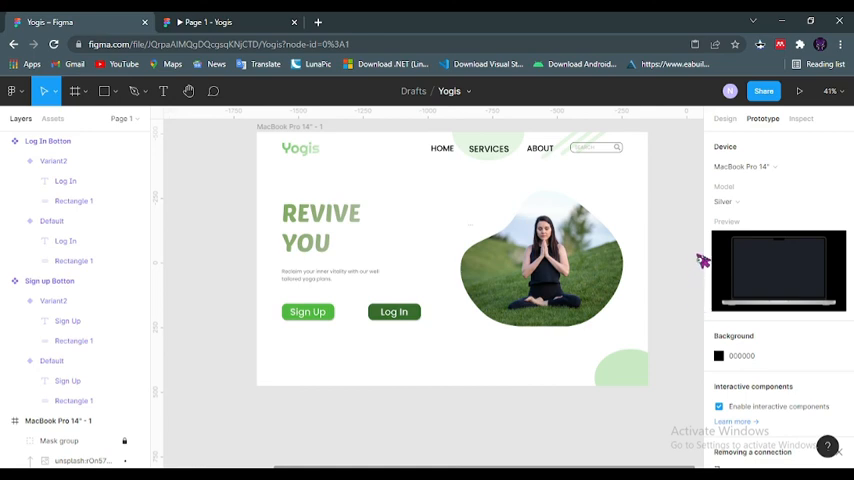
{"action": "mouse_move", "coordinate": [700, 240]}
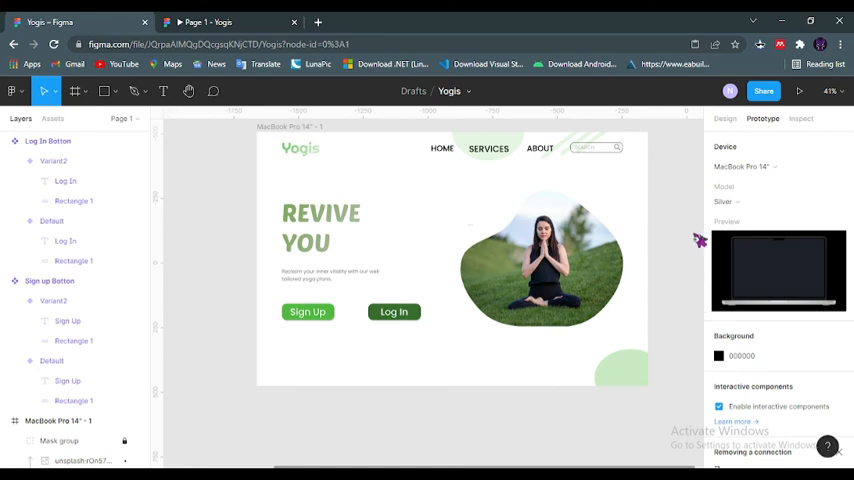